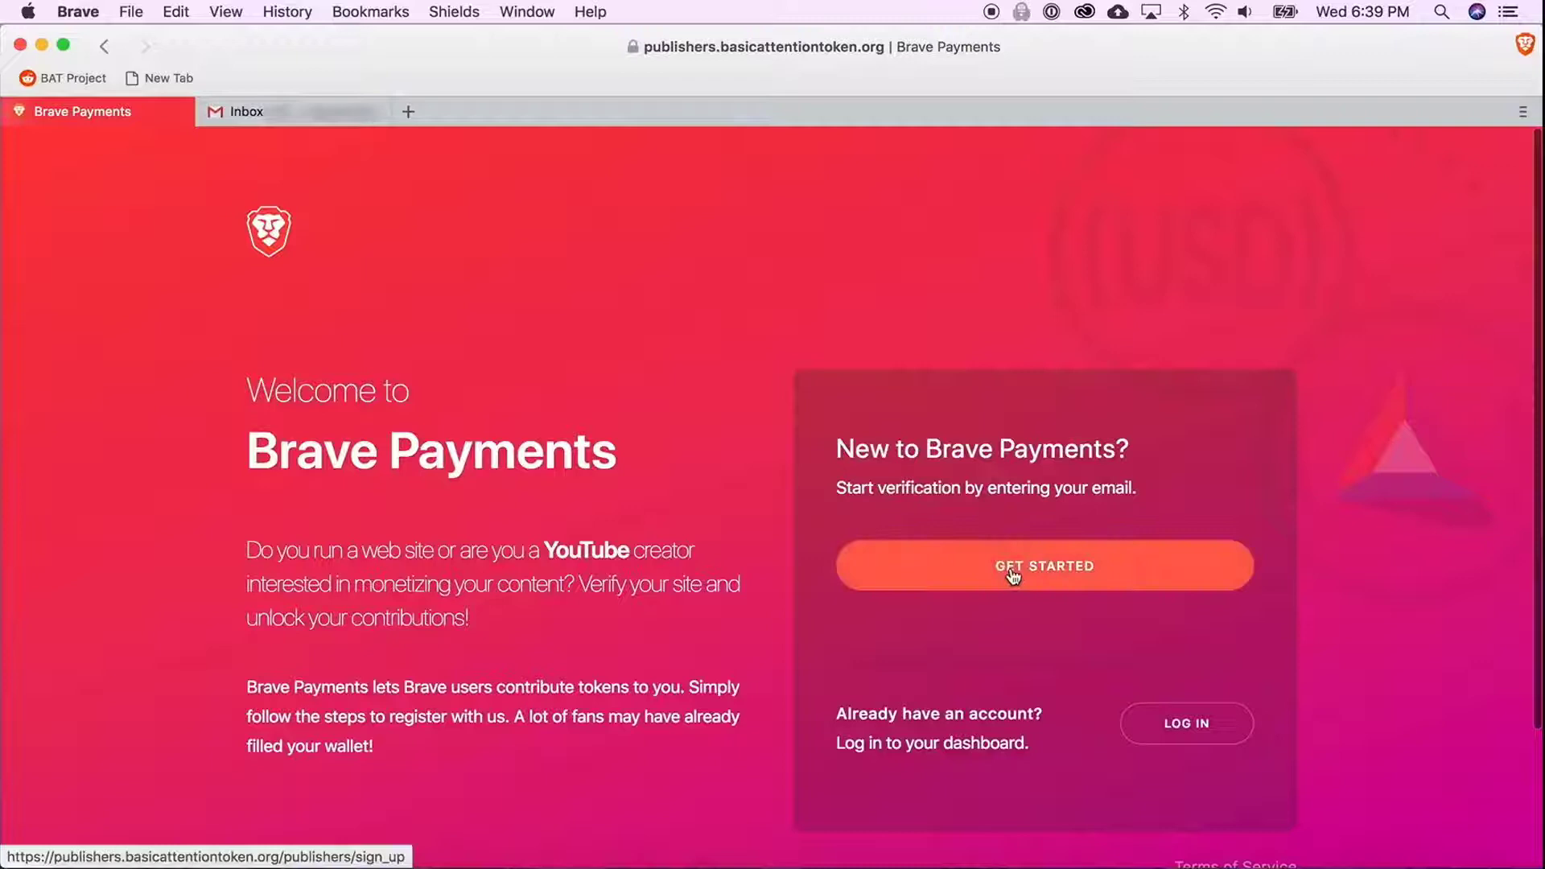
- Start publisher sign-up and submit your email address to request an access link
left_click(1044, 565)
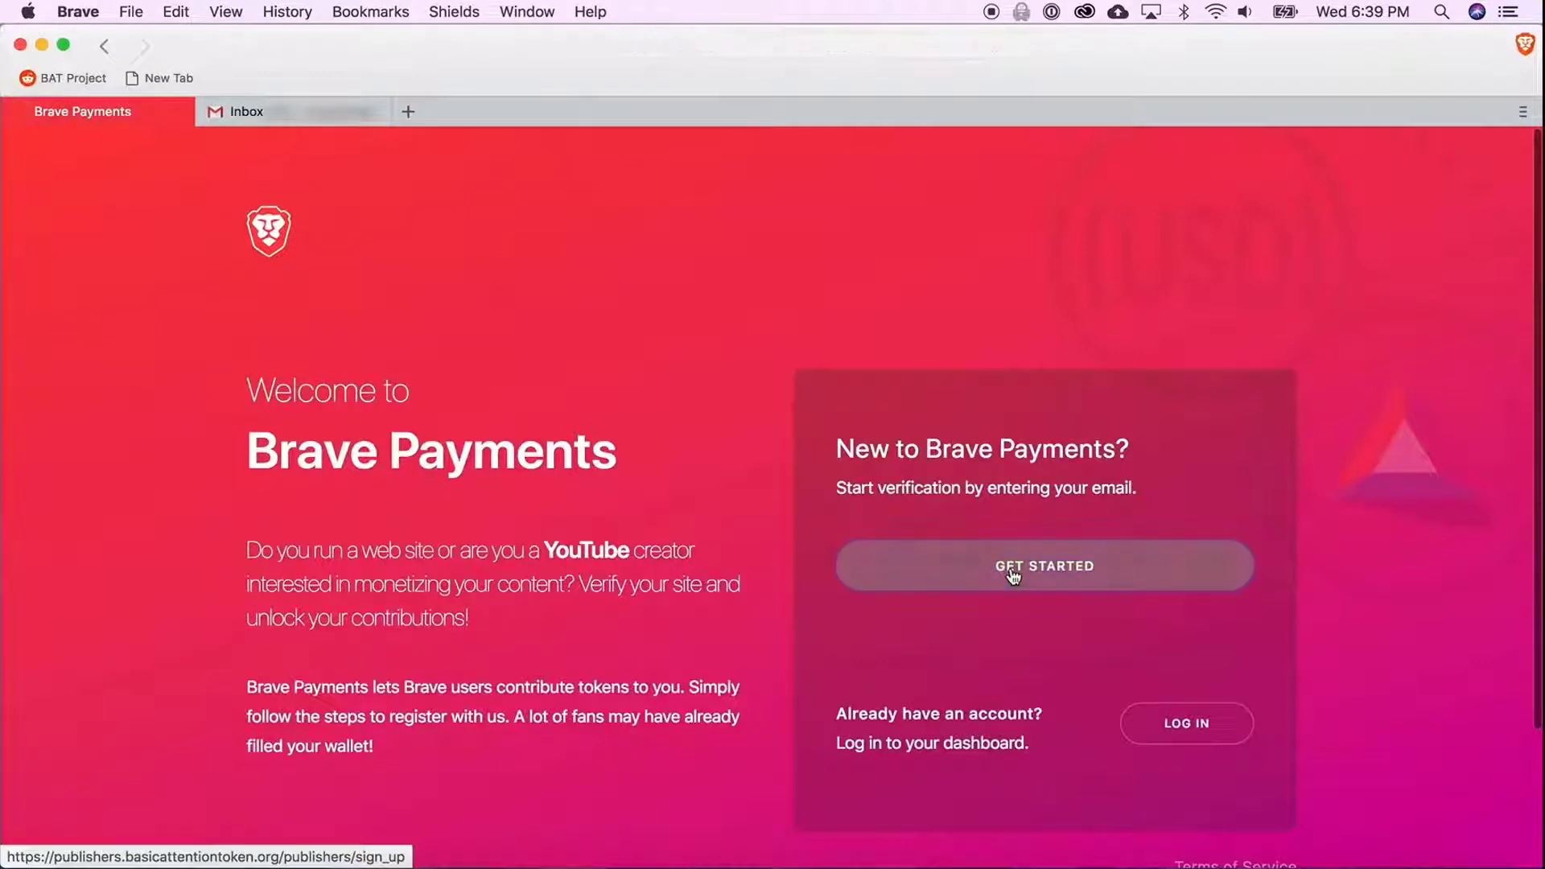
left_click(1044, 566)
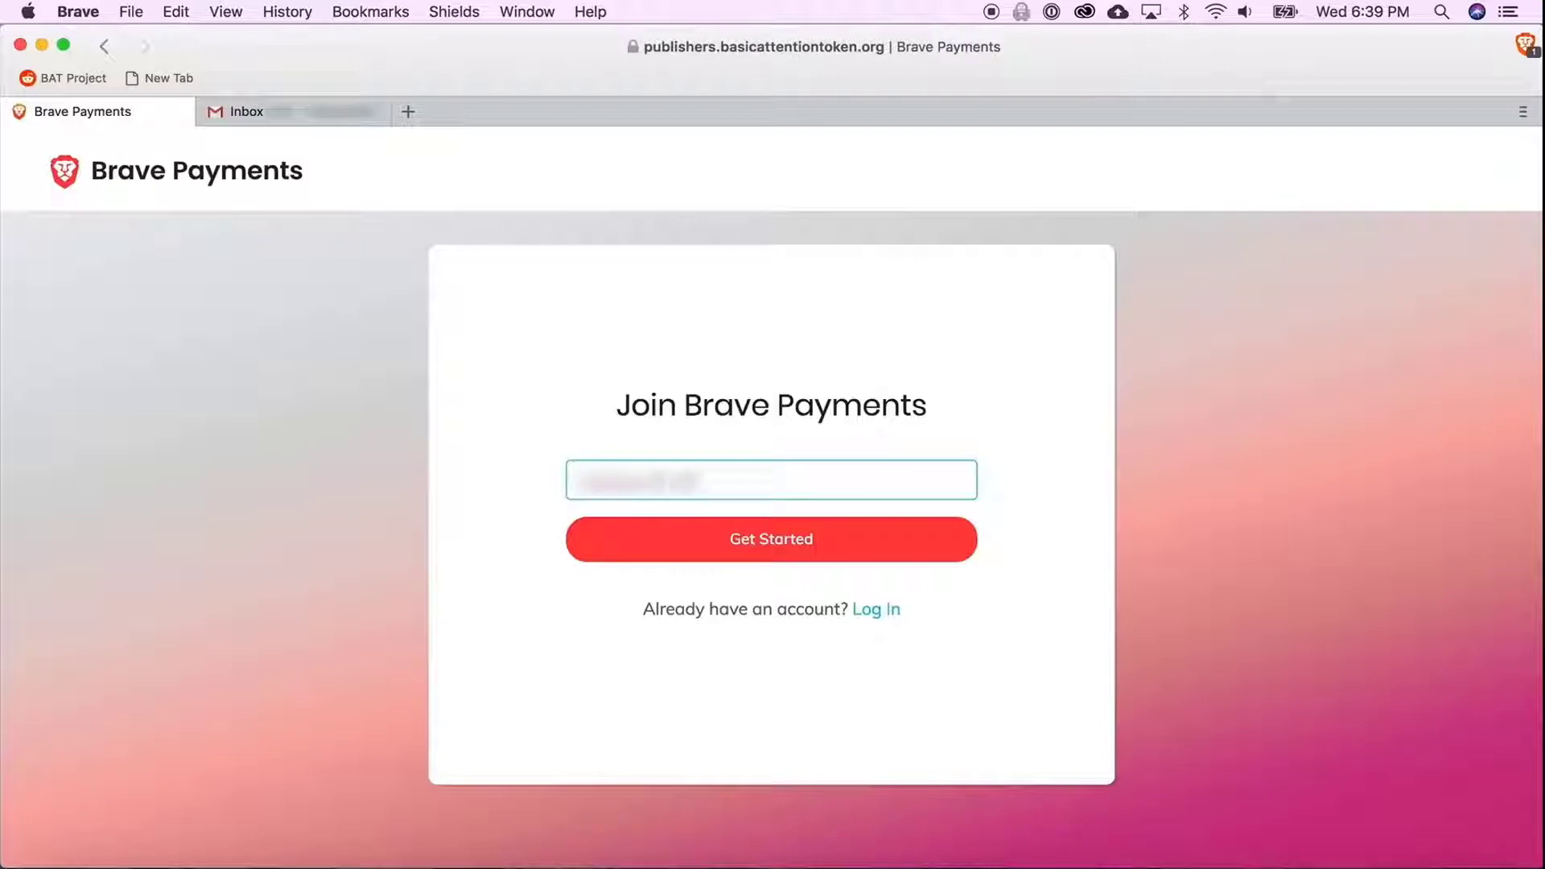
left_click(771, 539)
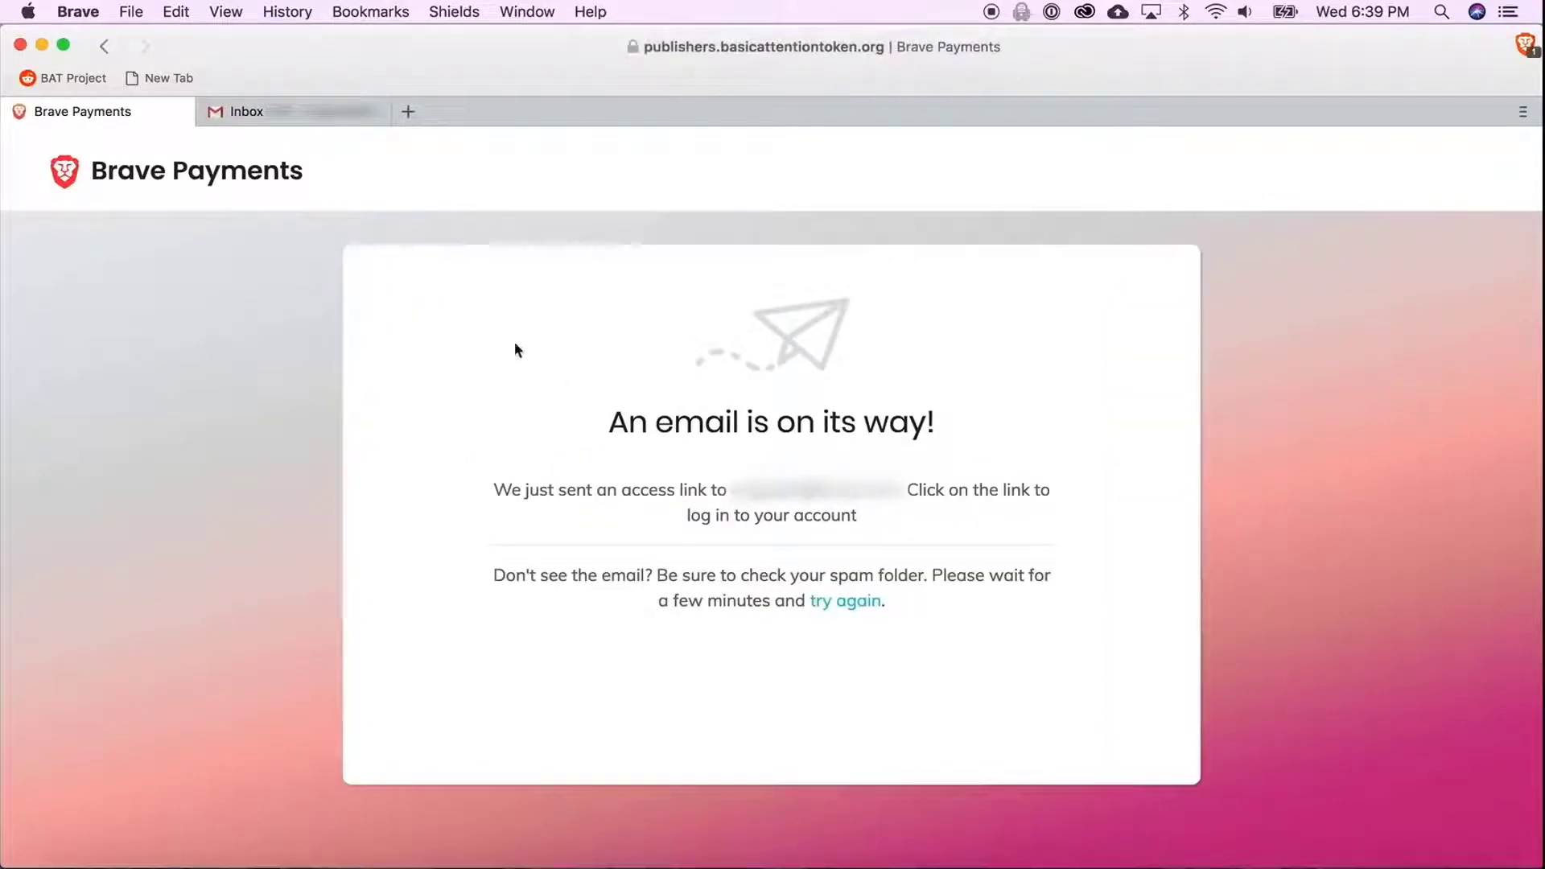
mouse_move(332, 170)
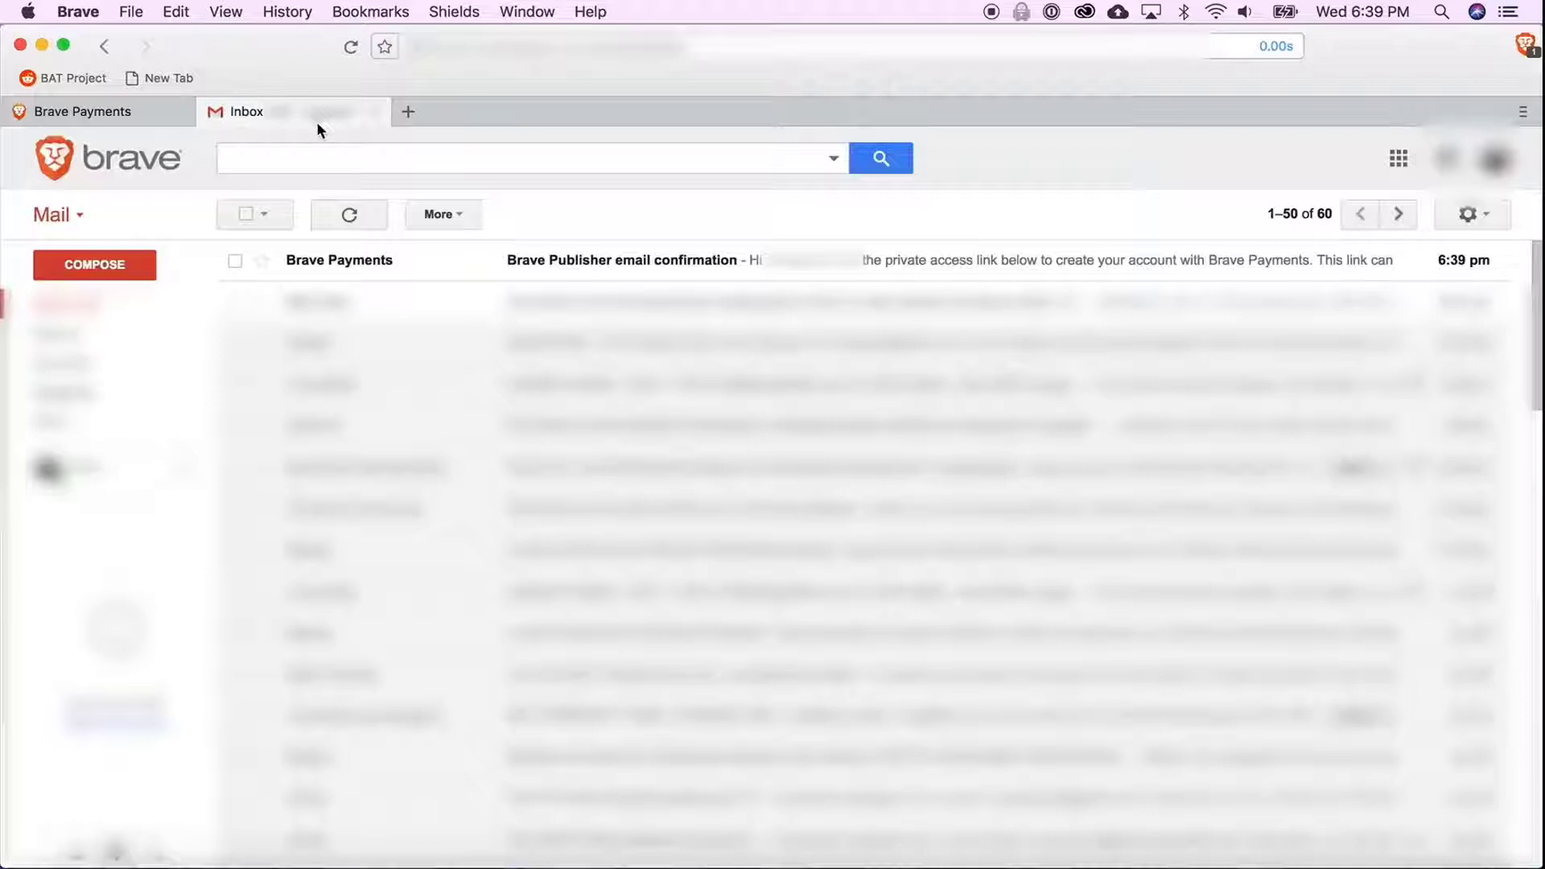
mouse_move(338, 260)
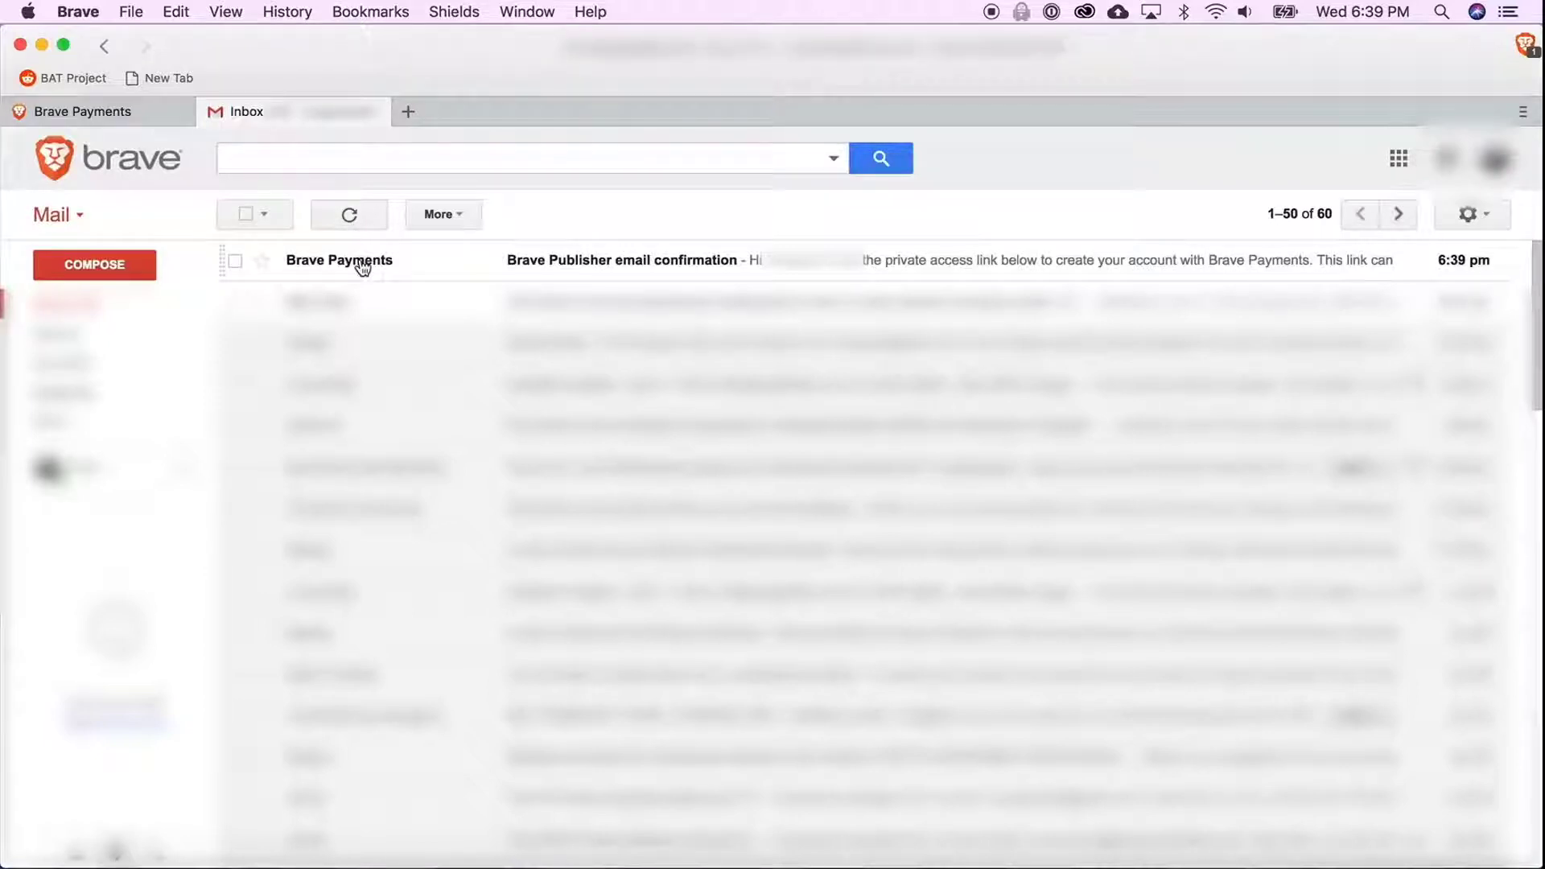
- Open the Brave Publisher confirmation email in Gmail and follow its Verify Email link
left_click(620, 260)
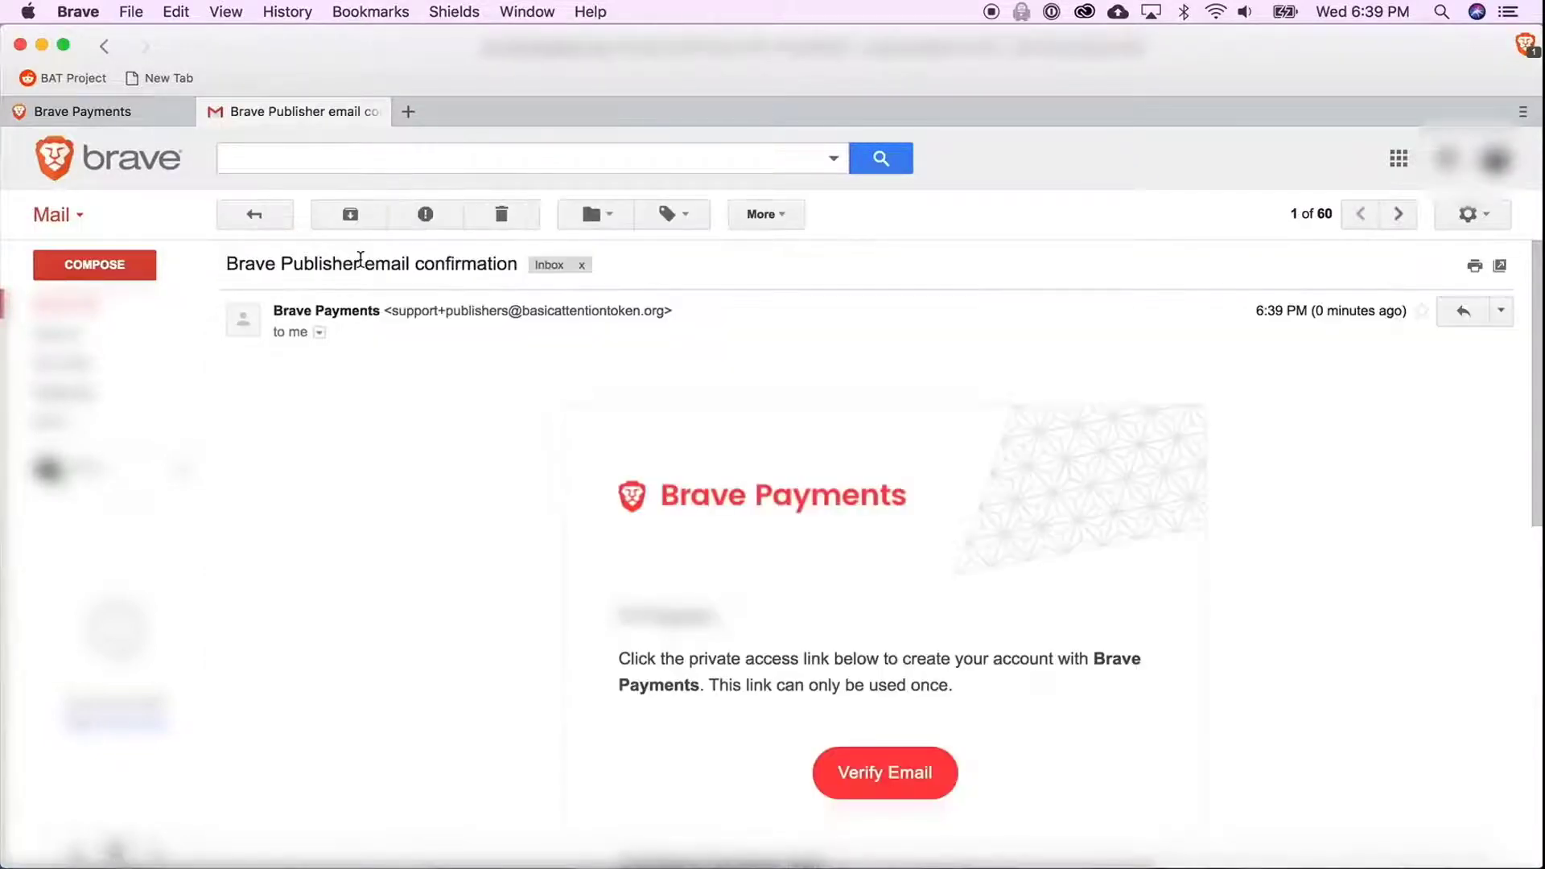
scroll("down", 3)
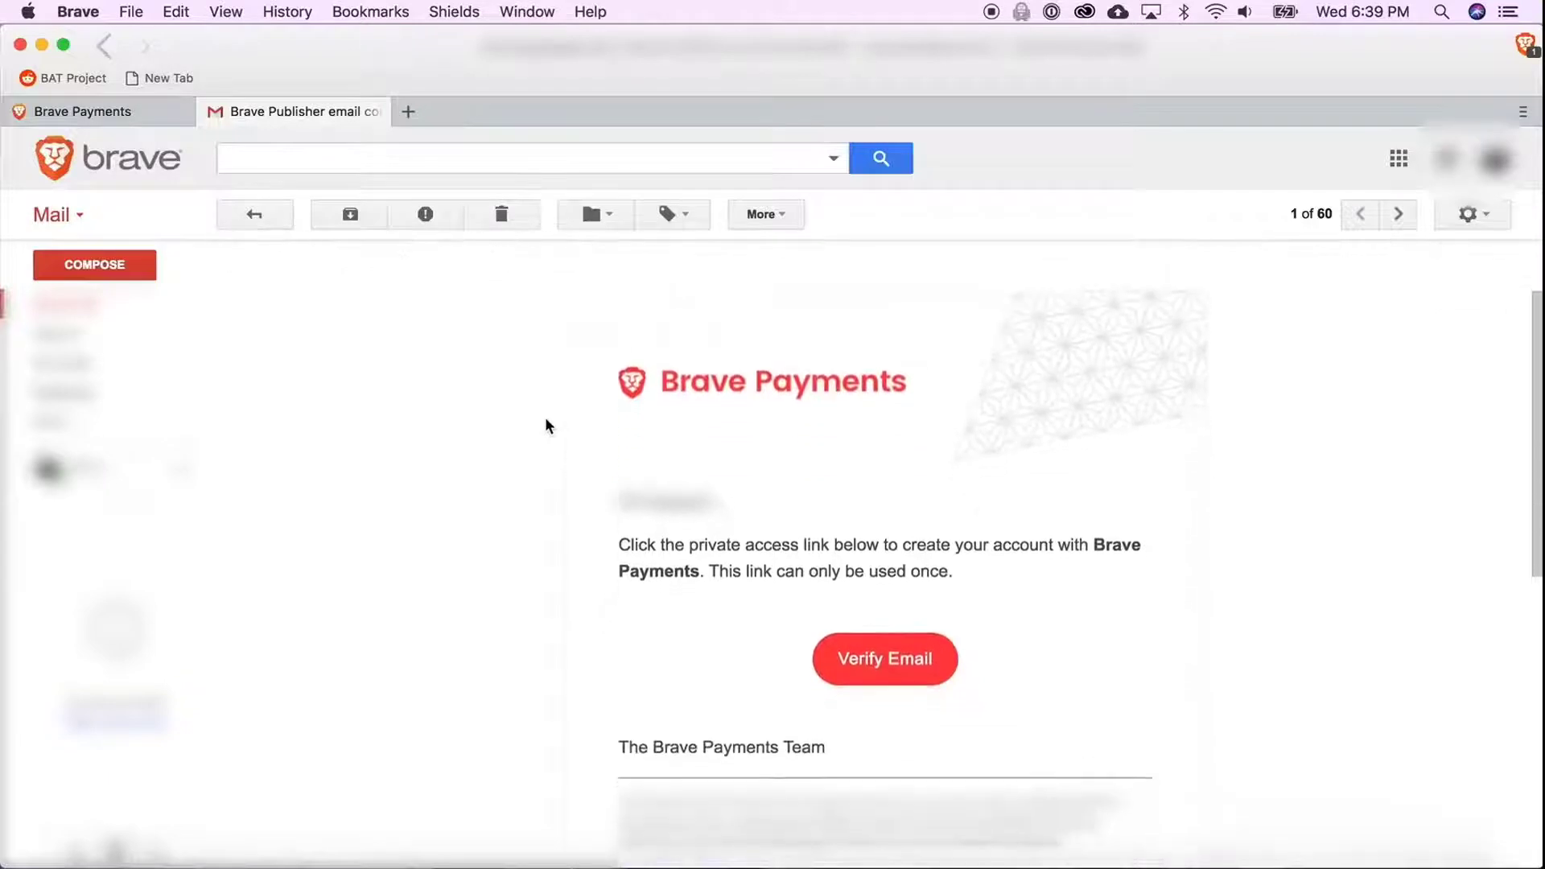
left_click(883, 658)
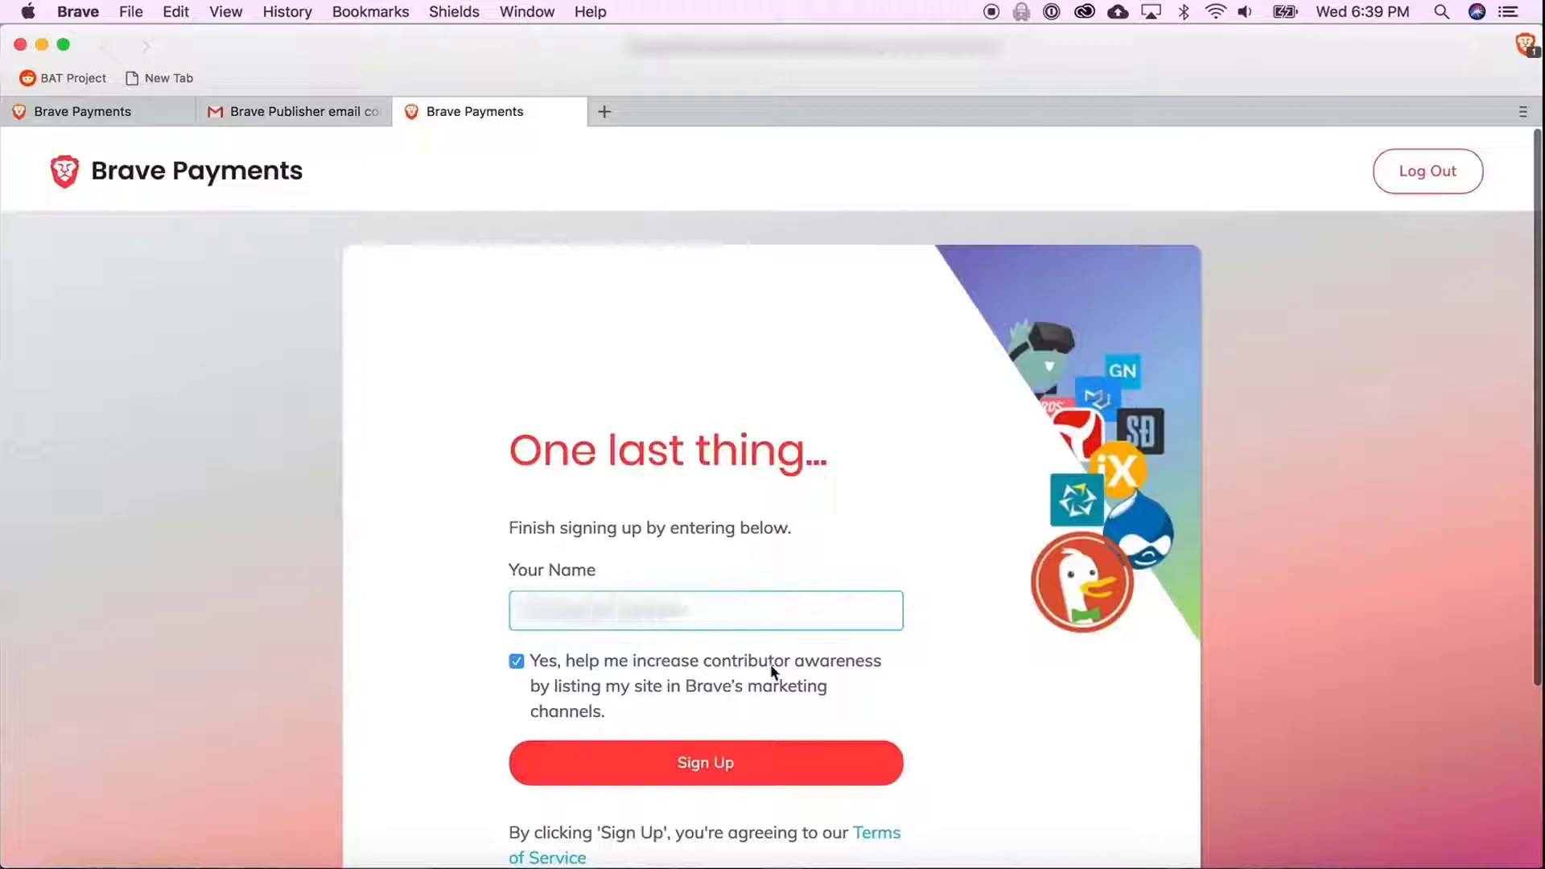
- Complete sign-up with the entered name and skip two-factor authentication for now
left_click(706, 762)
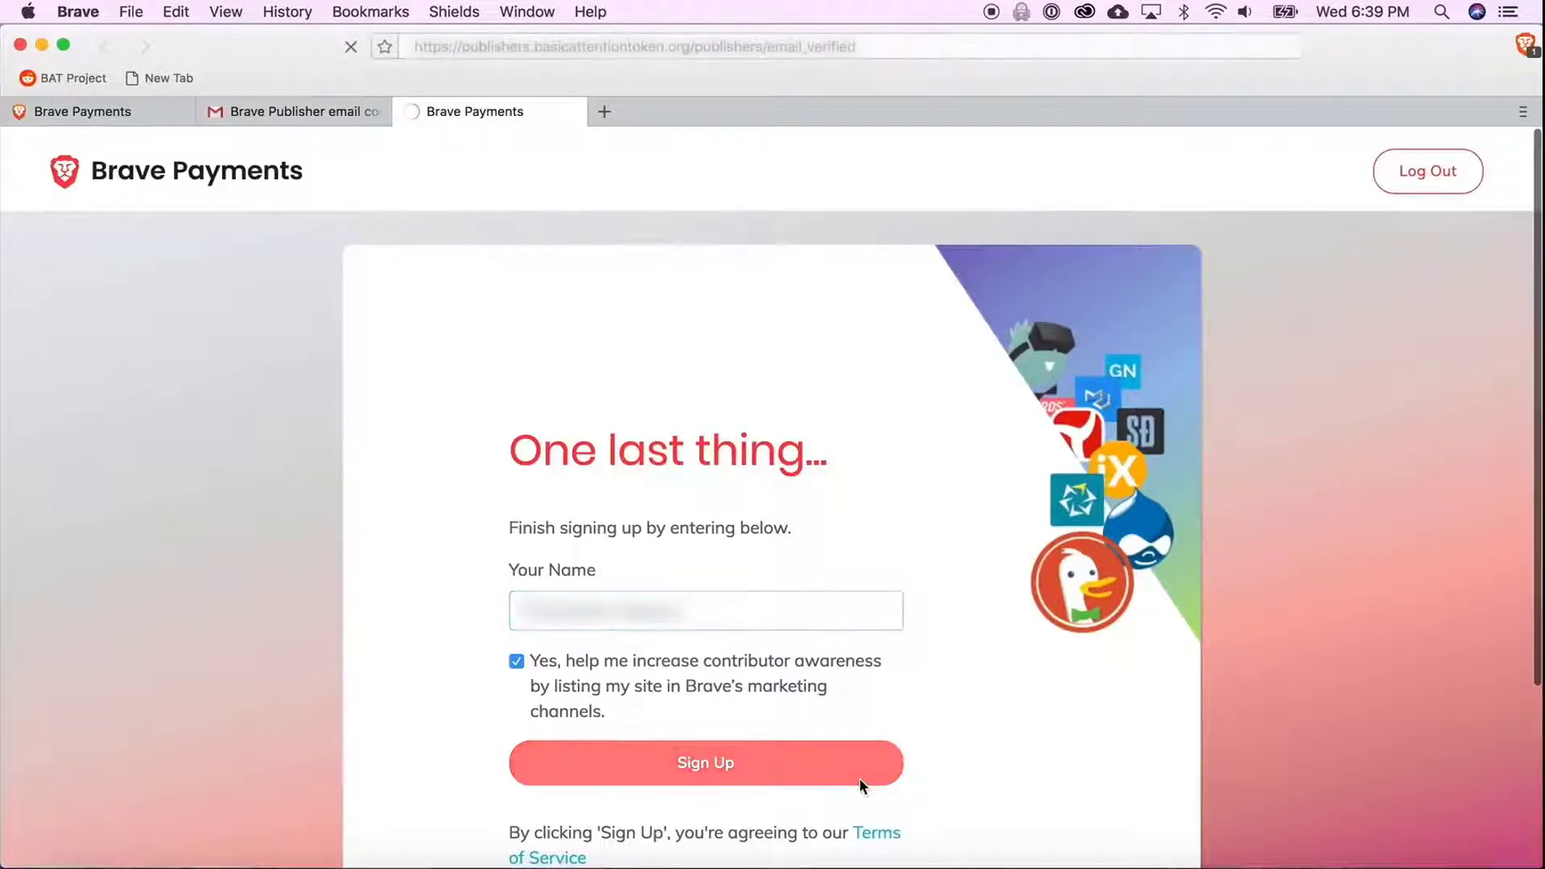
left_click(705, 763)
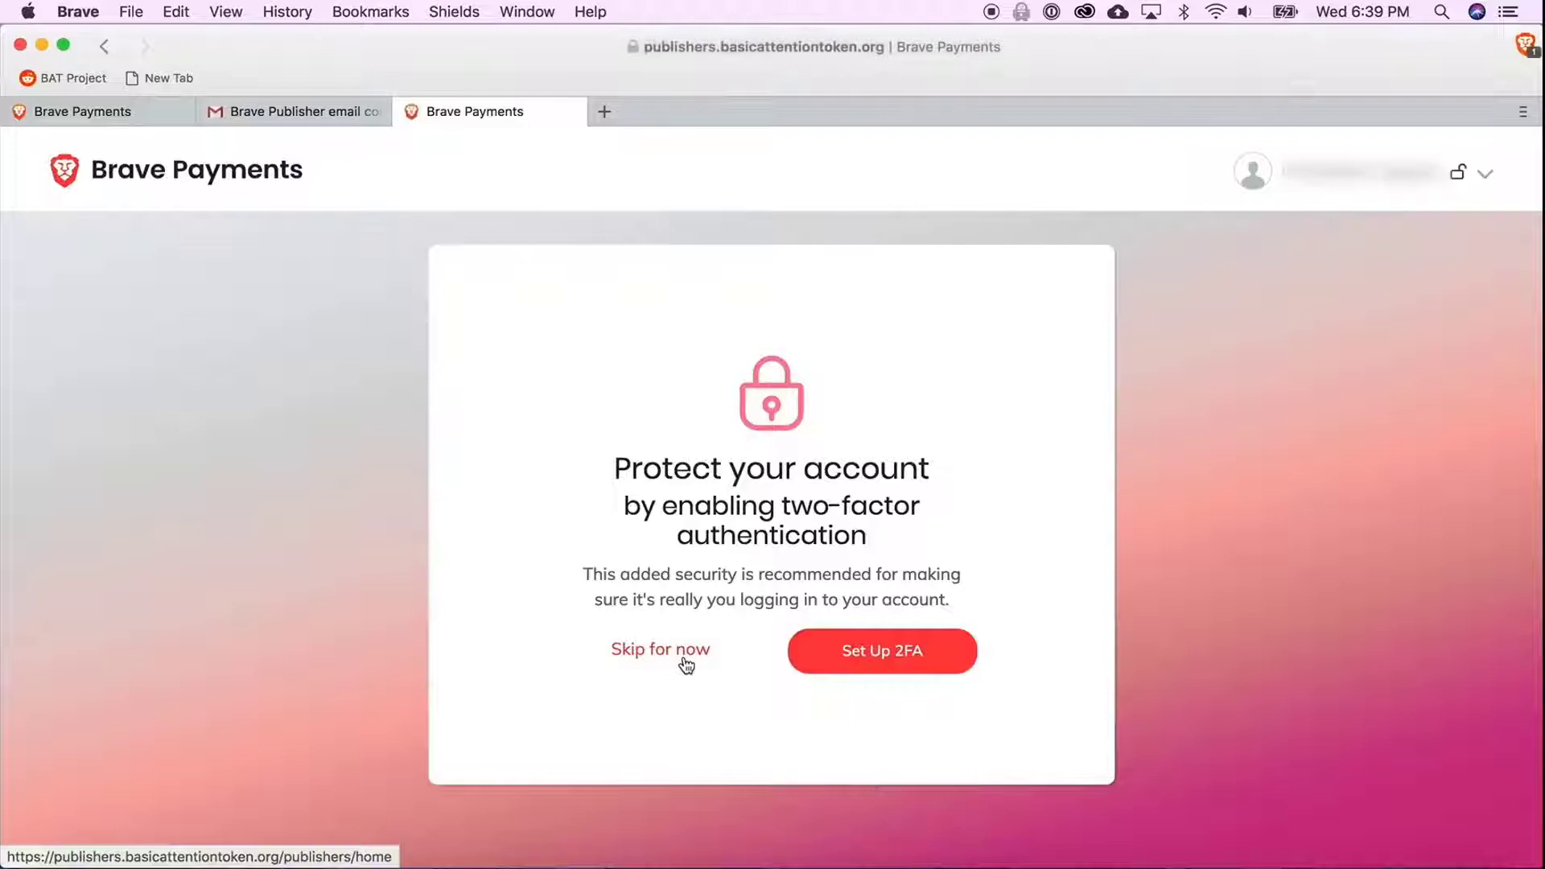
left_click(659, 650)
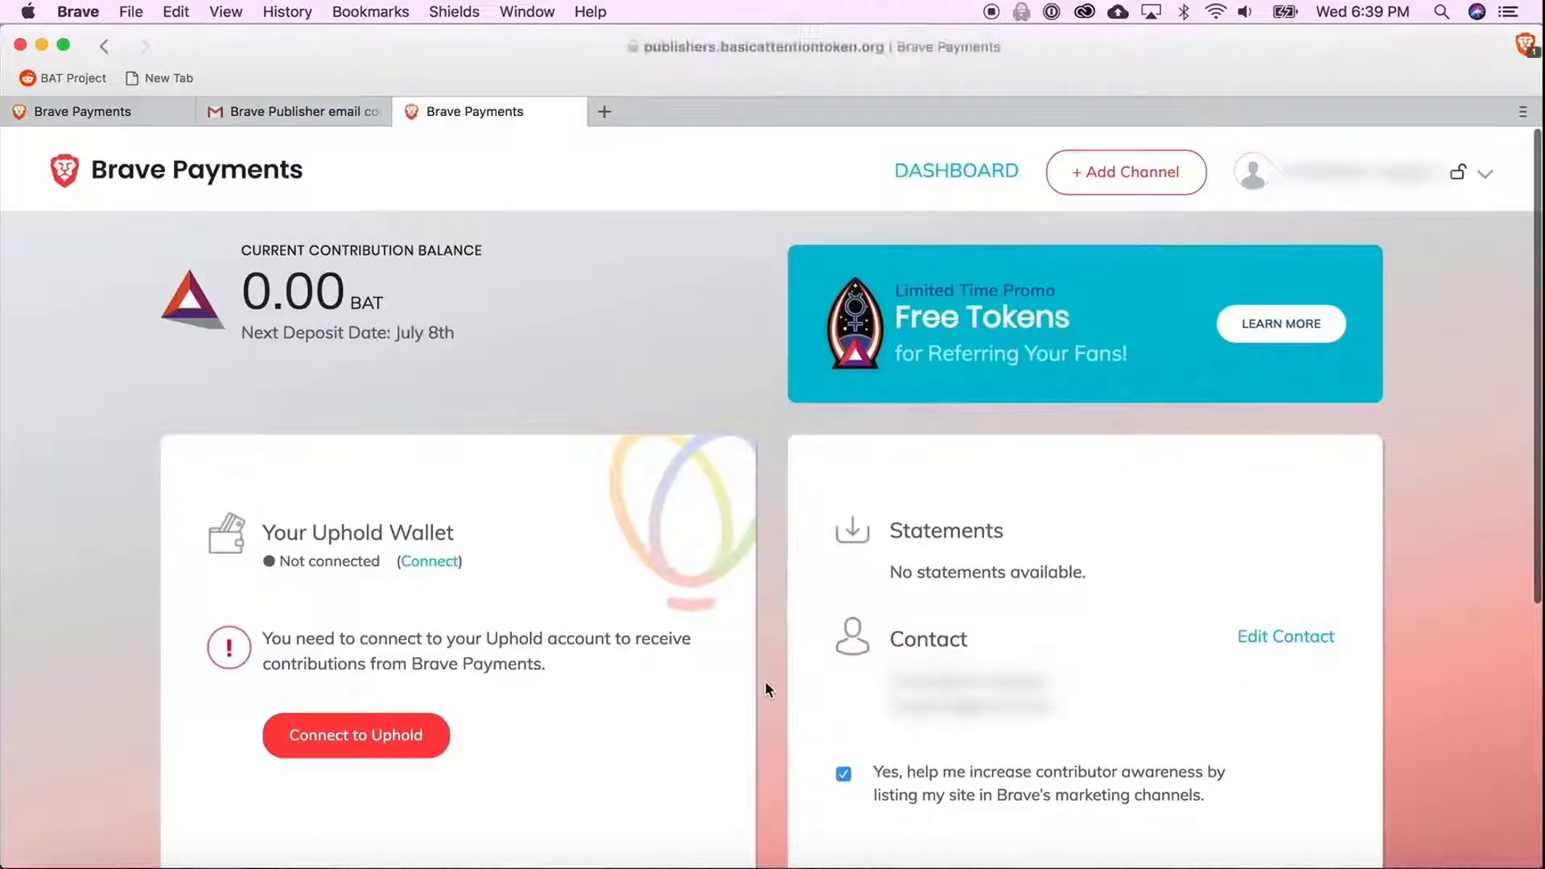
mouse_move(758, 628)
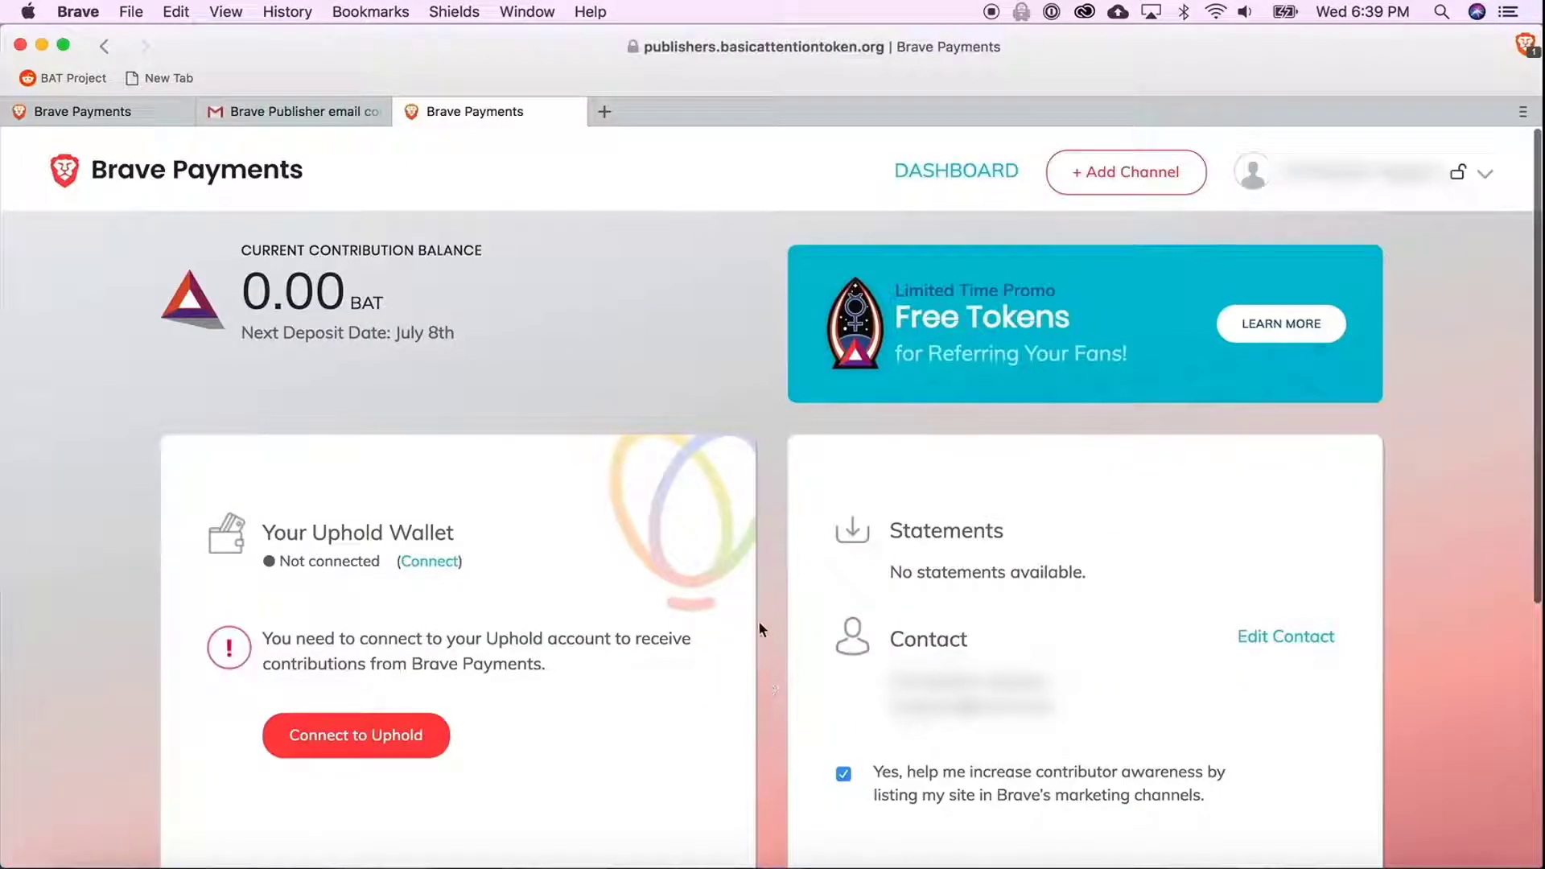
- Scroll down the publisher dashboard and open + Add Channel
scroll("down", 3)
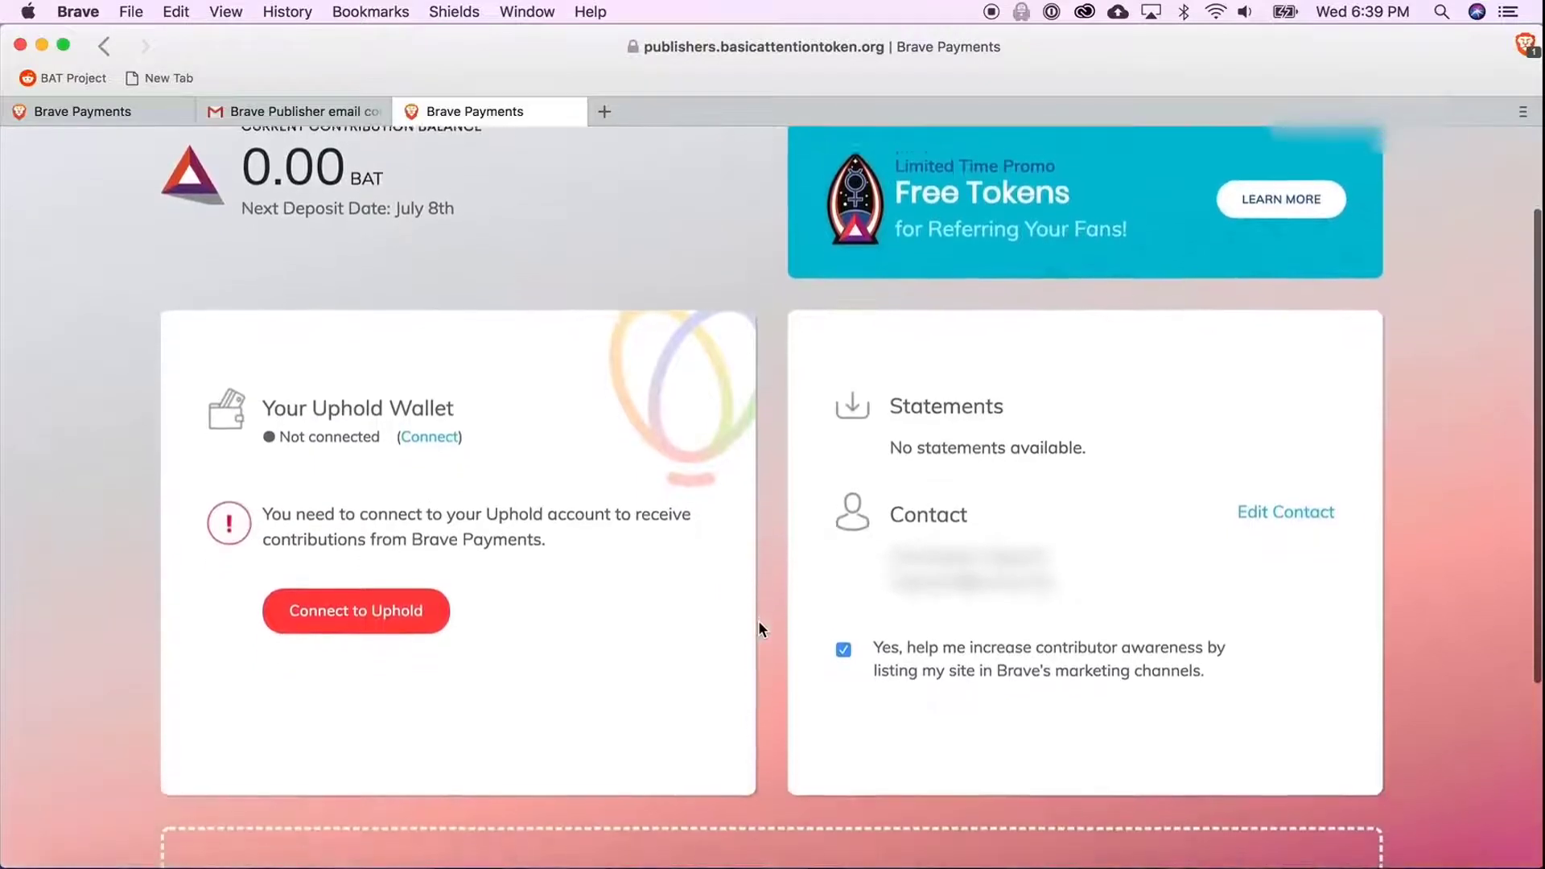
scroll("down", 3)
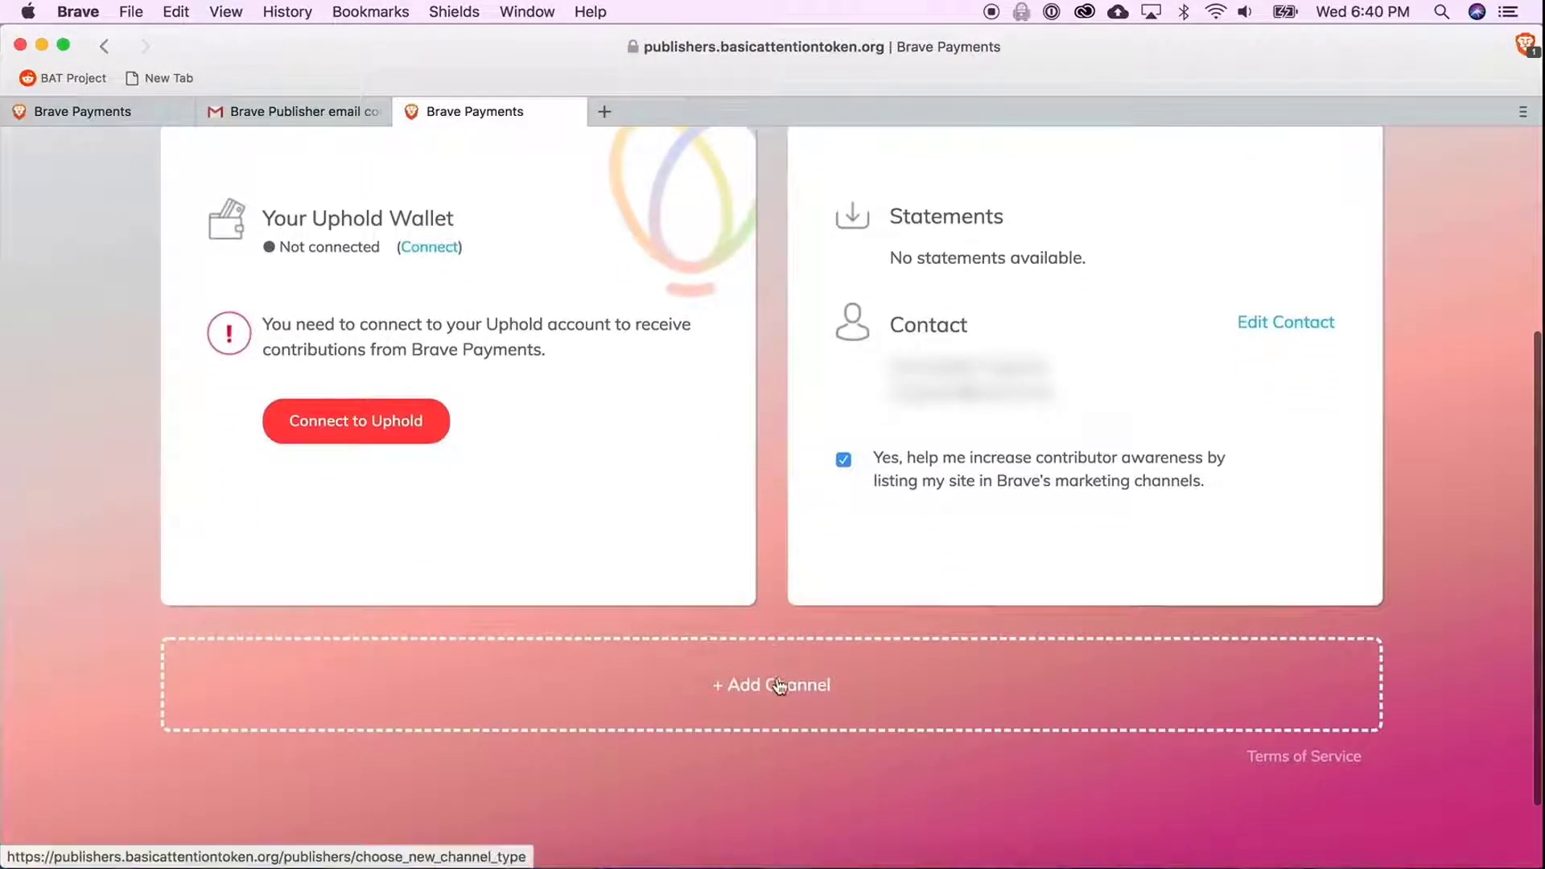
left_click(770, 685)
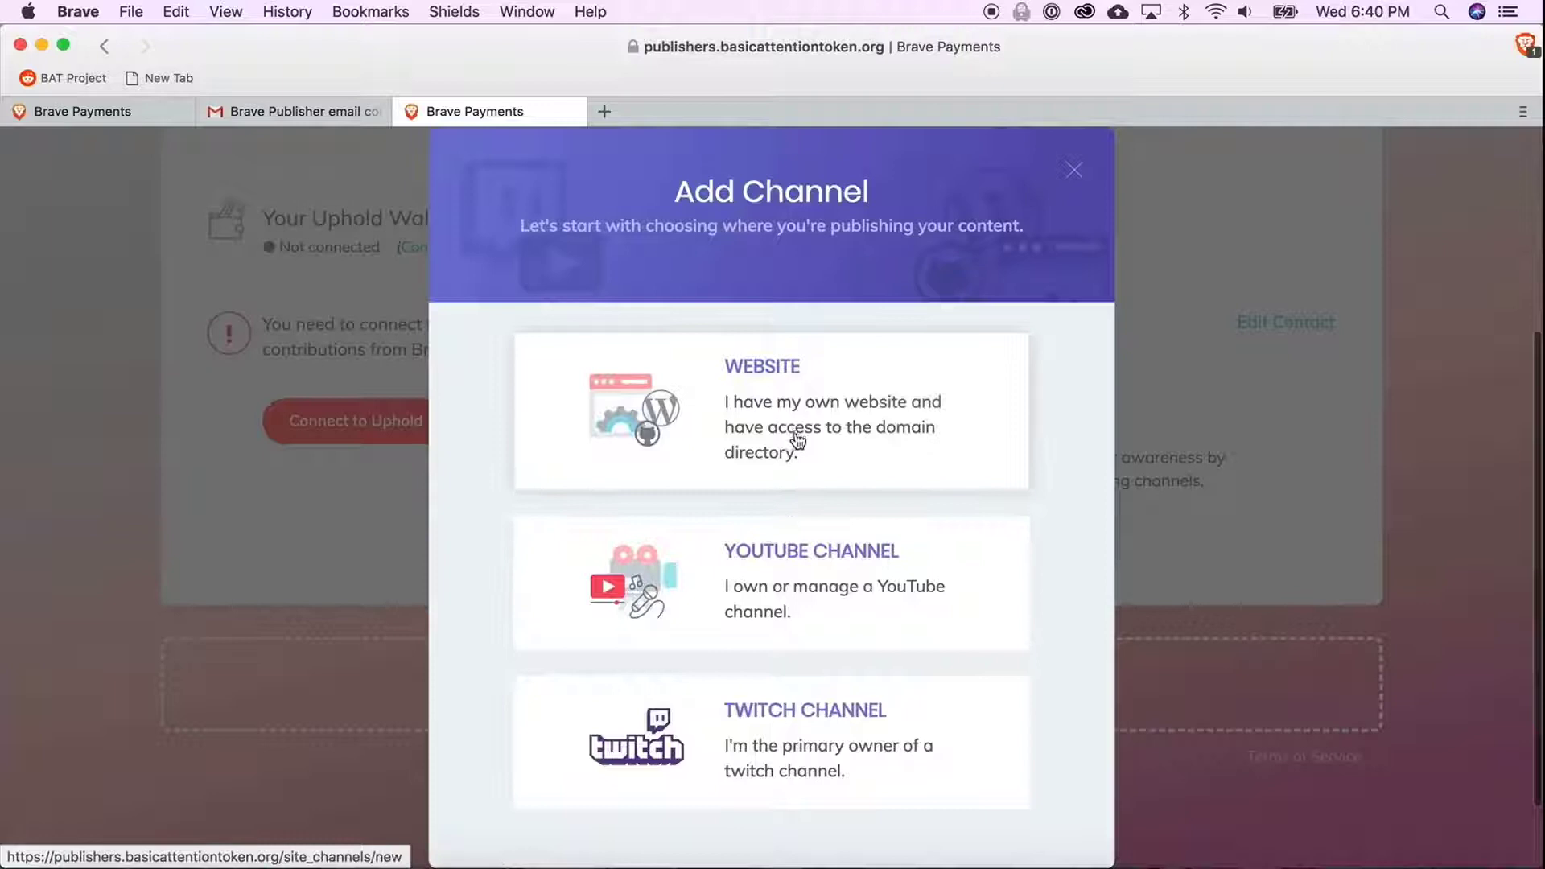
mouse_move(830, 717)
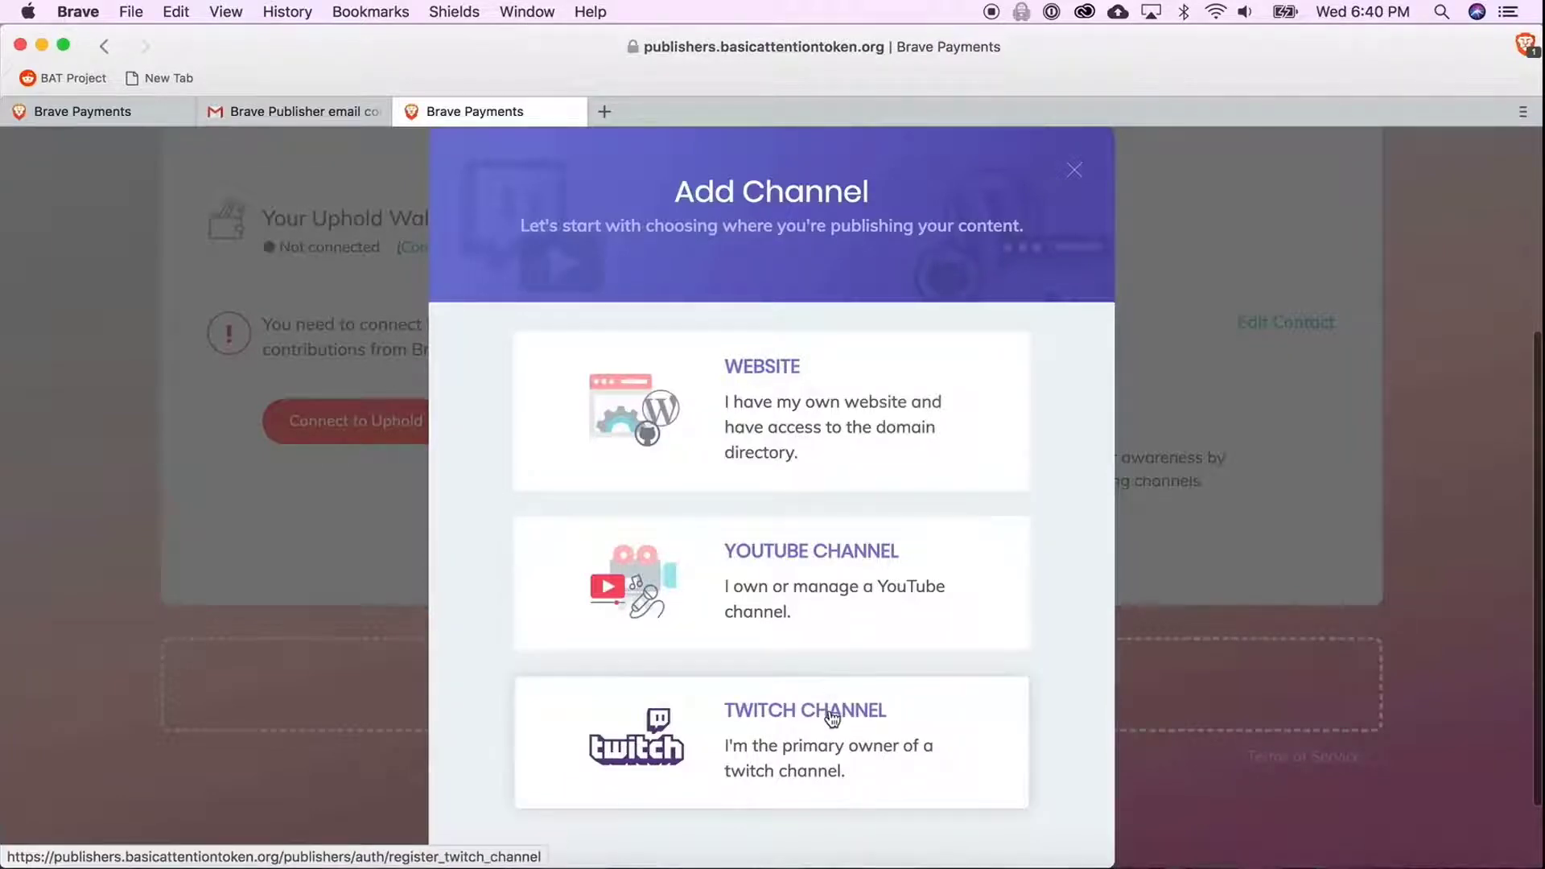
mouse_move(828, 450)
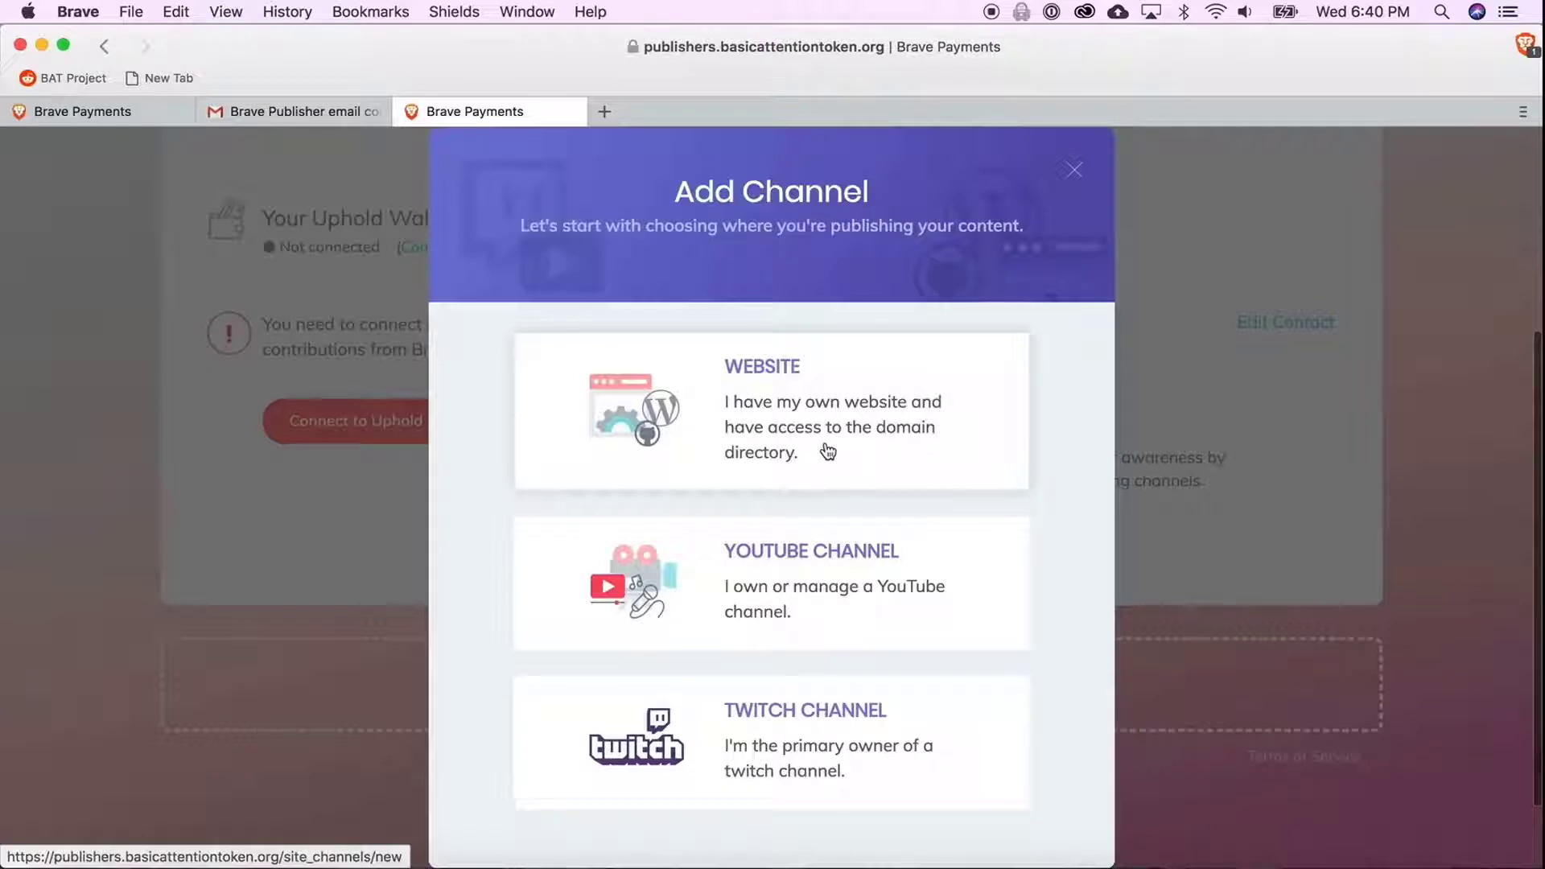
- Choose WEBSITE as the new channel type
left_click(771, 411)
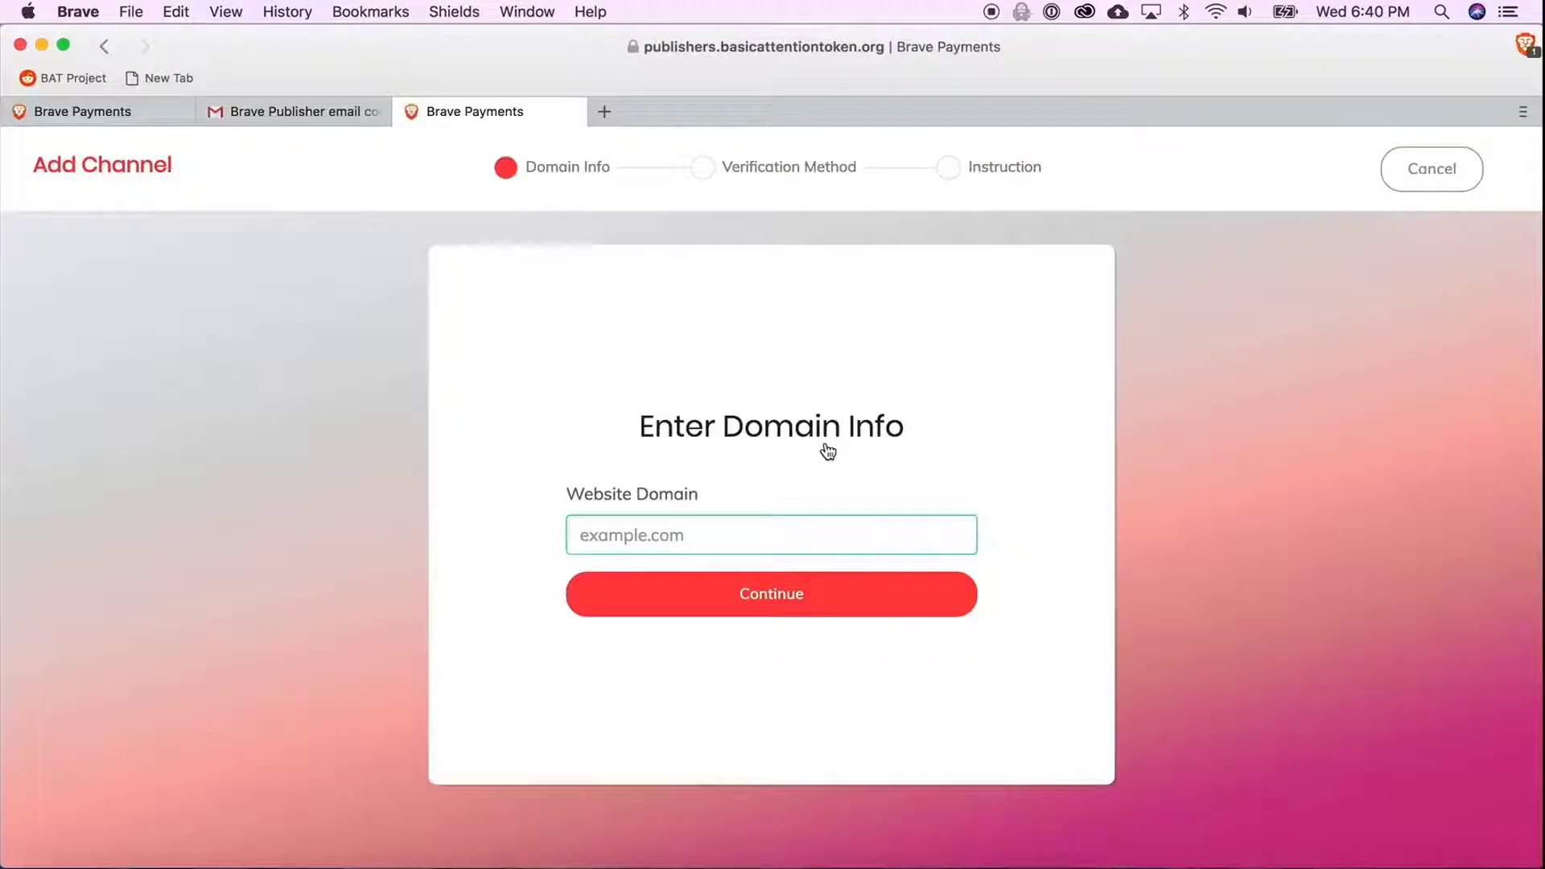
- Enter blockchainworkshop.org as the website domain
type("blockchainworkshop.")
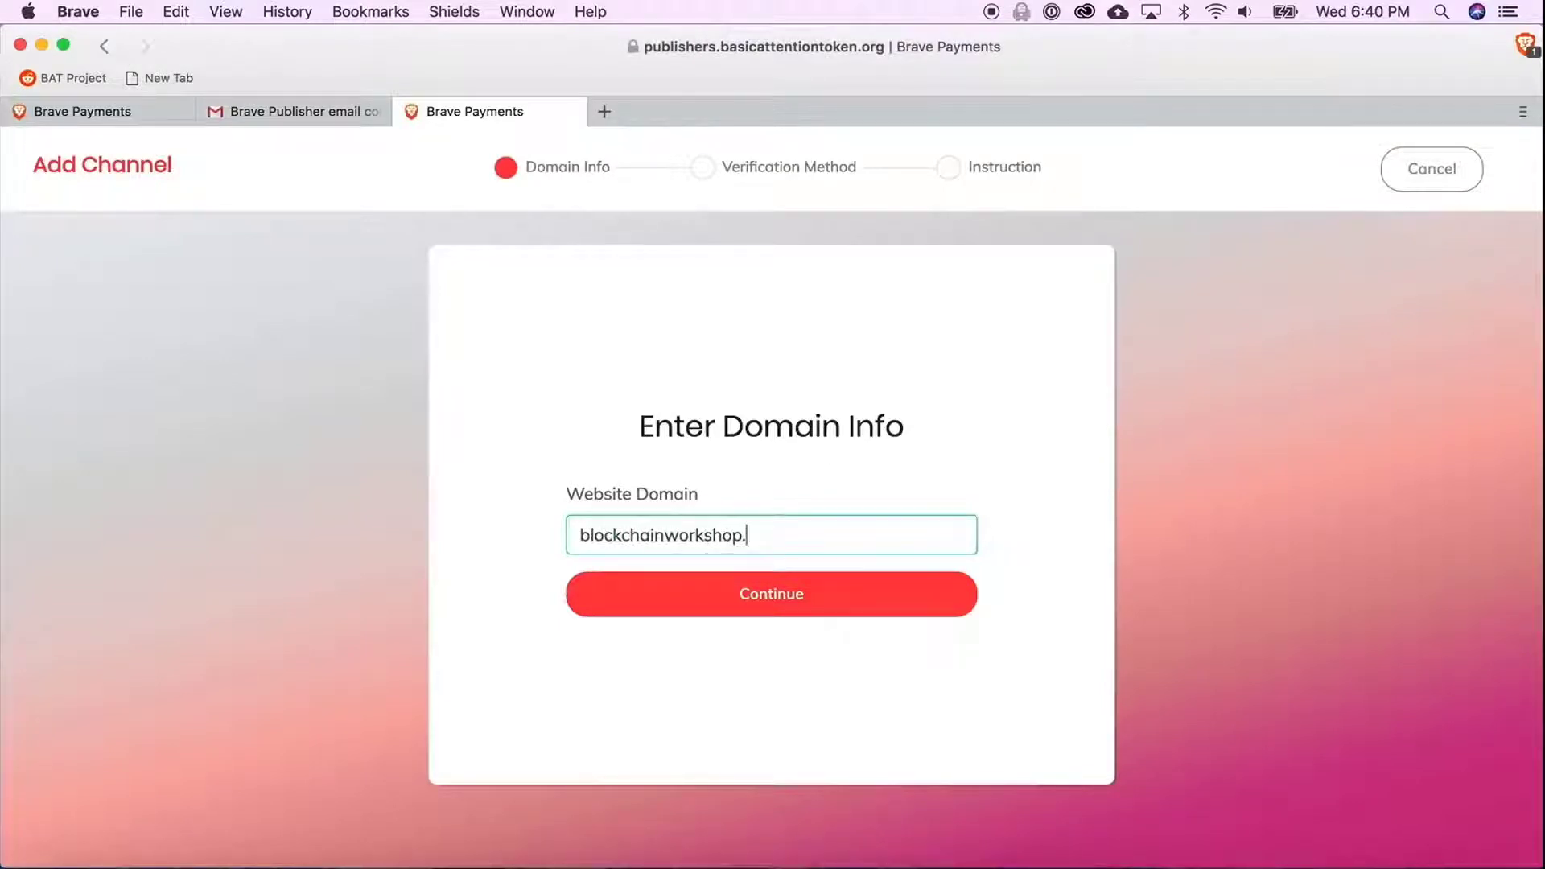
type("org")
left_click(851, 46)
type("https:")
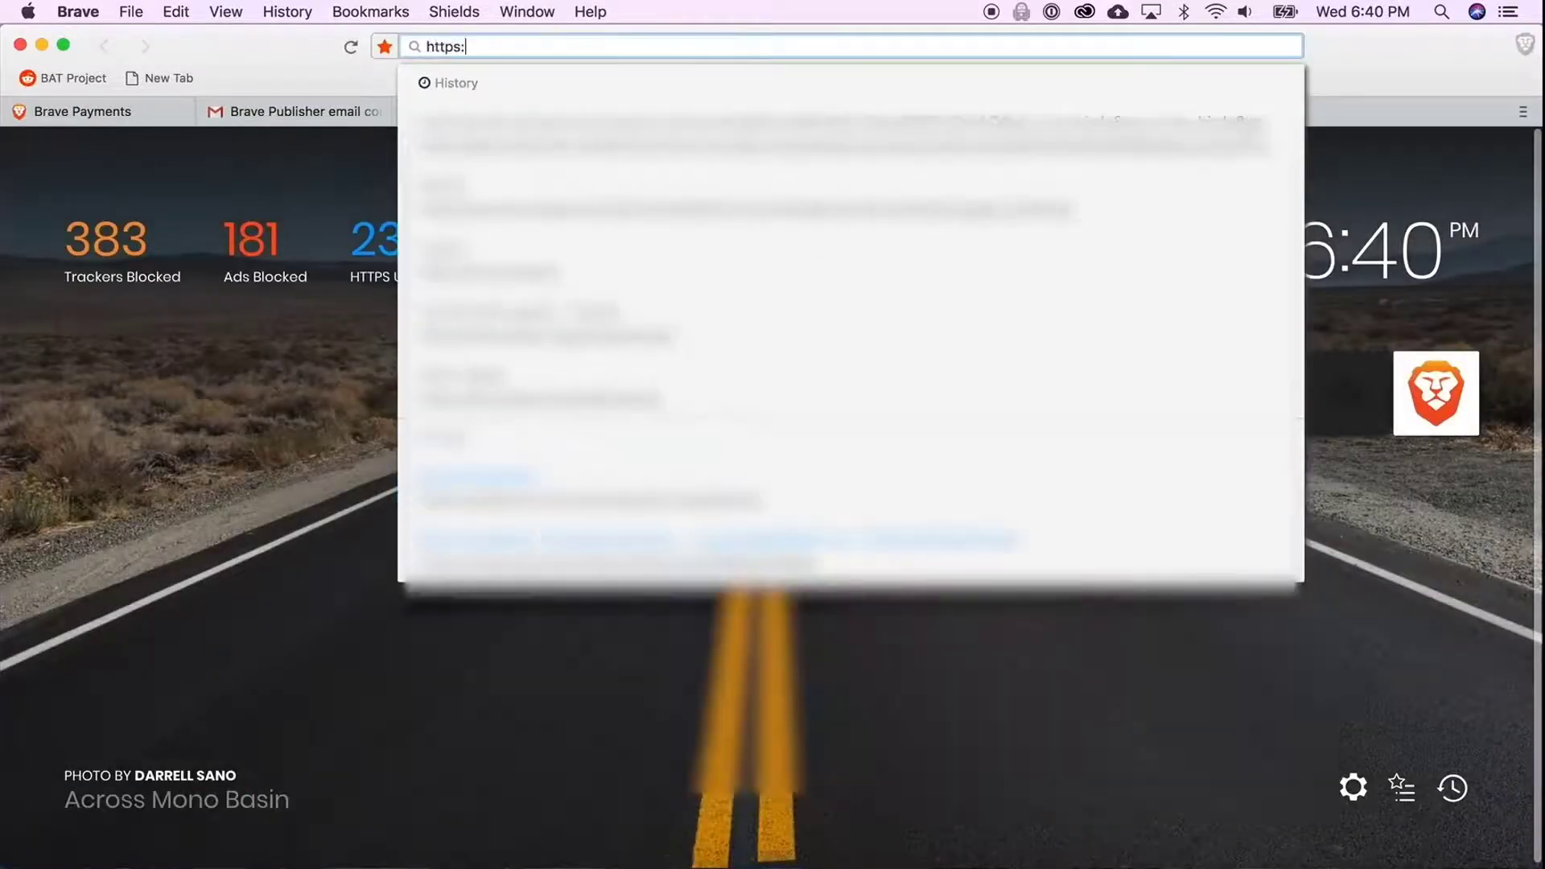
type("reddit.com/")
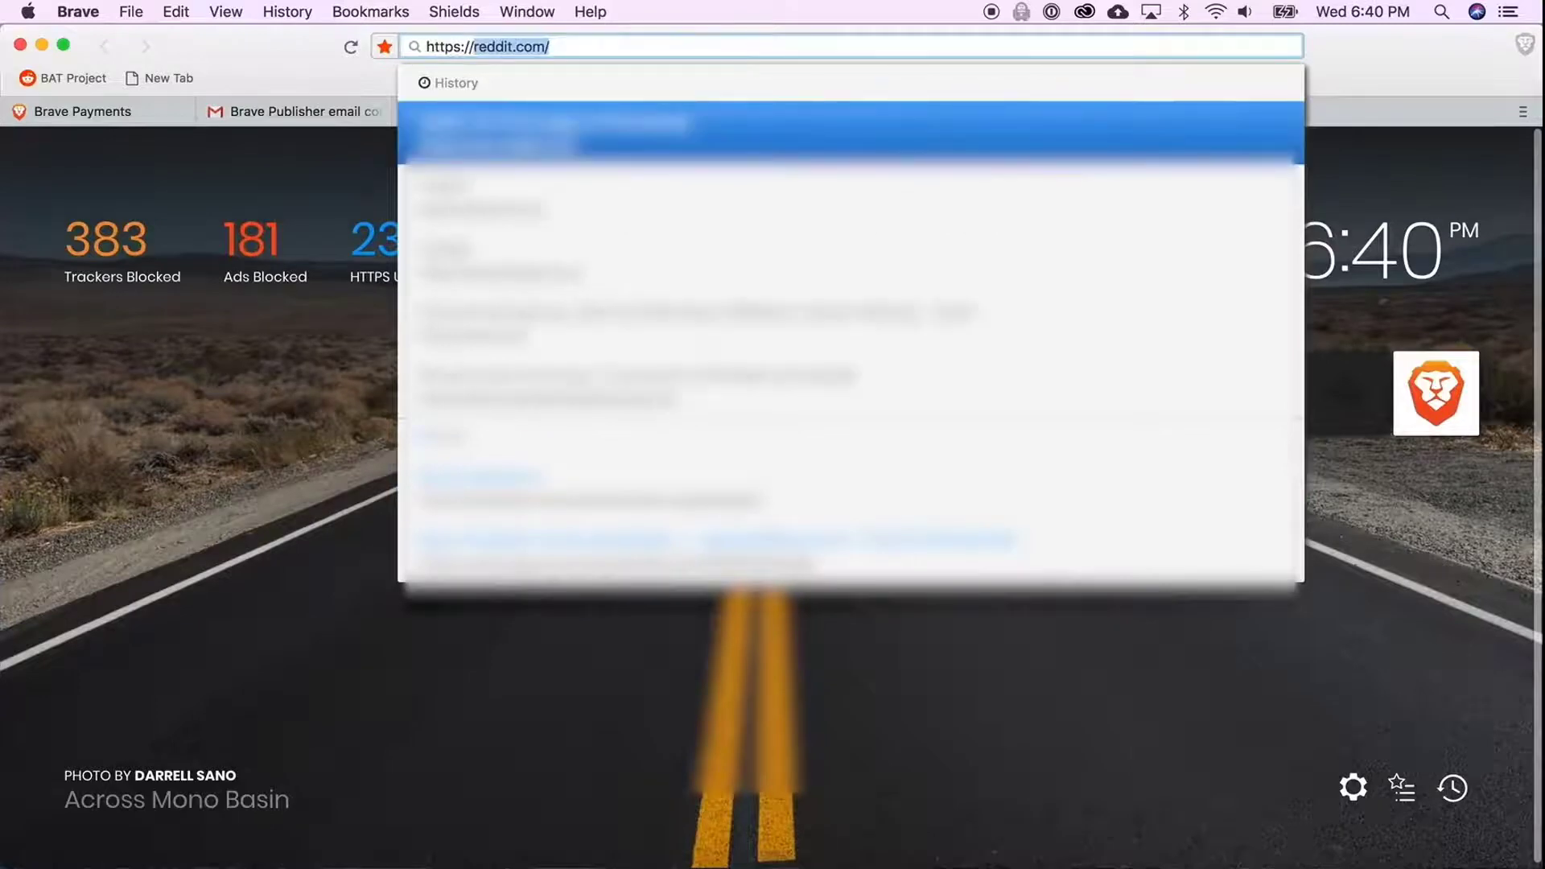
type("https://blockchainworkshop.org/")
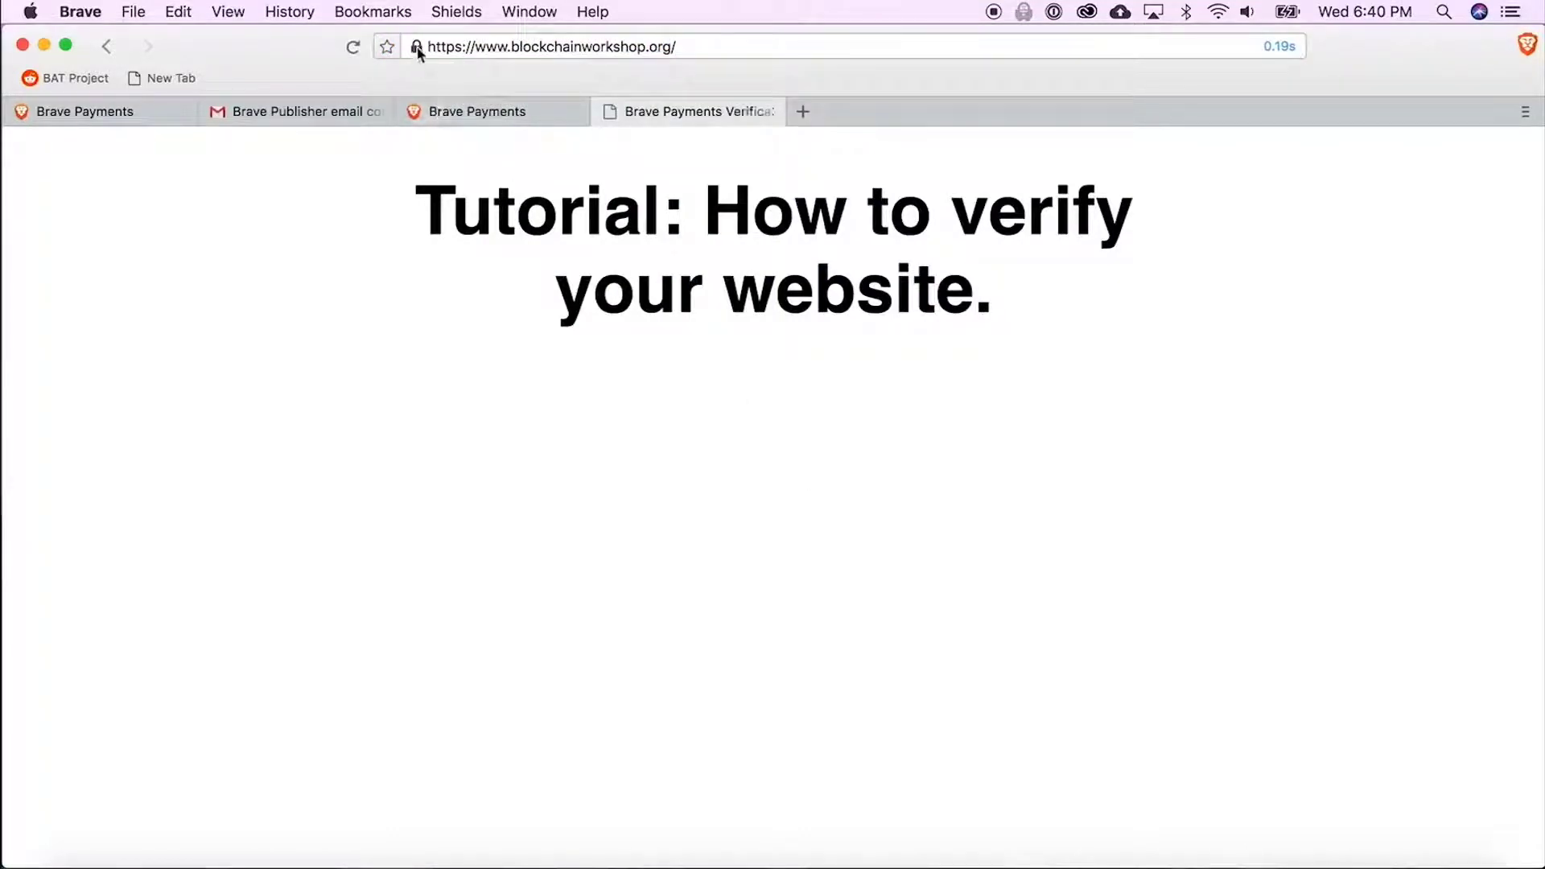
left_click(418, 47)
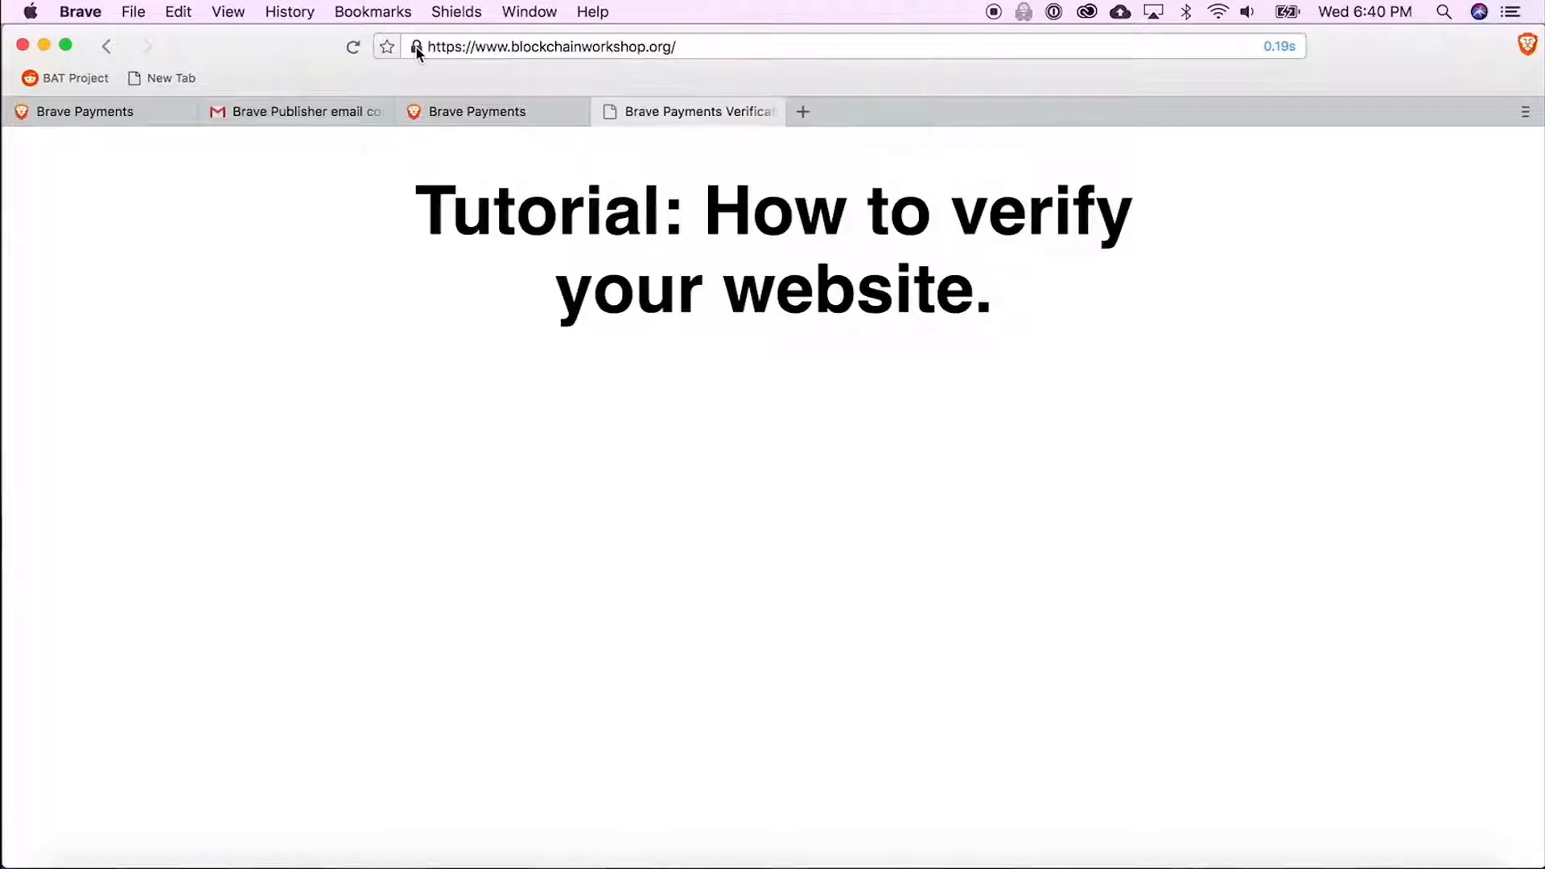
mouse_move(440, 70)
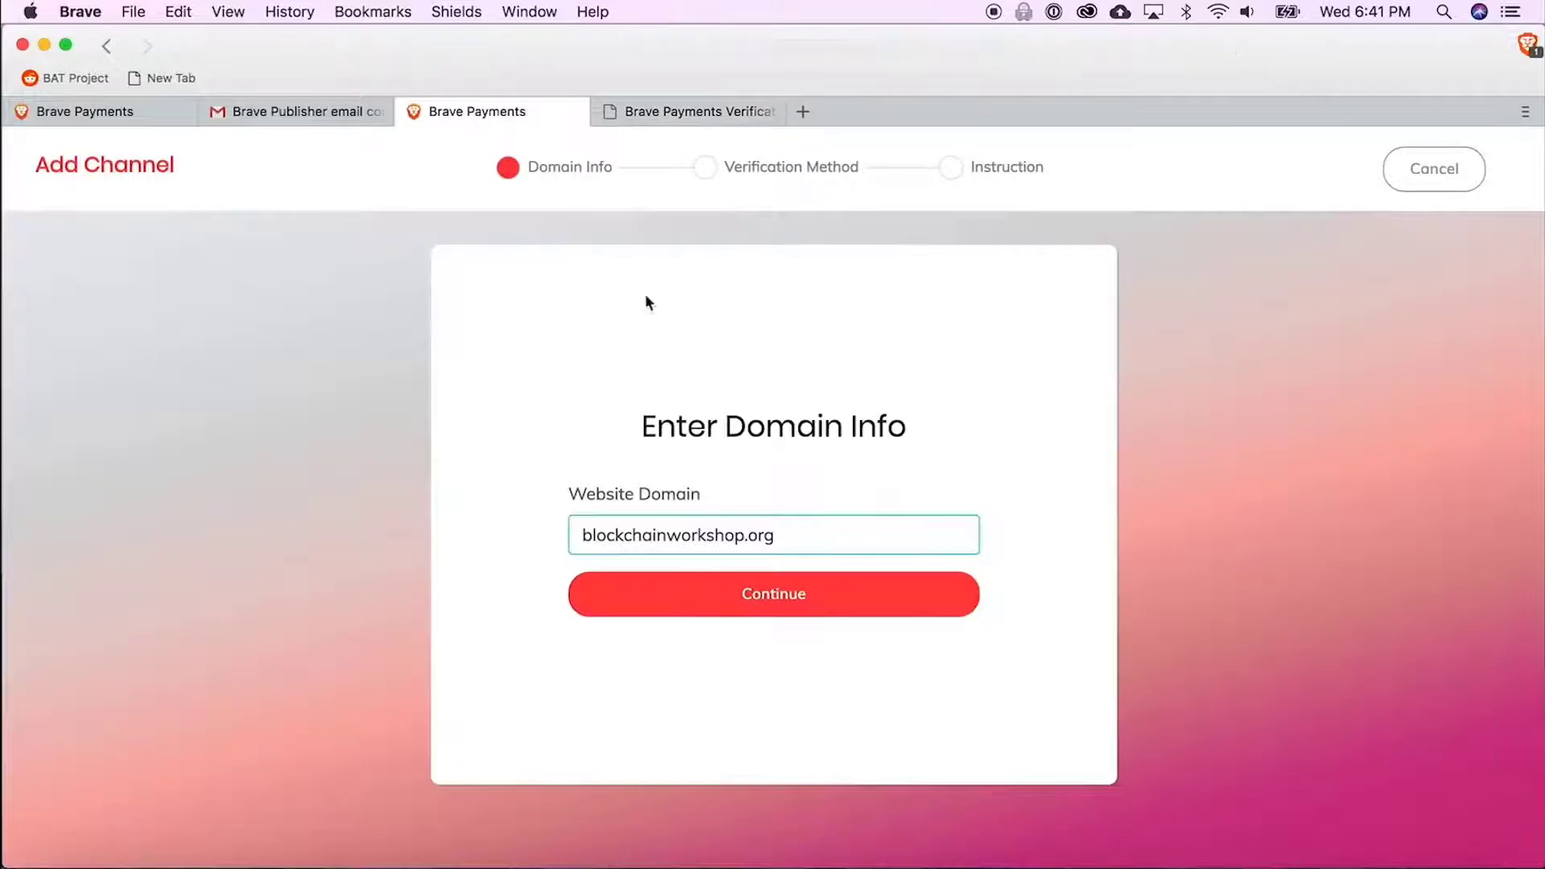
- Submit the blockchainworkshop.org domain to create the channel and reach the verification method choice
left_click(773, 593)
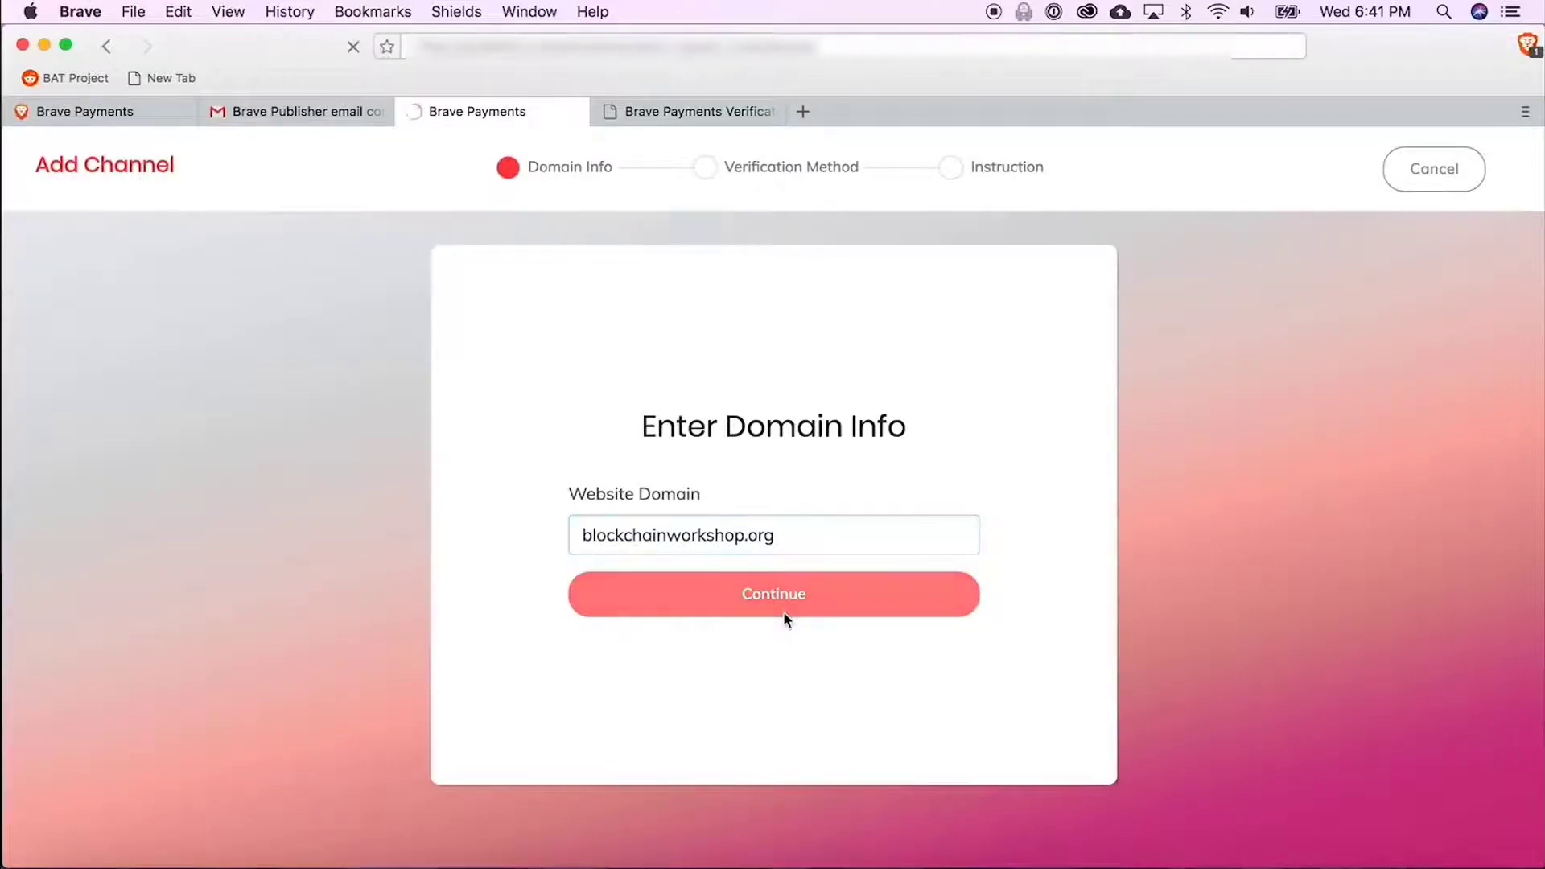
left_click(772, 593)
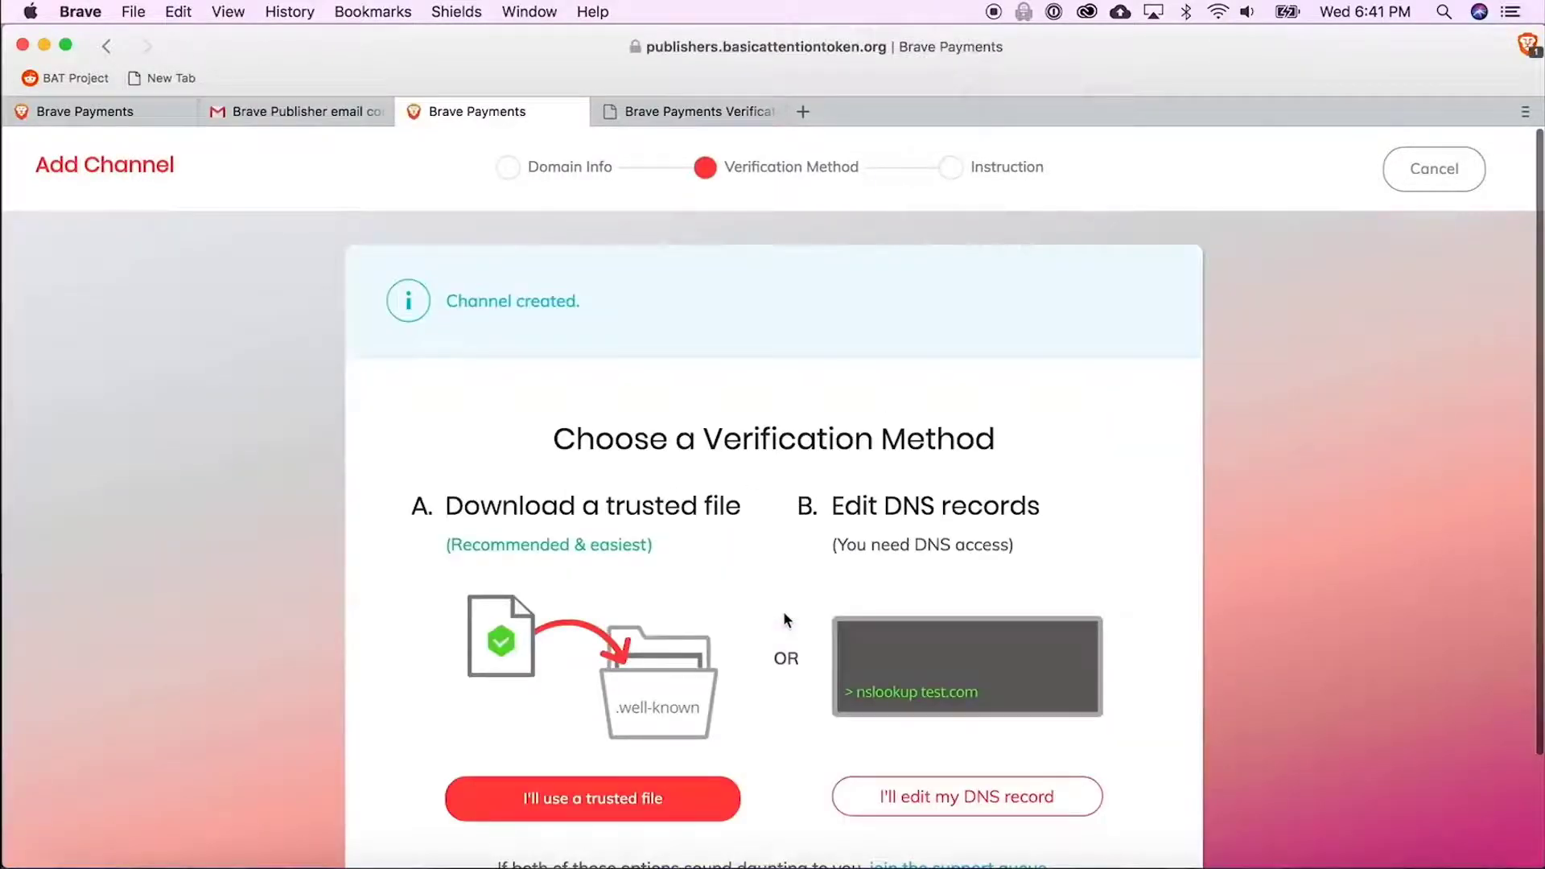
scroll("down", 3)
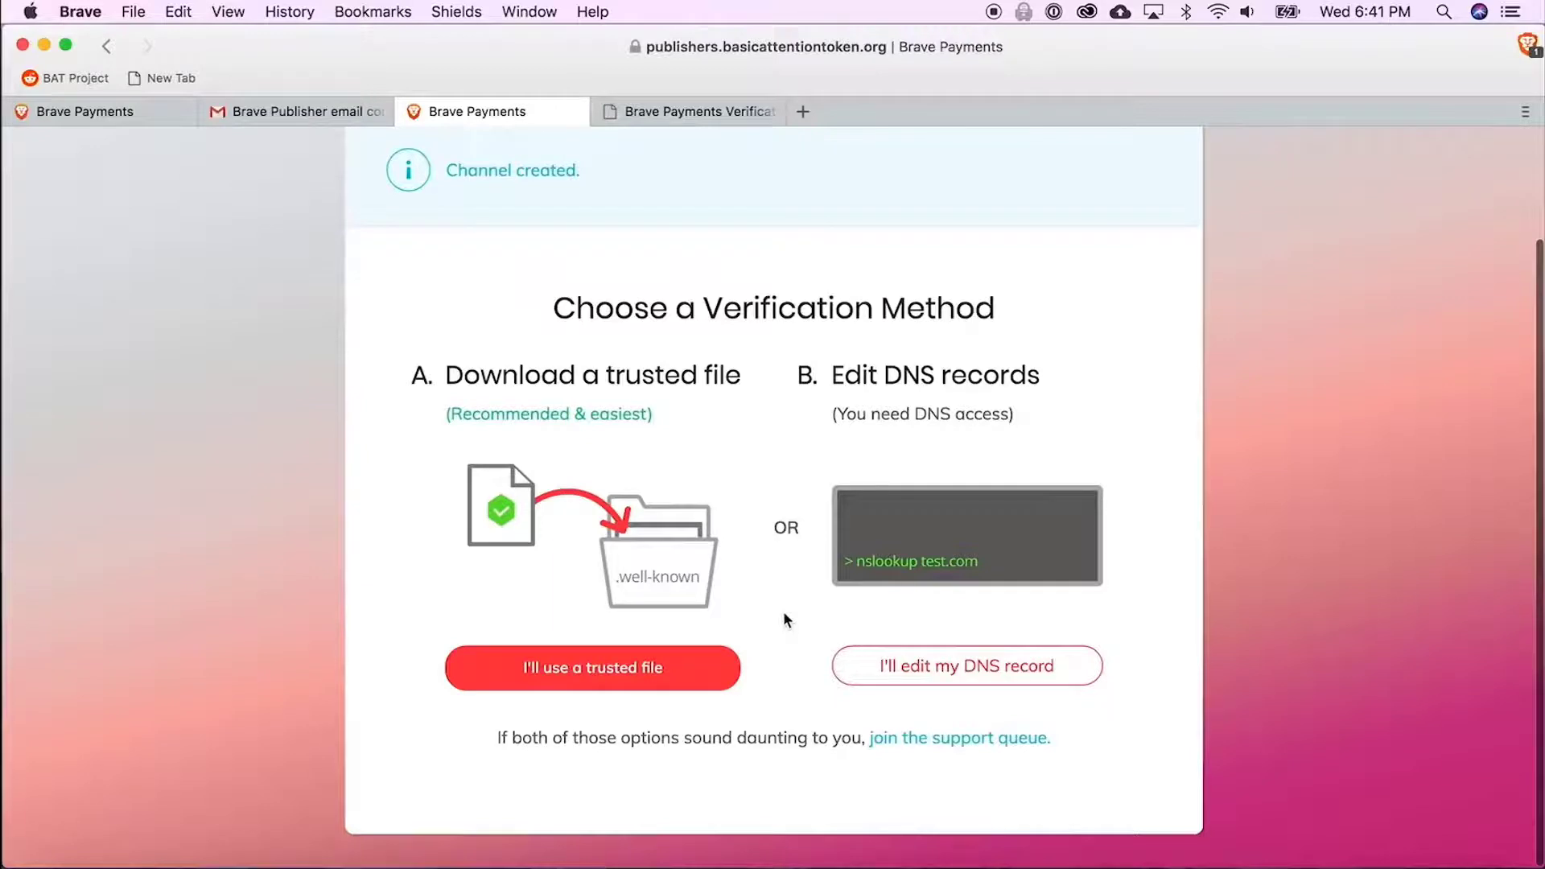
left_click(592, 667)
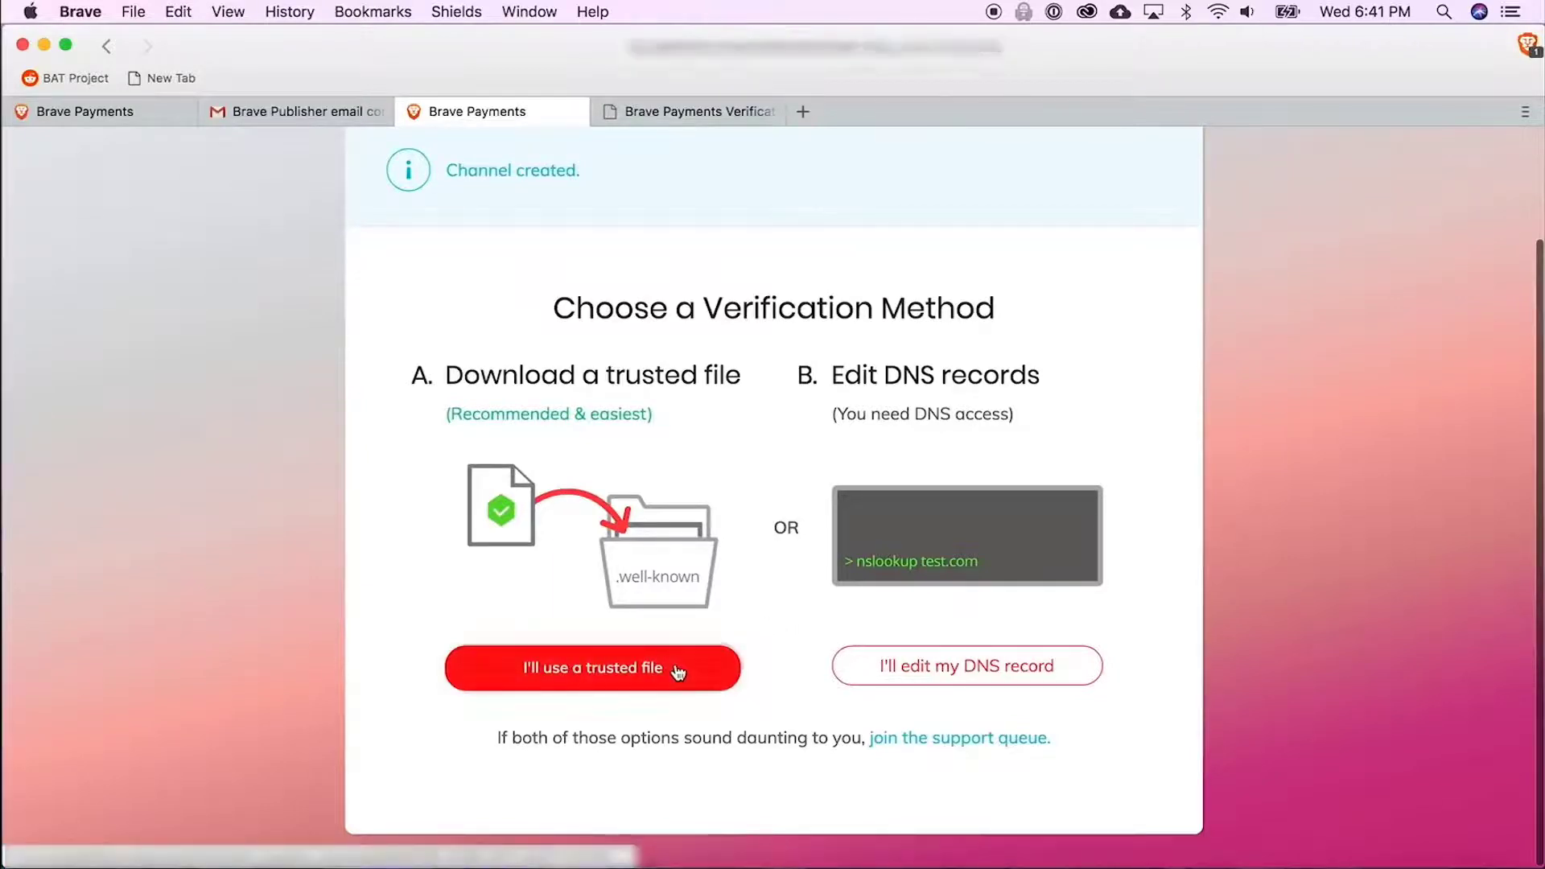
- Choose trusted-file verification and save brave-payments-verification.txt to Downloads
left_click(592, 667)
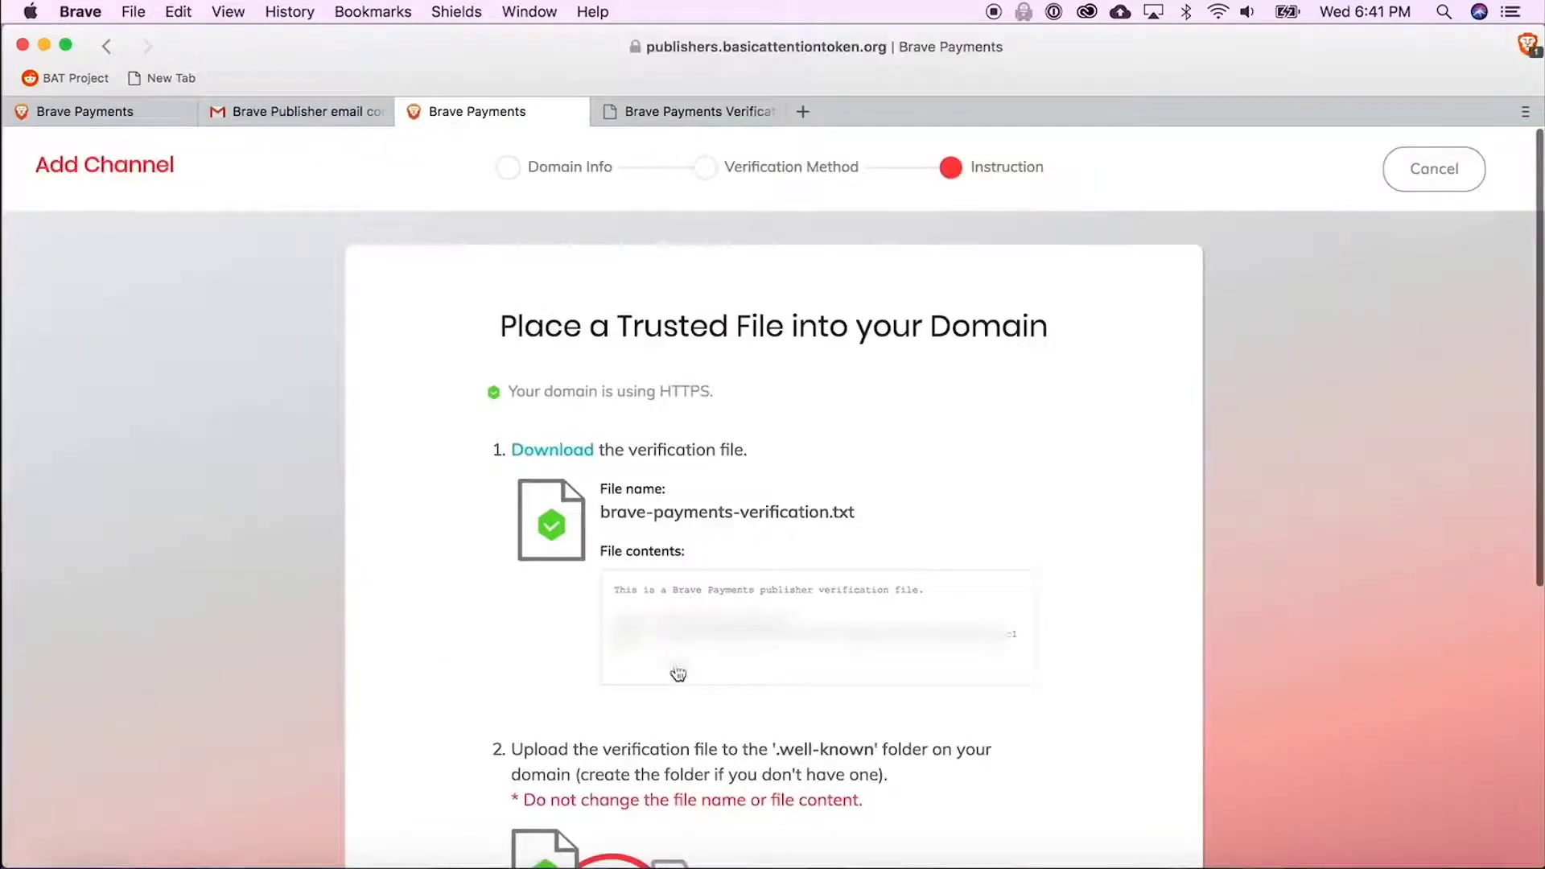
scroll("down", 3)
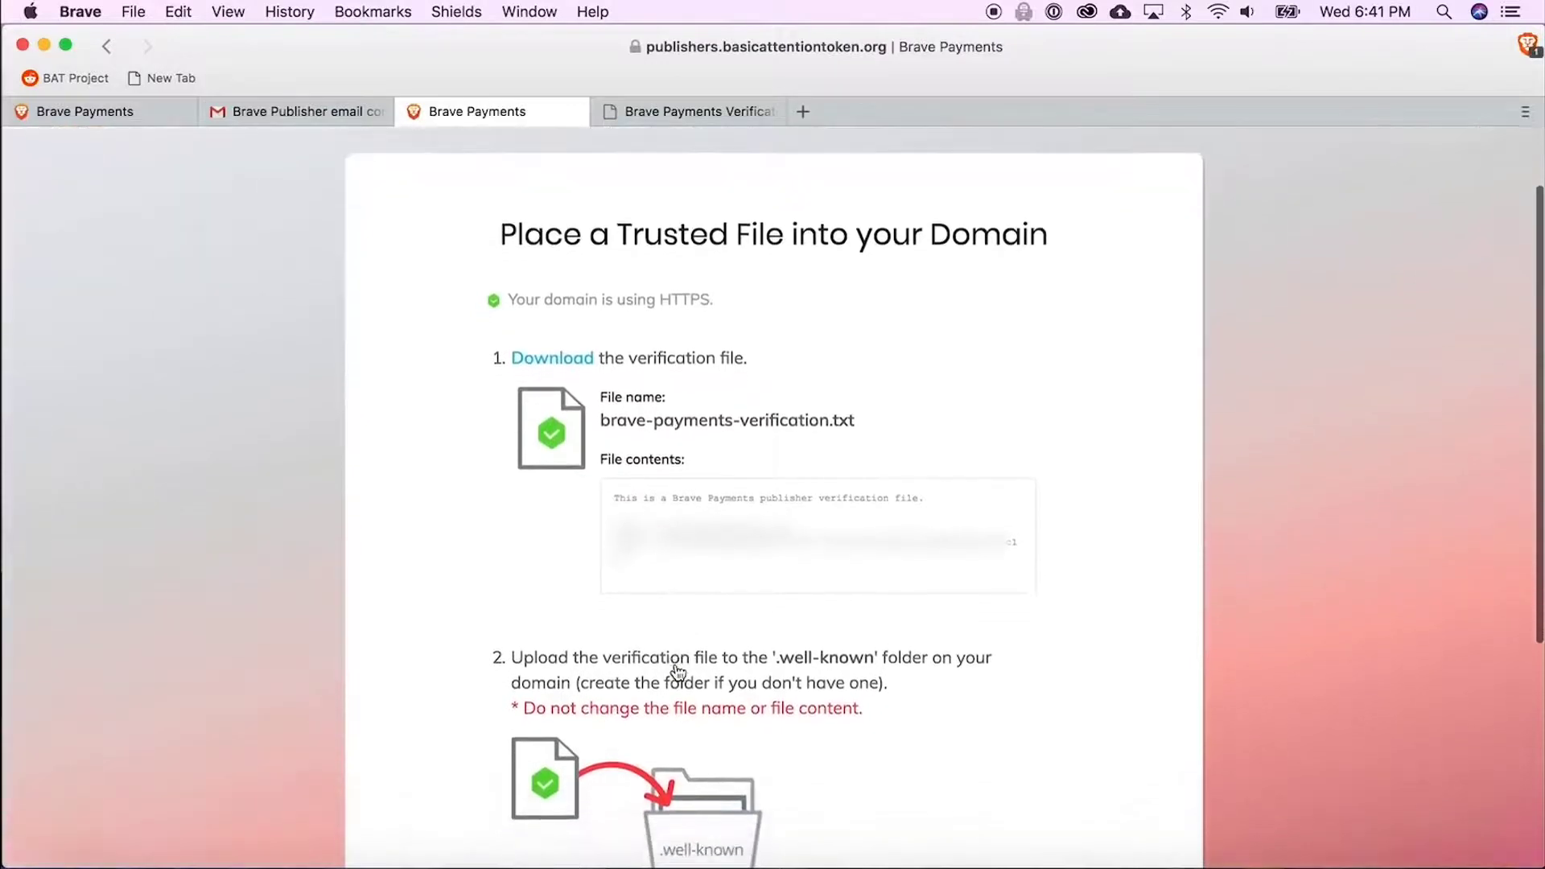
scroll("down", 3)
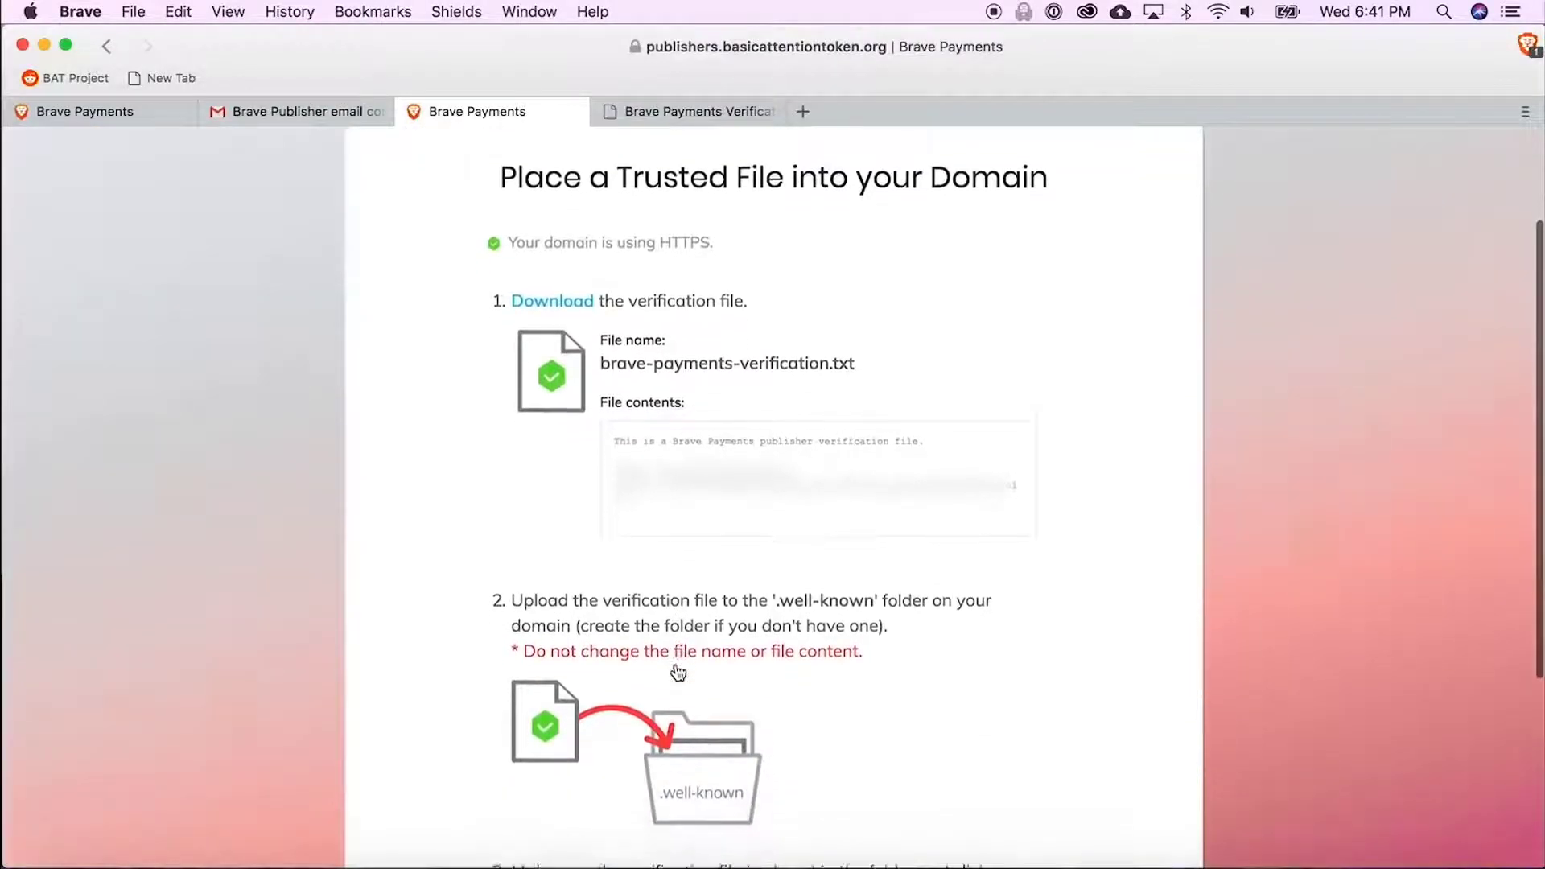
scroll("down", 3)
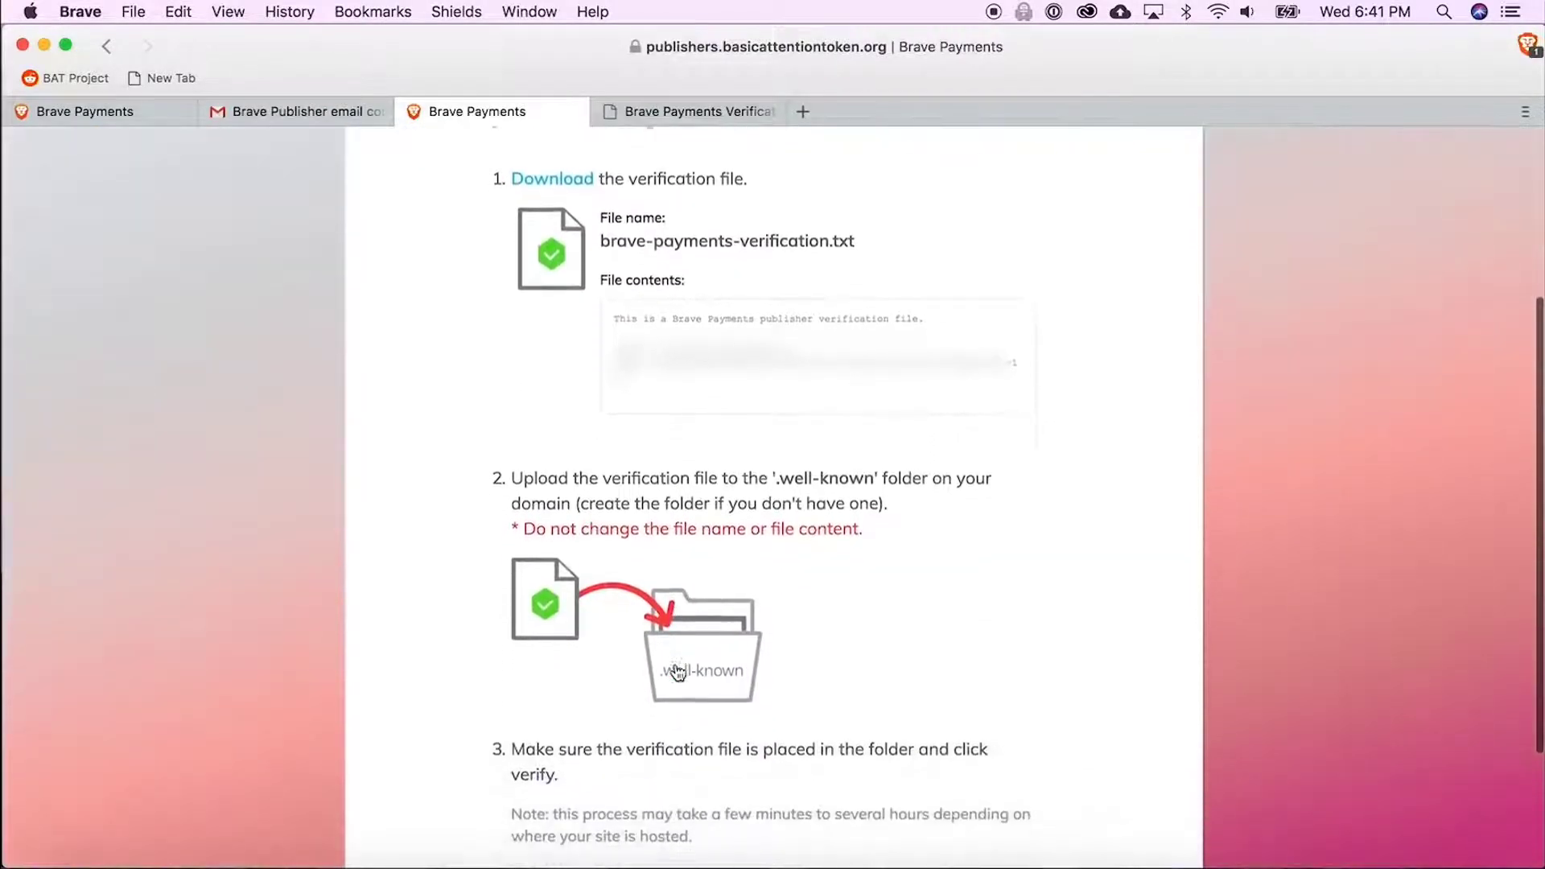
scroll("down", 3)
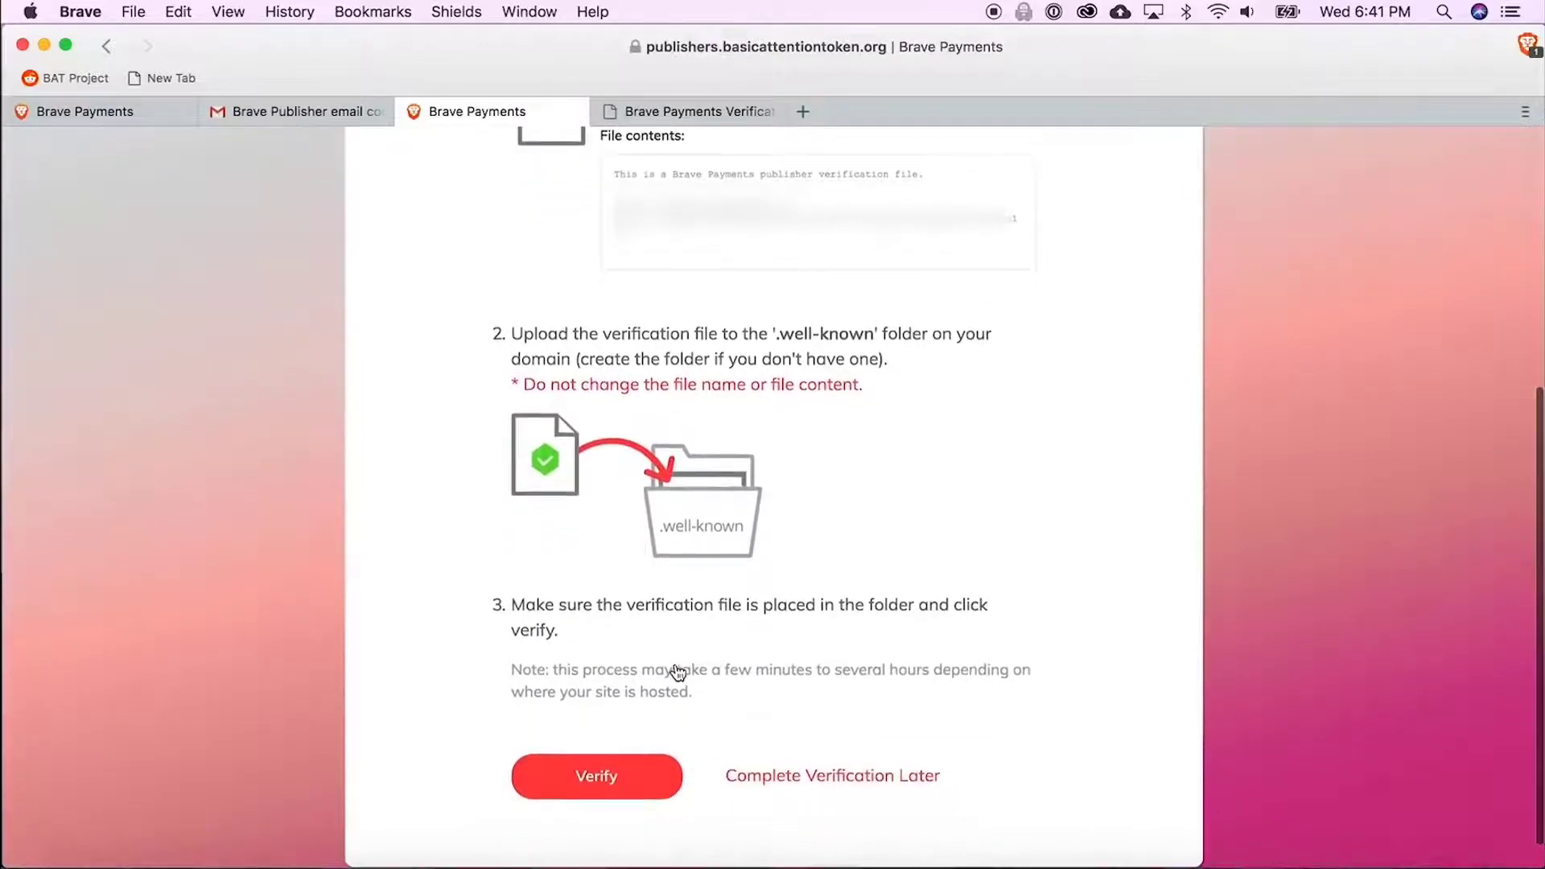
scroll("up", 3)
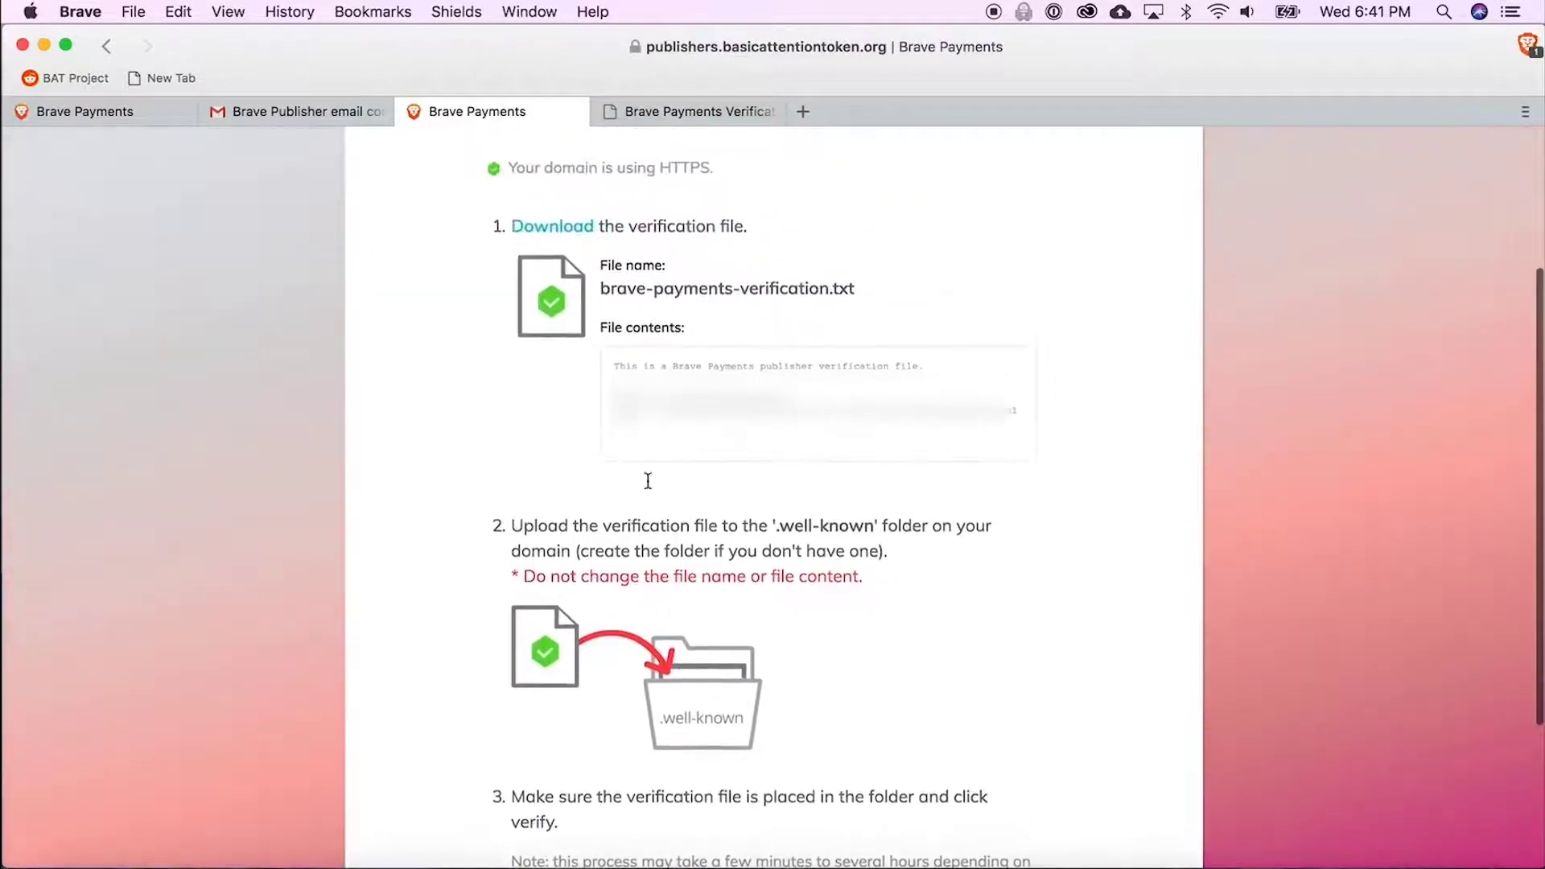
left_click(552, 225)
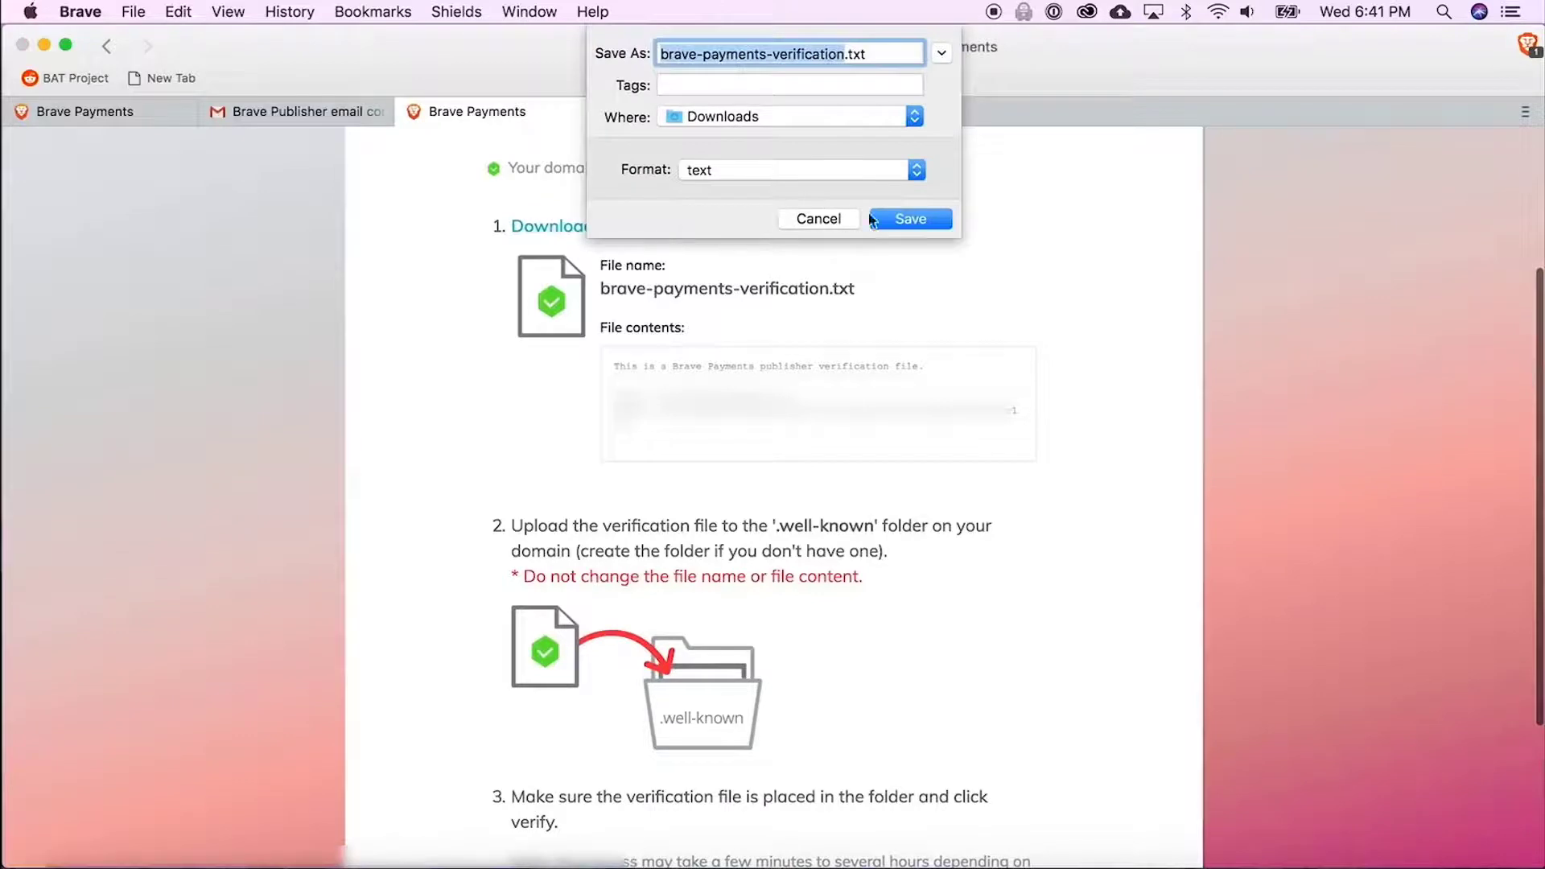
left_click(908, 219)
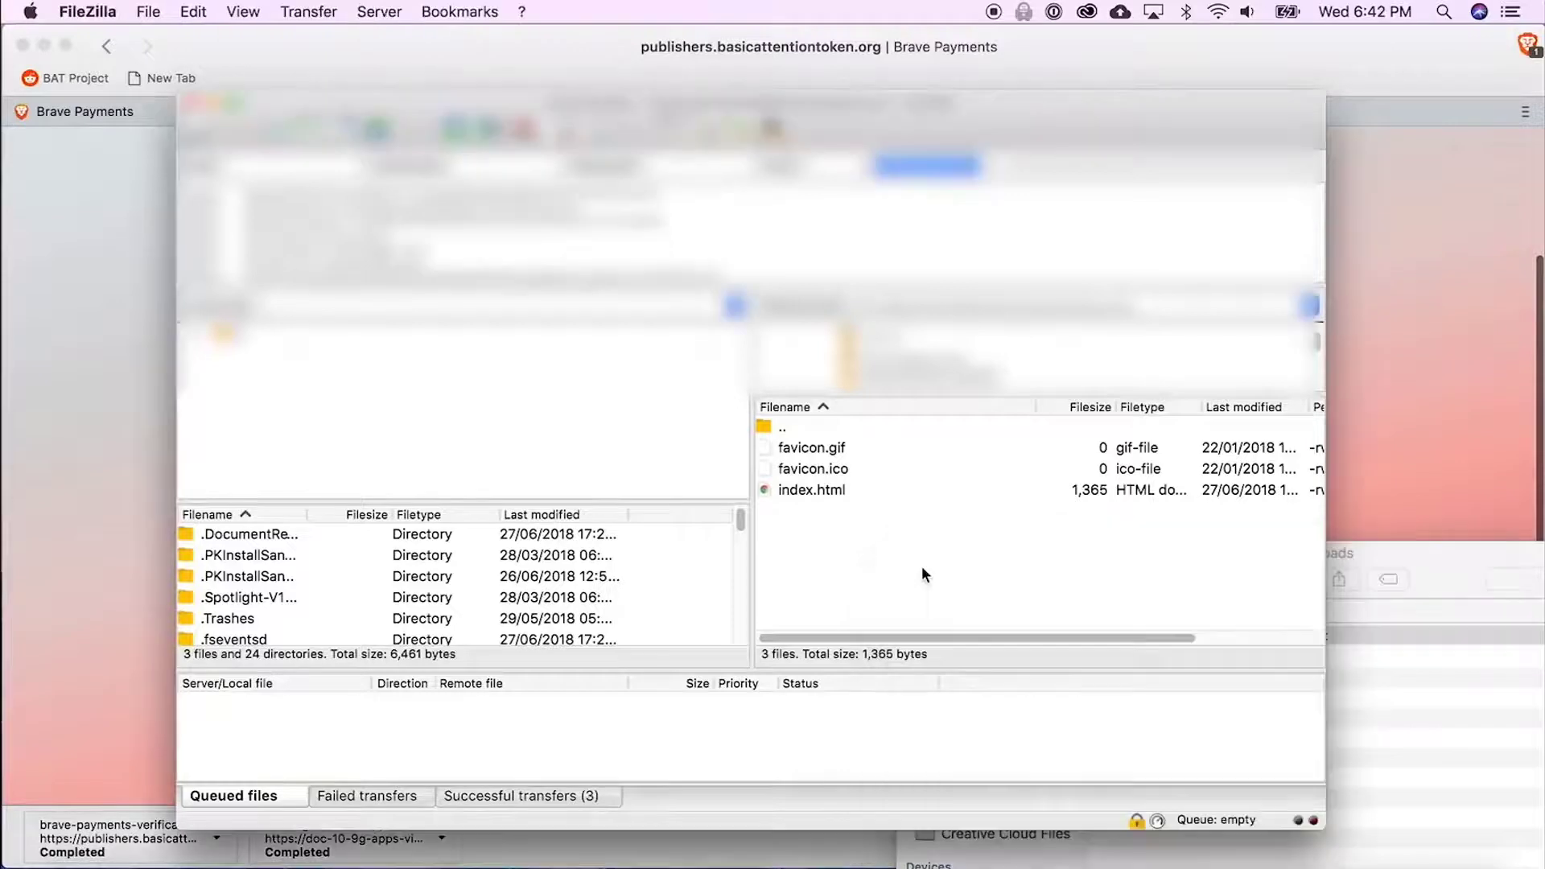
- Create and open a .well-known folder on the server, then return to Brave
right_click(924, 574)
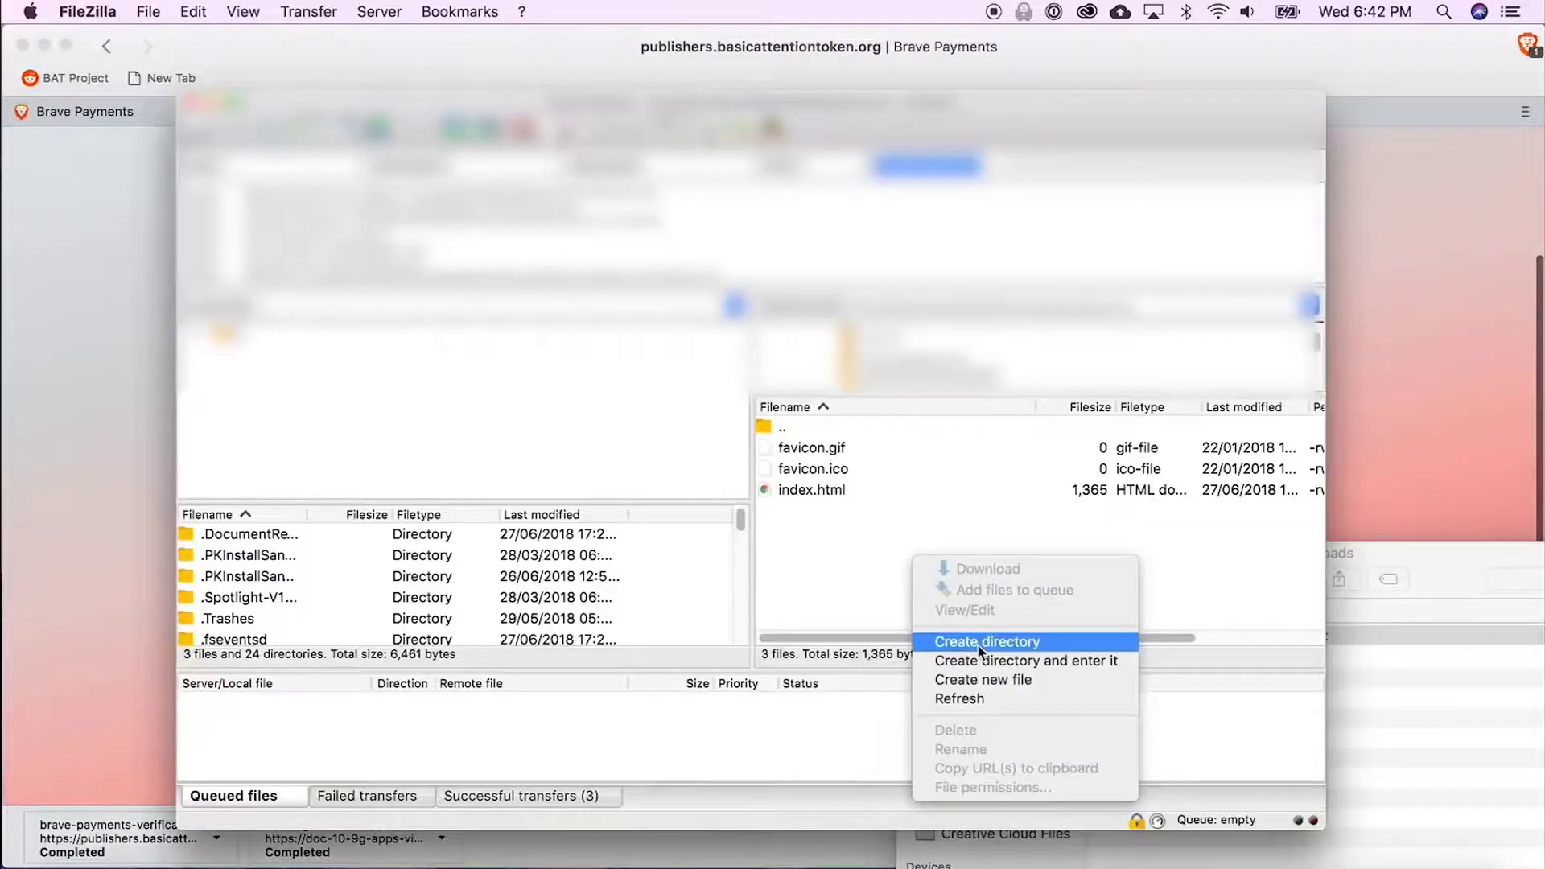
left_click(987, 641)
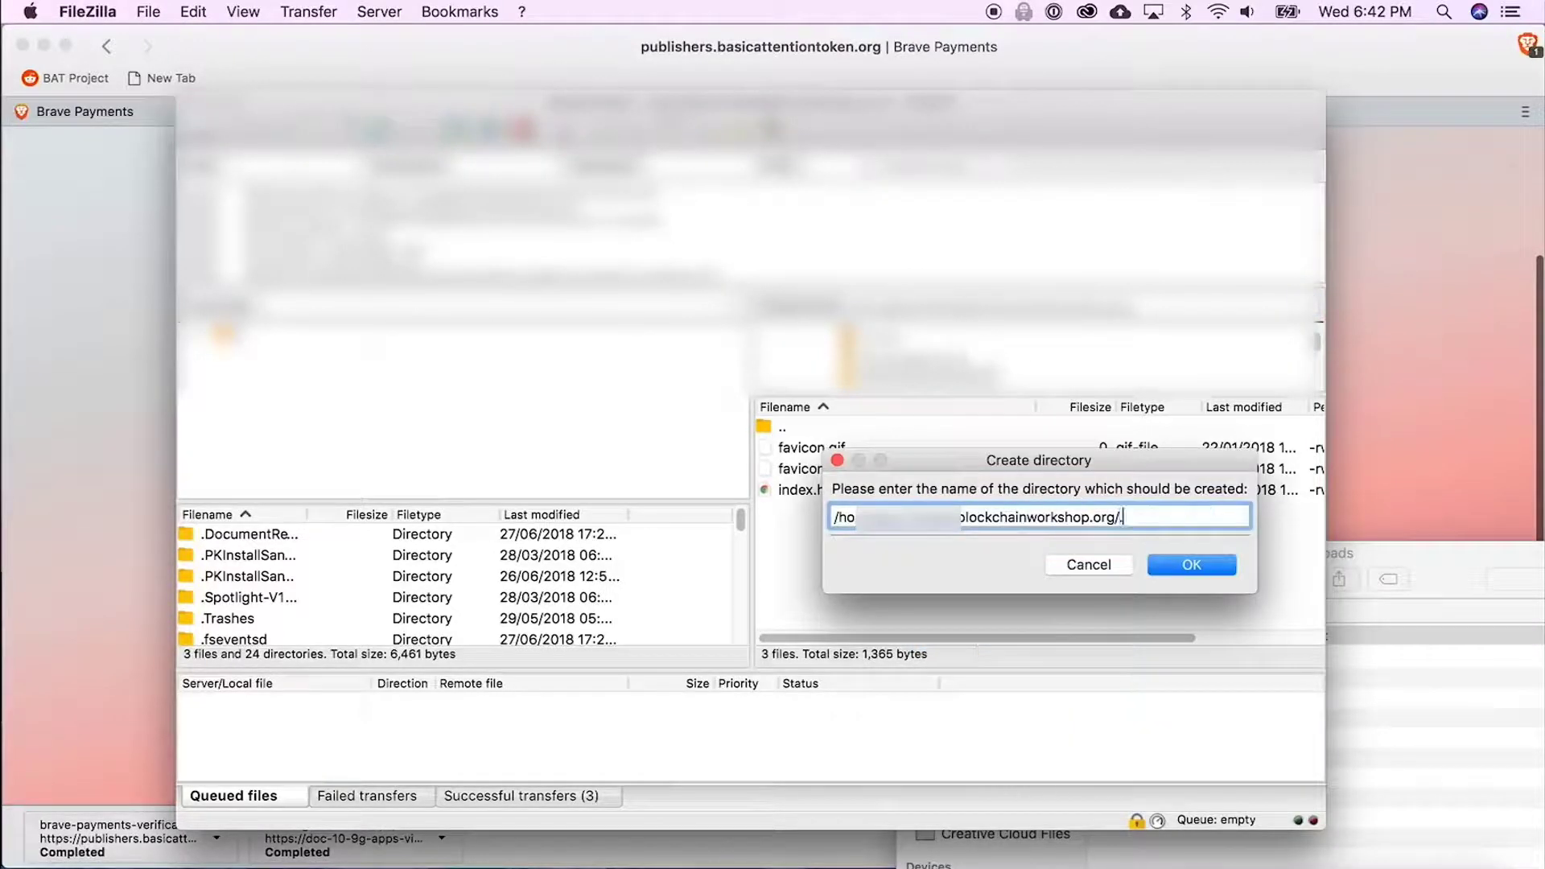
type(".well-known")
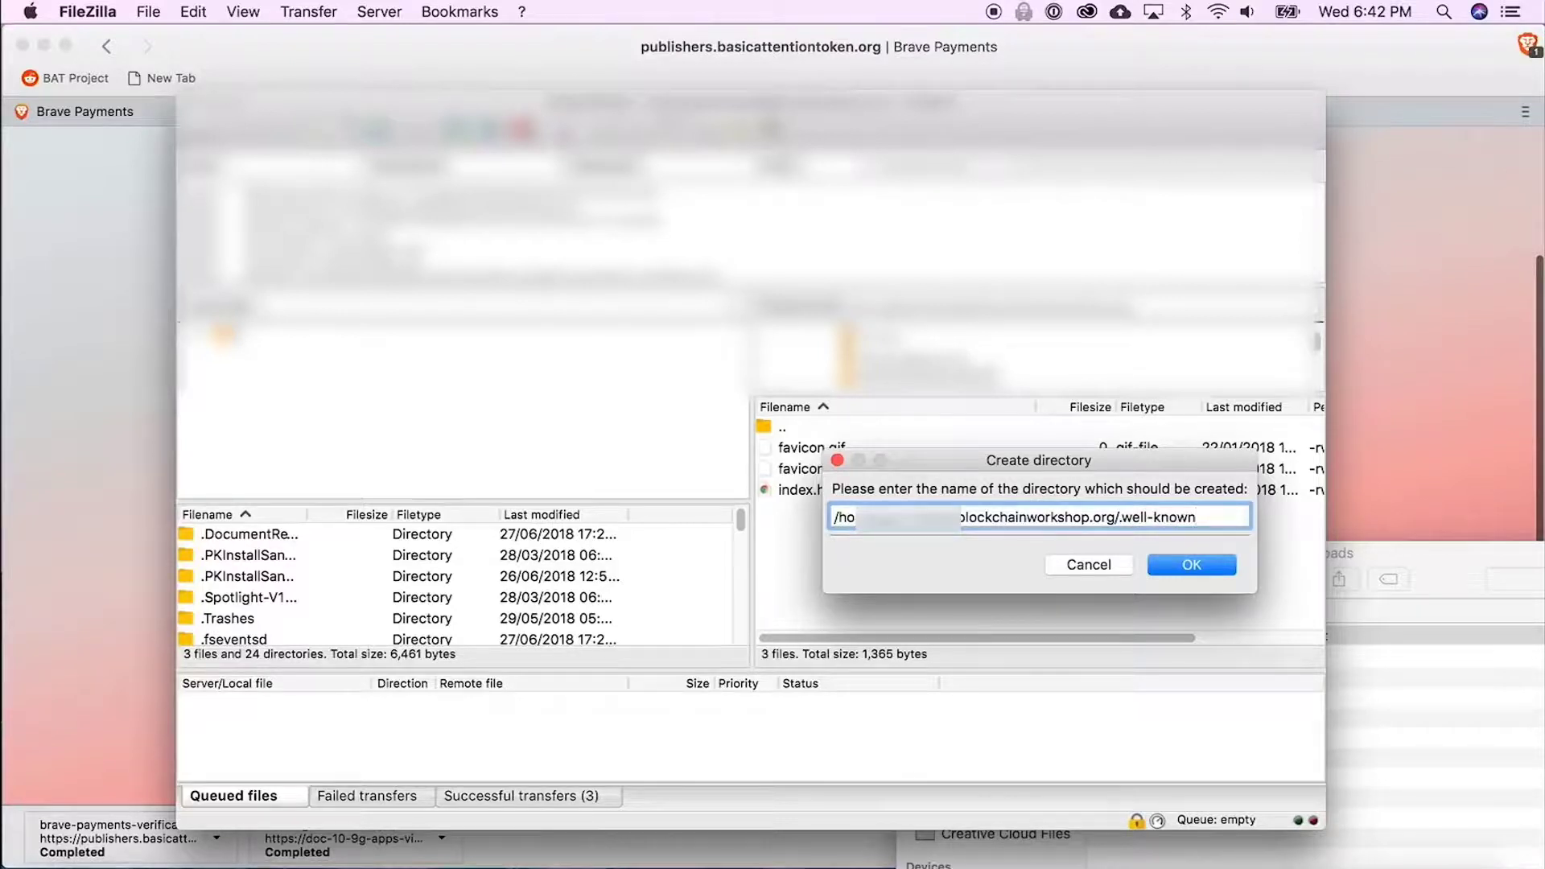
left_click(1189, 565)
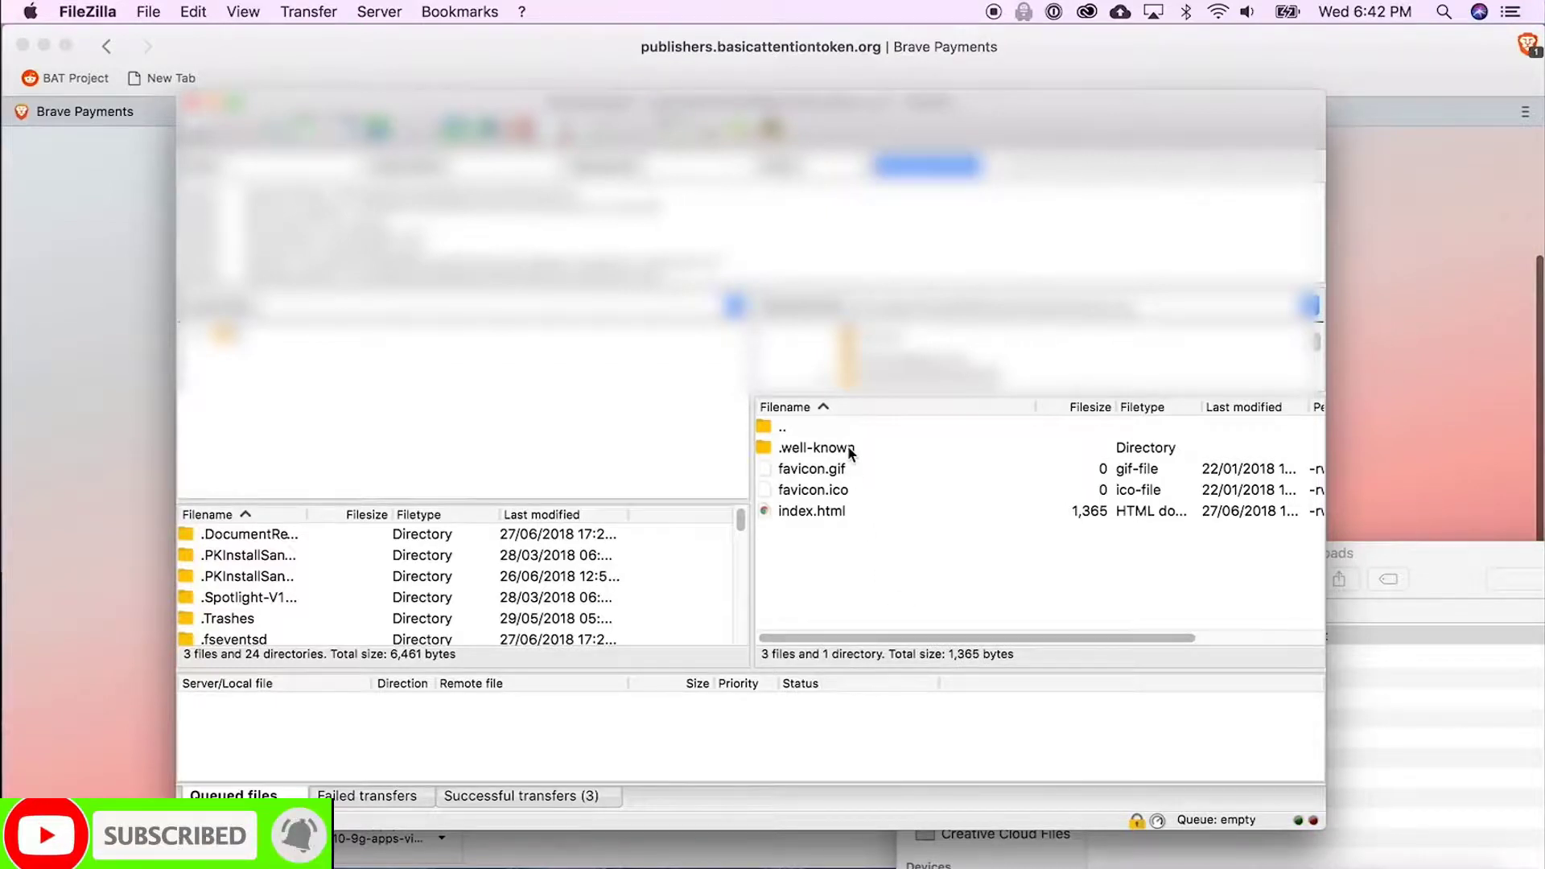
double_click(812, 447)
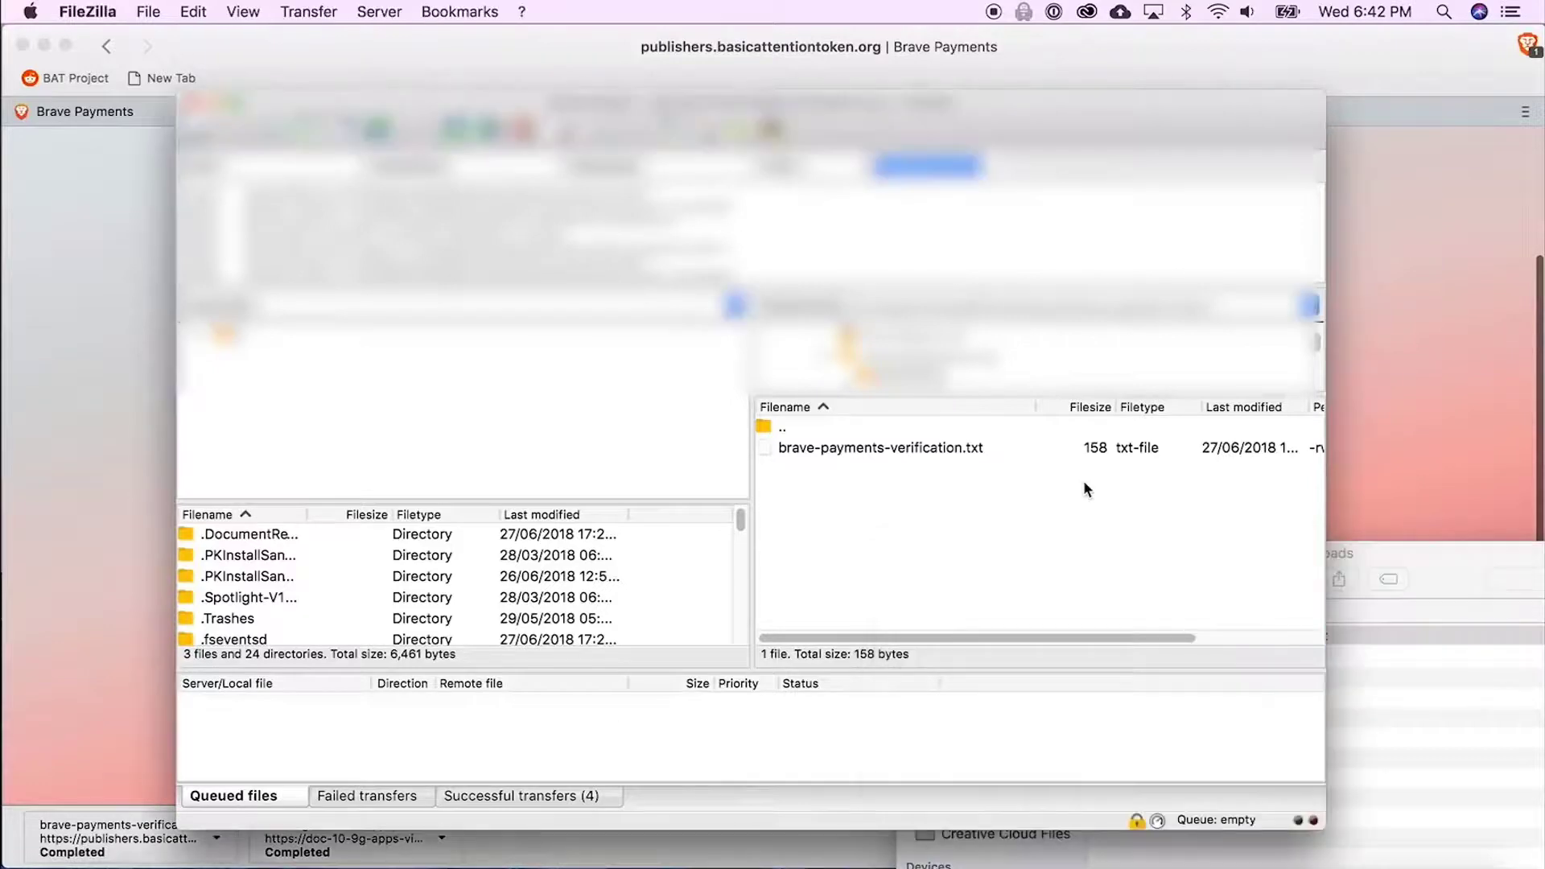
left_click(477, 111)
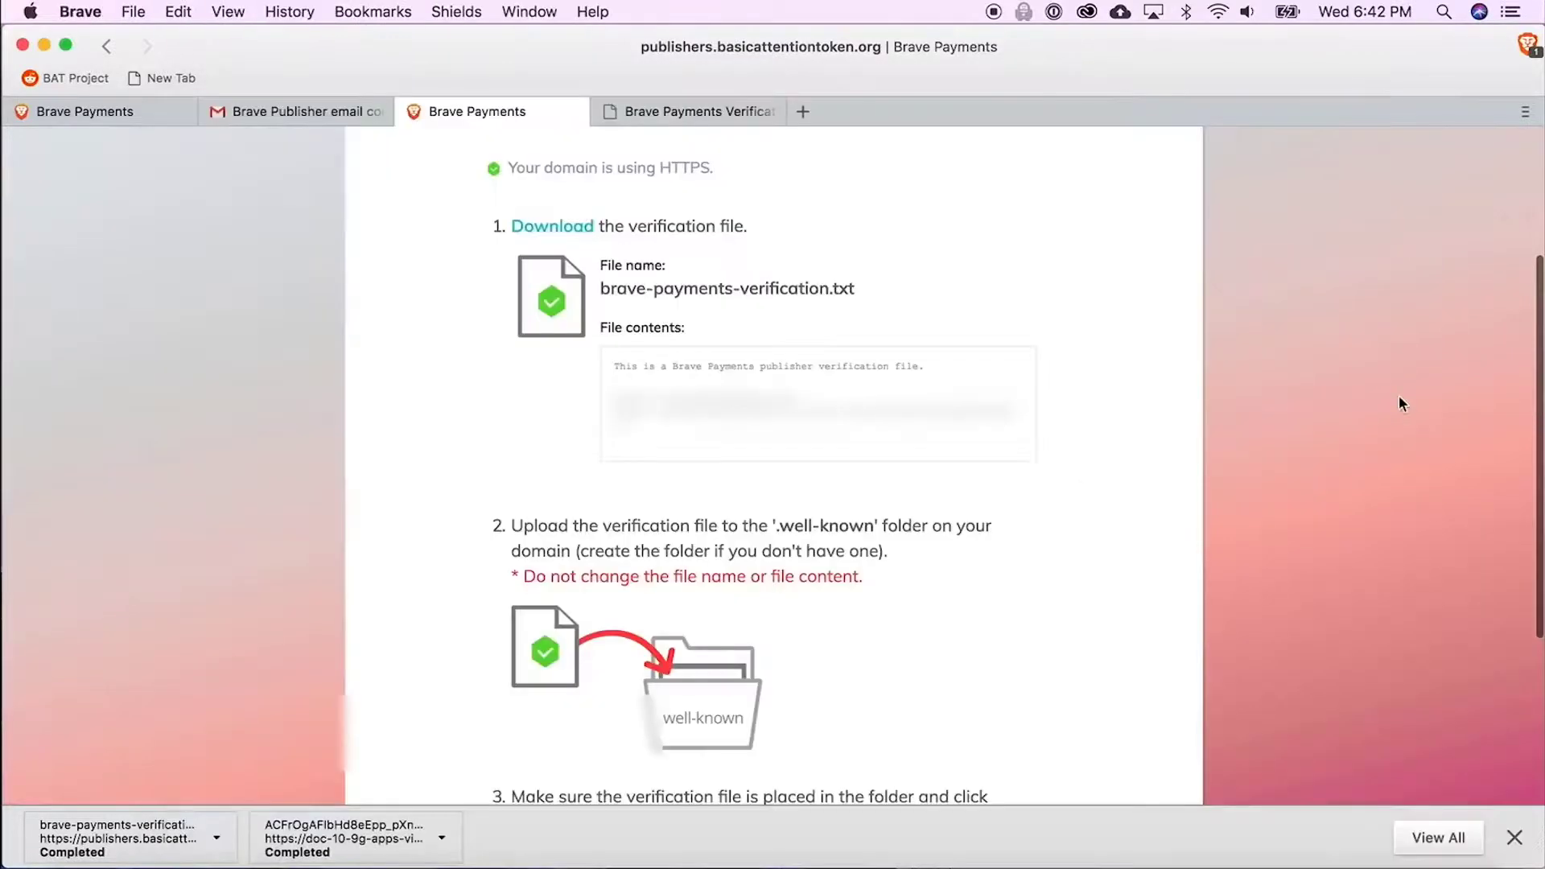
- Verify the blockchainworkshop.org channel so the dashboard shows "Channel verified!"
scroll("up", 3)
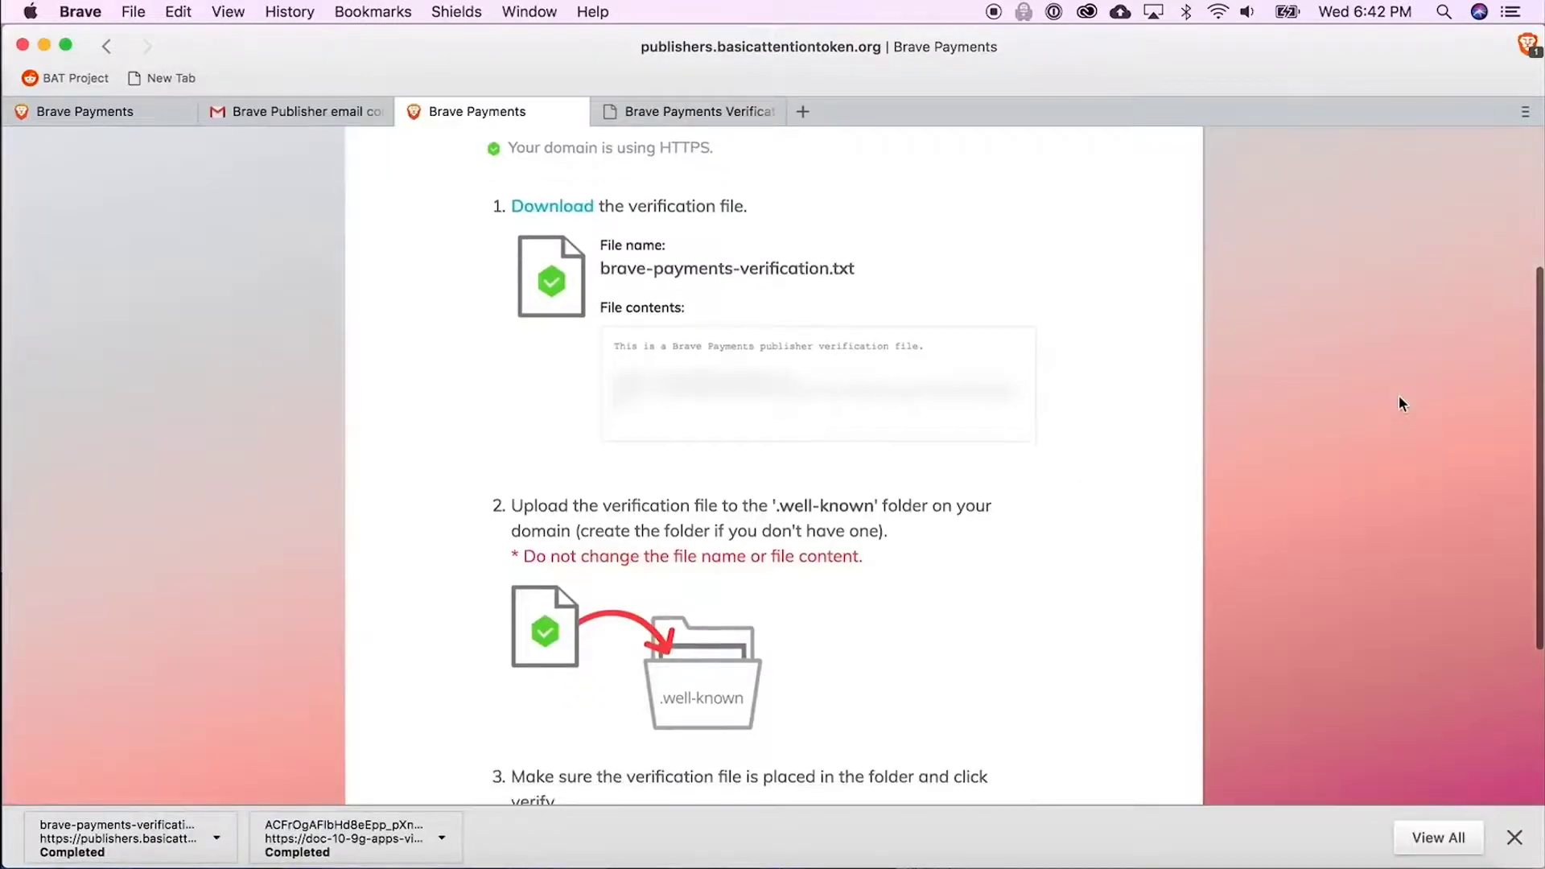
scroll("down", 3)
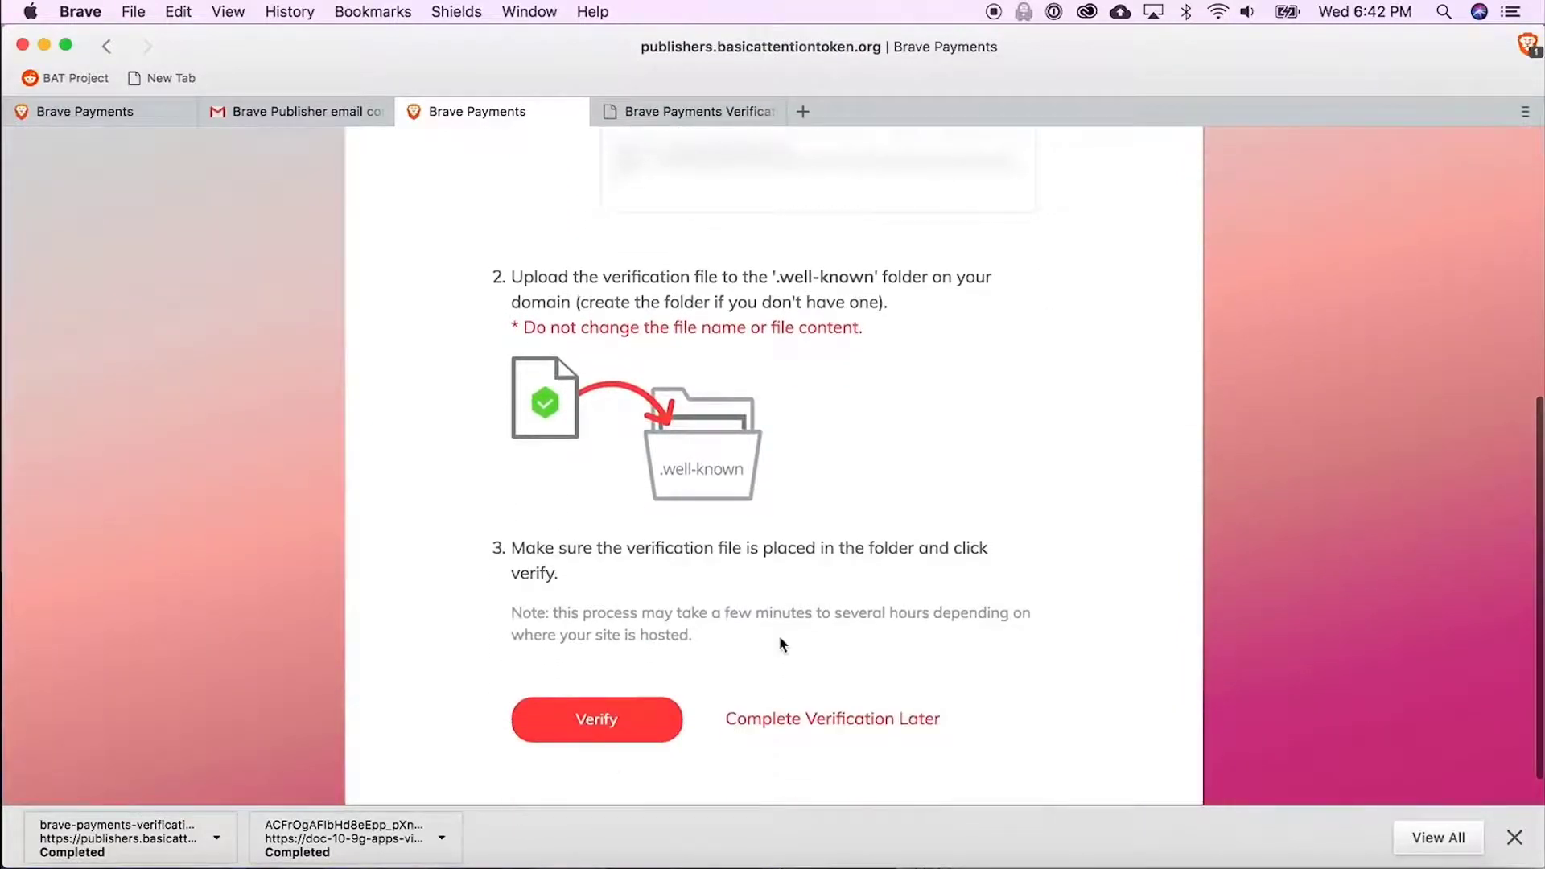
left_click(595, 719)
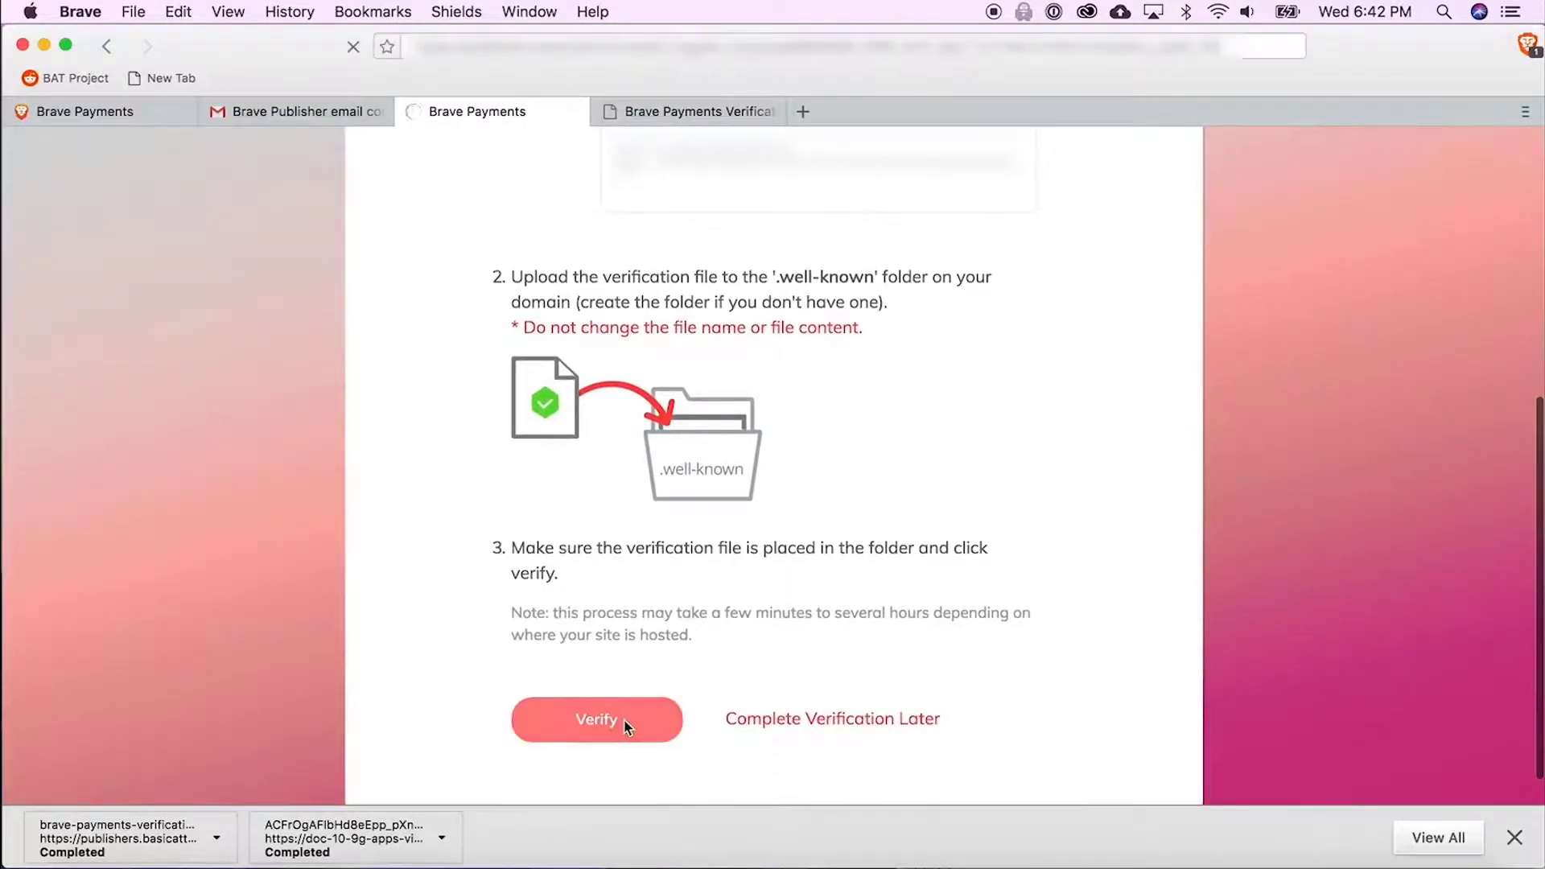
left_click(596, 719)
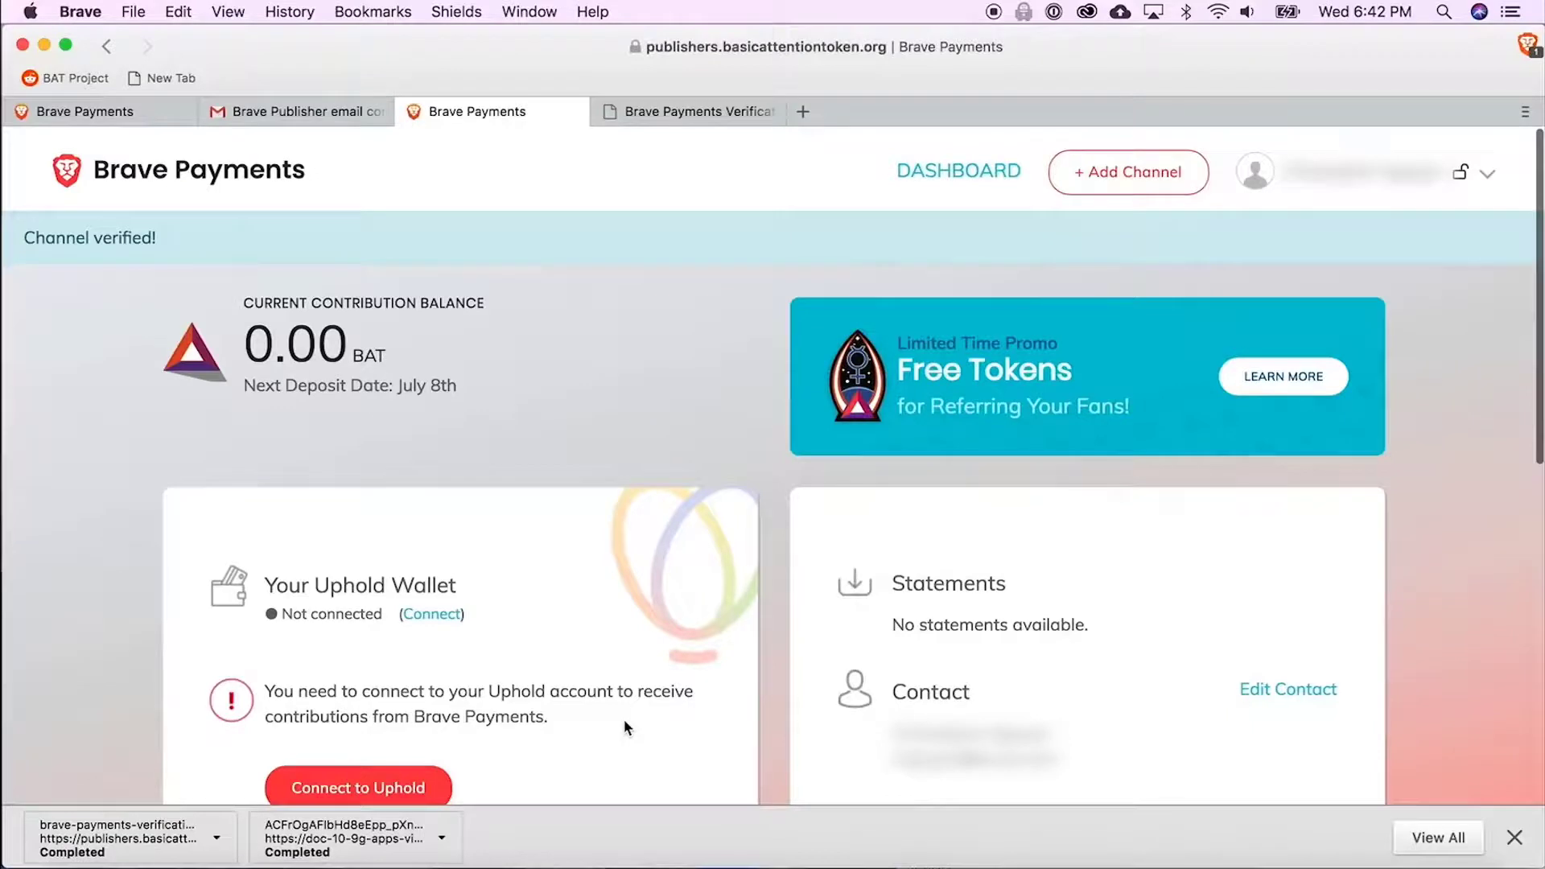
mouse_move(183, 214)
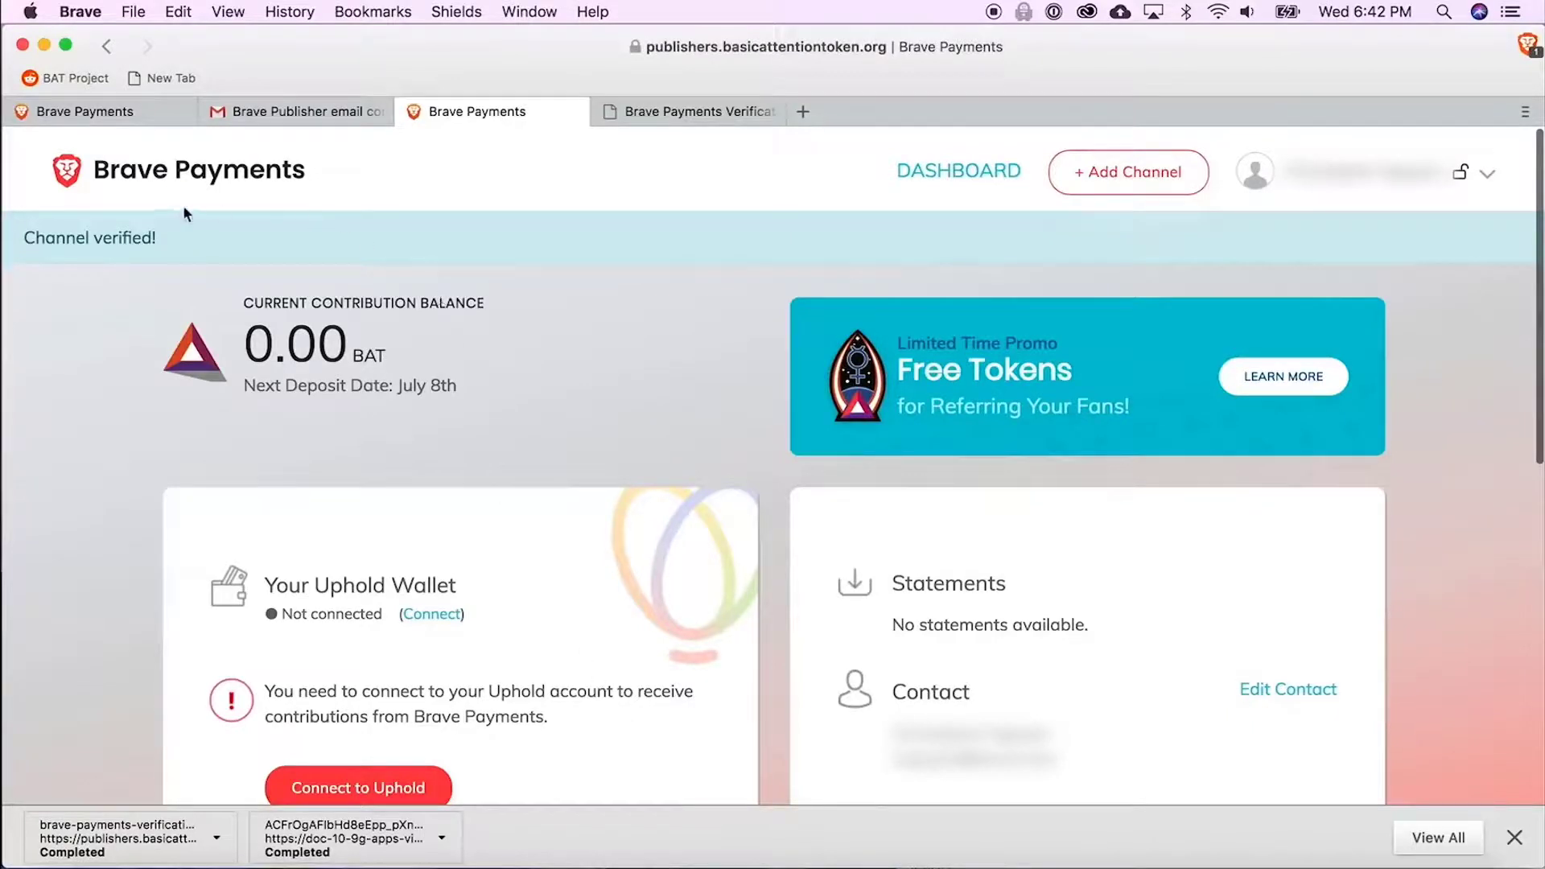
mouse_move(62, 277)
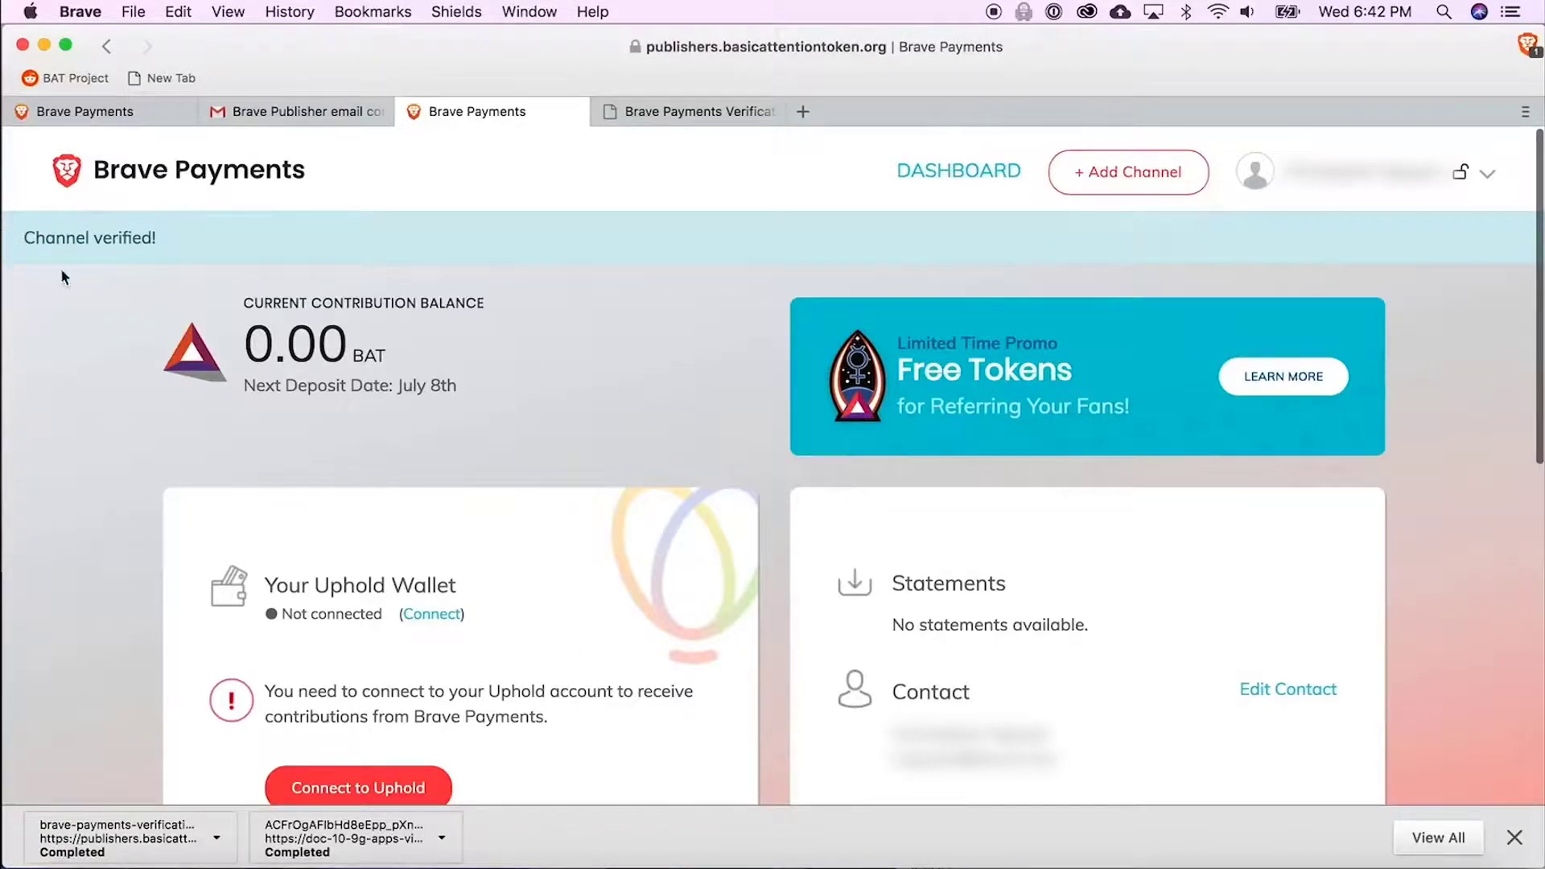
scroll("down", 3)
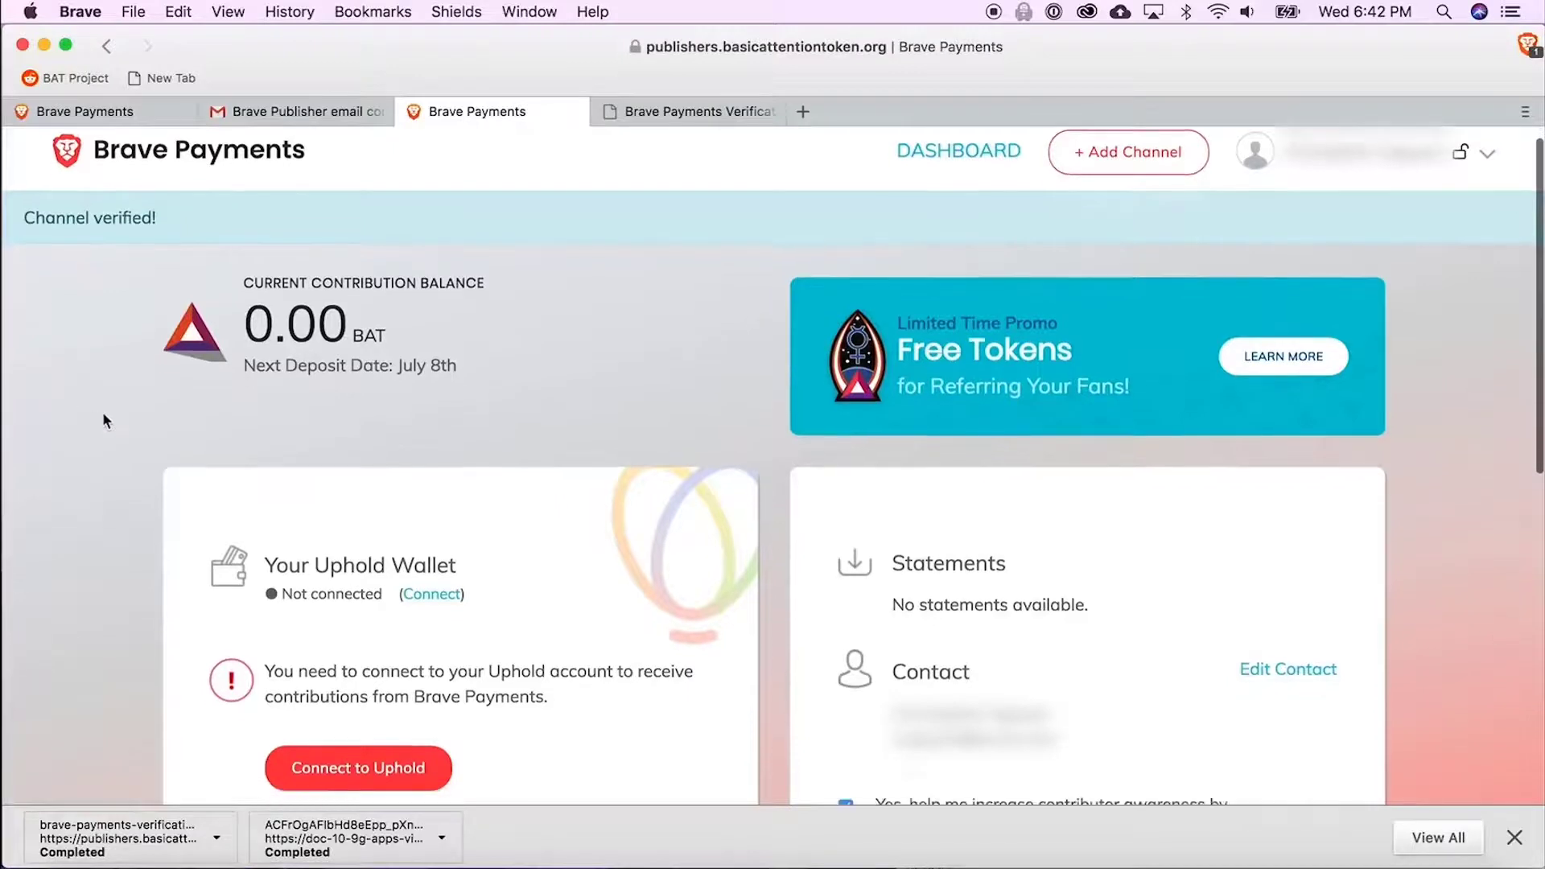
scroll("down", 3)
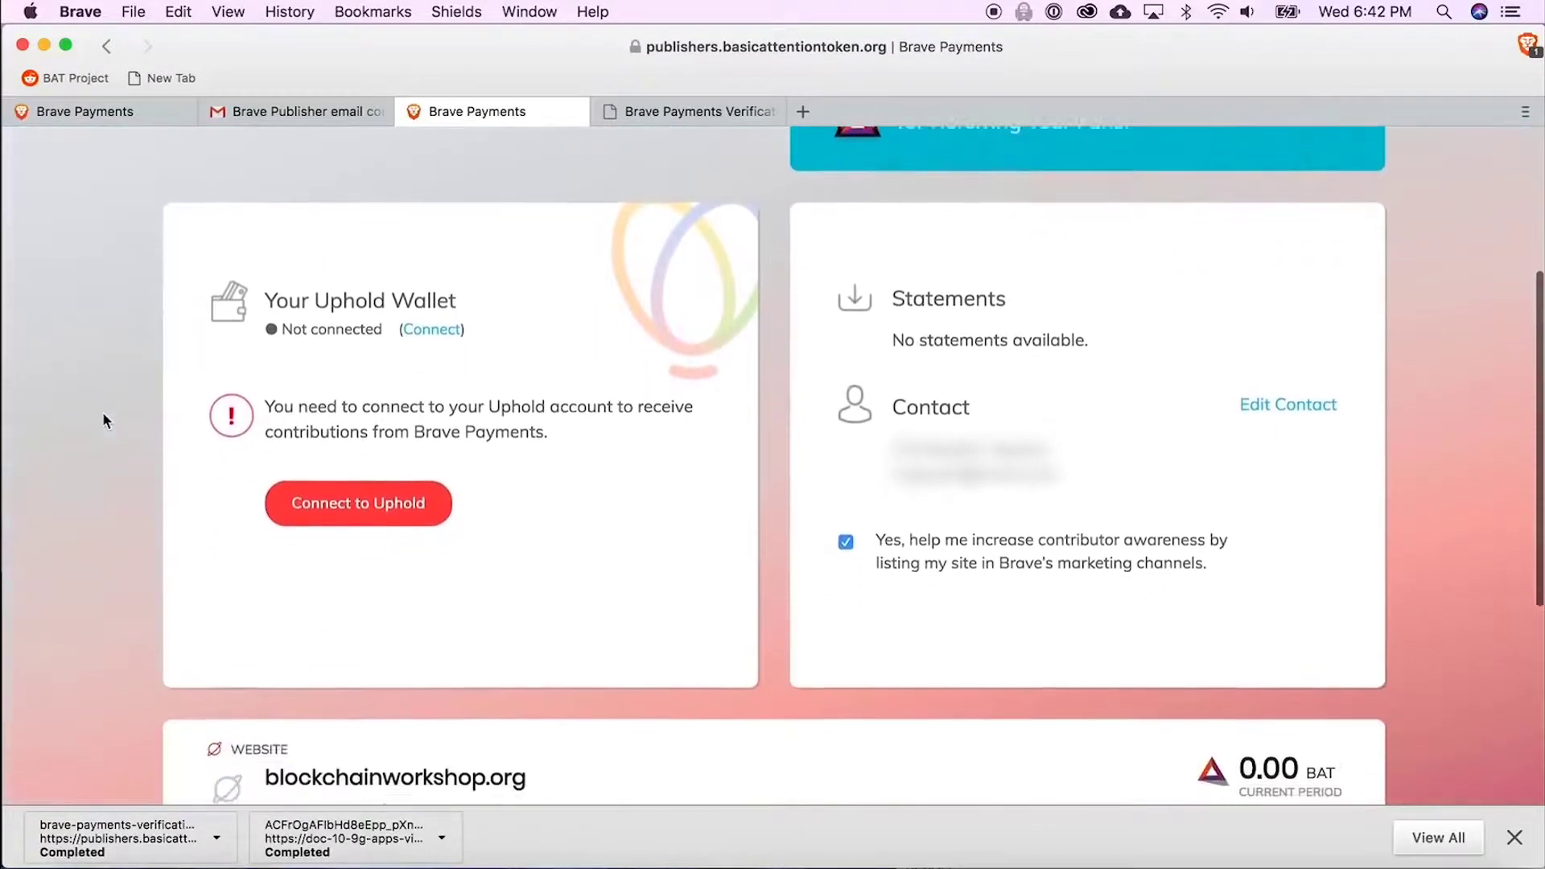
scroll("down", 3)
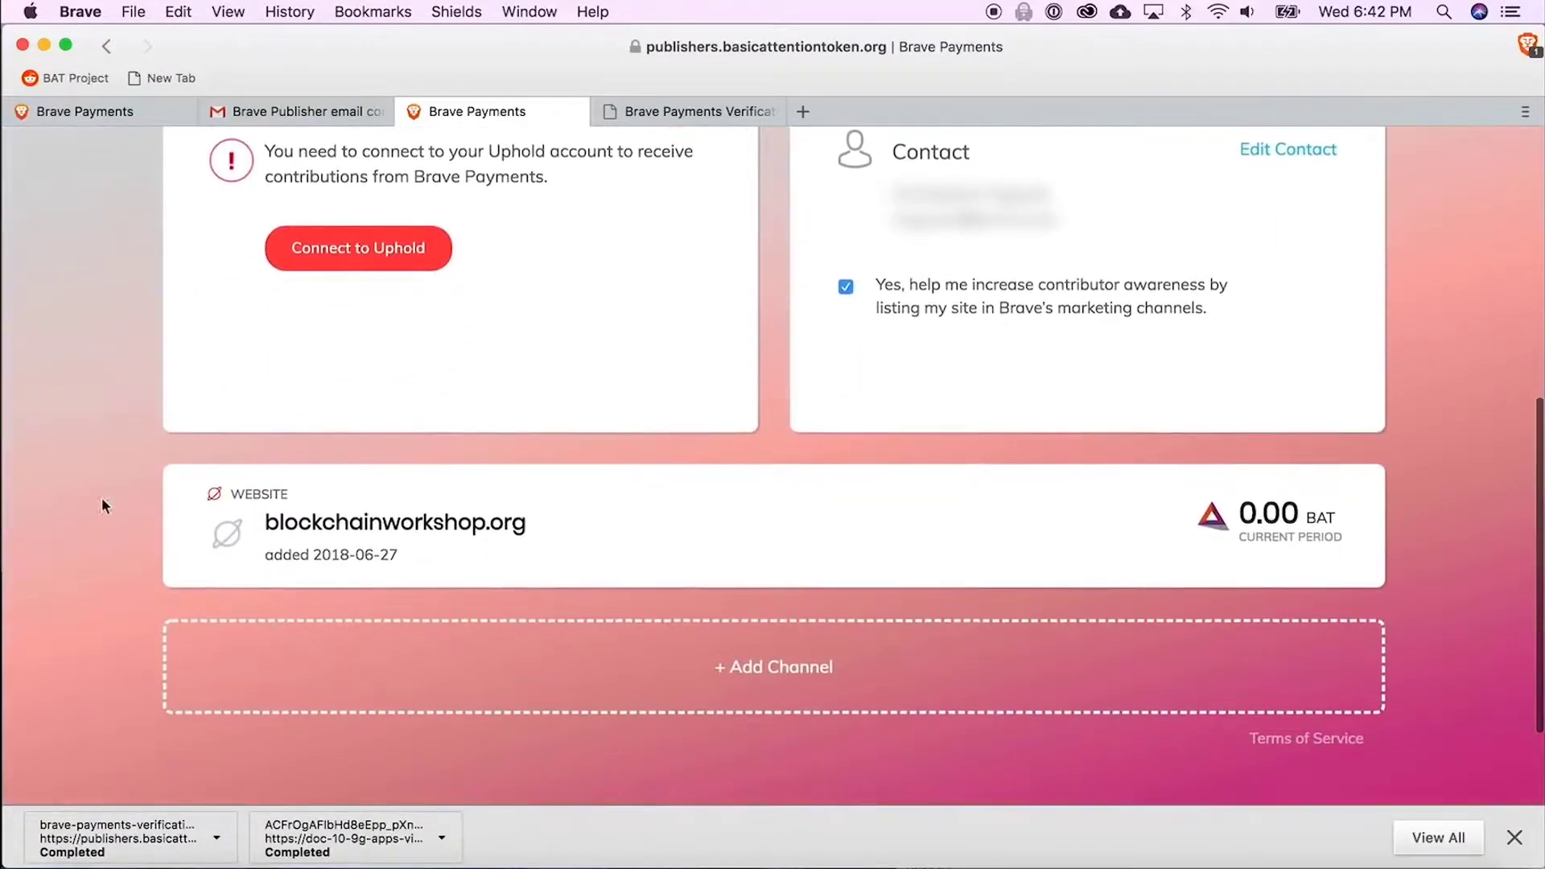
mouse_move(1075, 450)
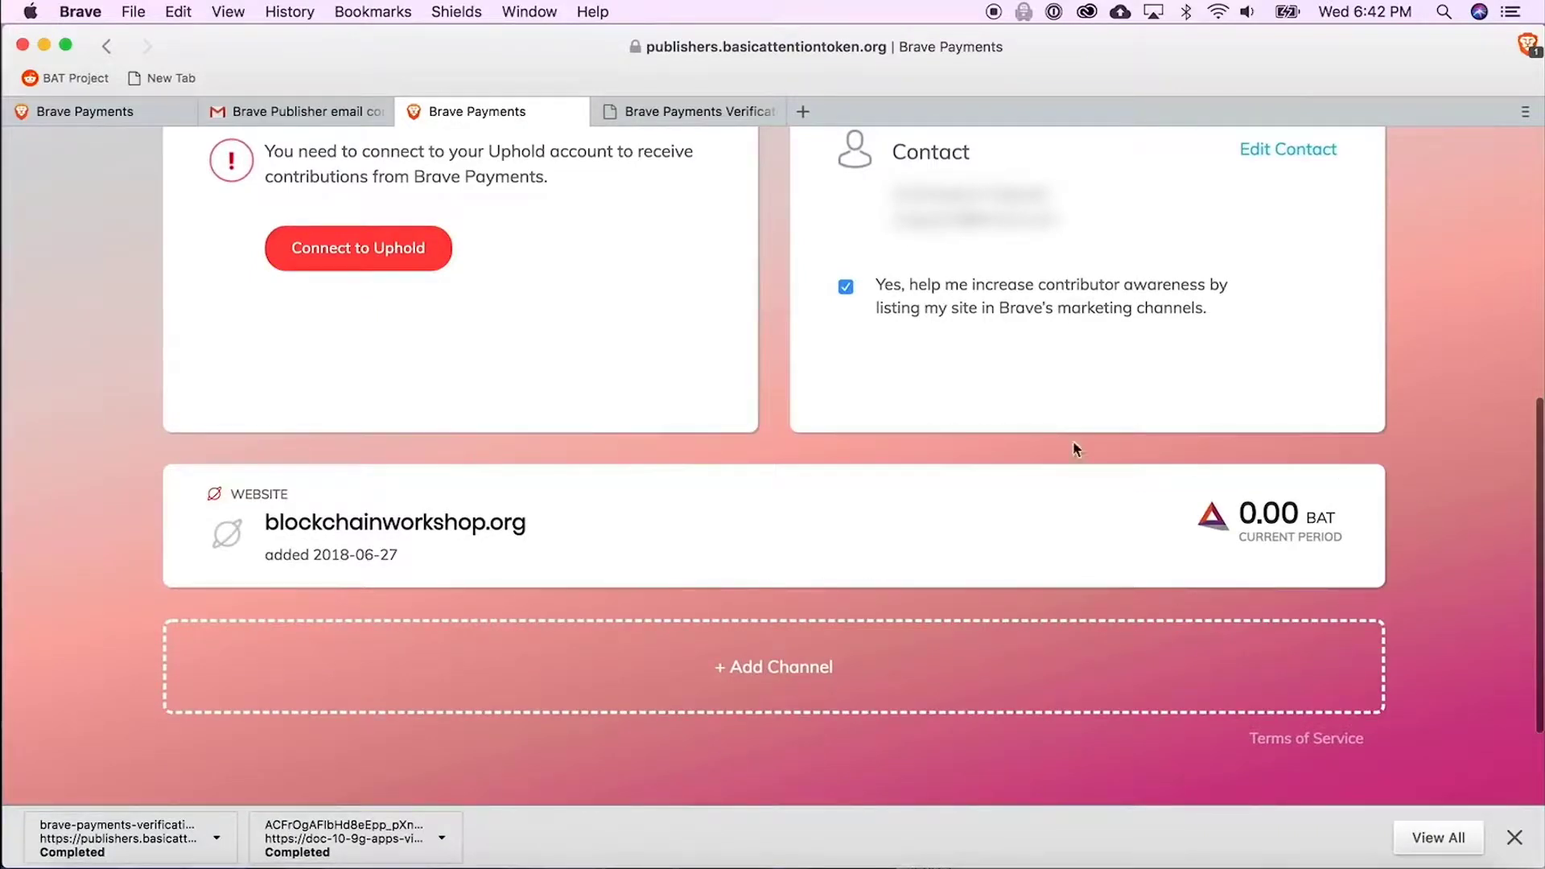
mouse_move(797, 525)
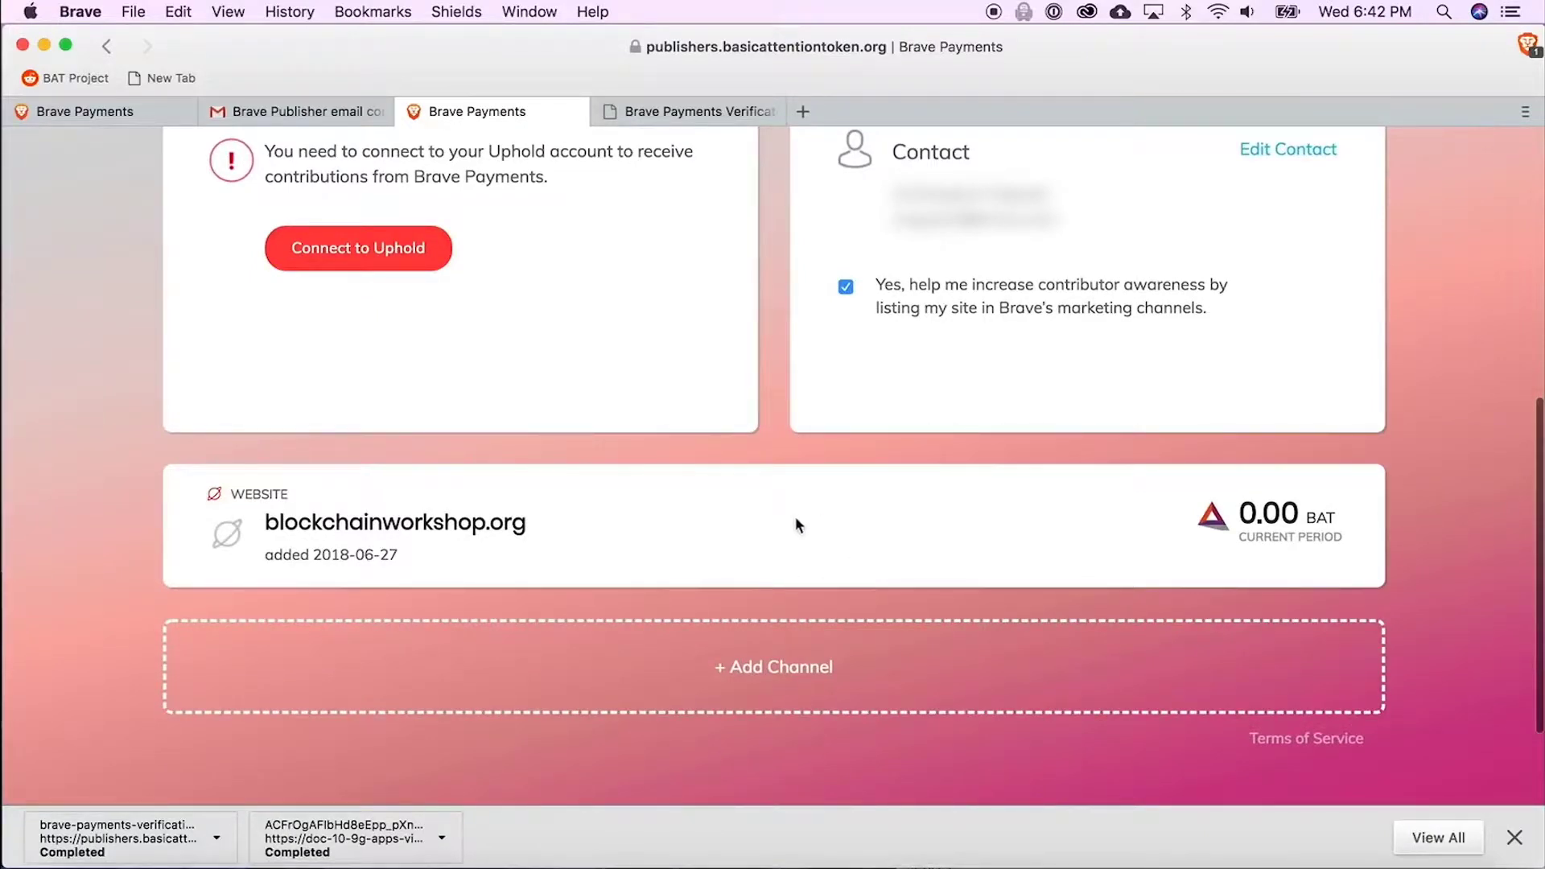